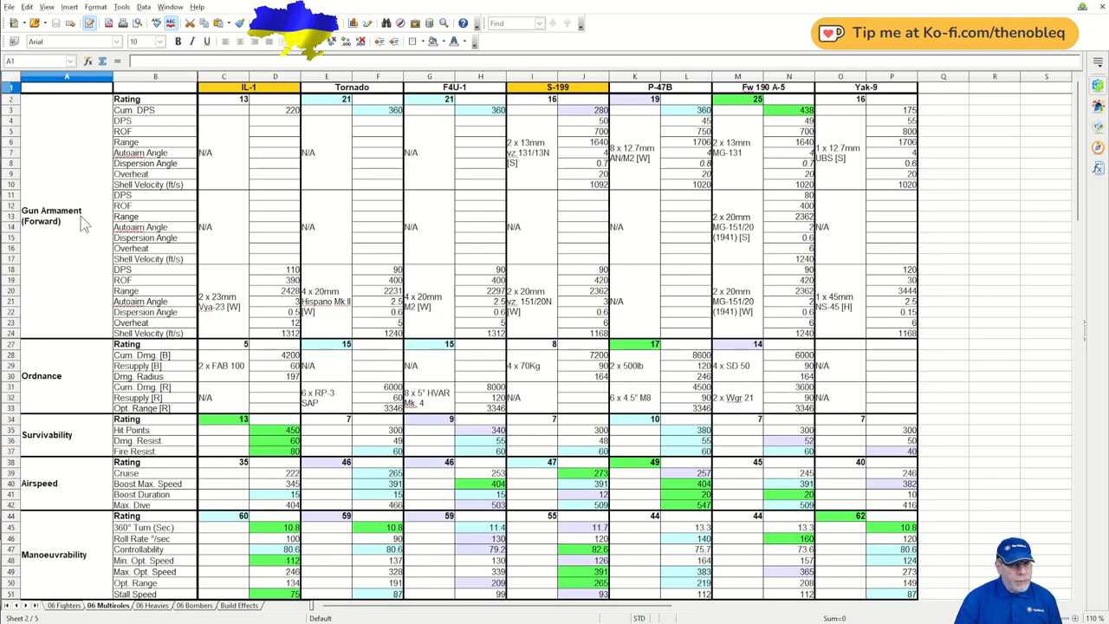
Step: Review the IL-1's Gun Armament (Forward) category and its overall rating of 13
left_click(66, 99)
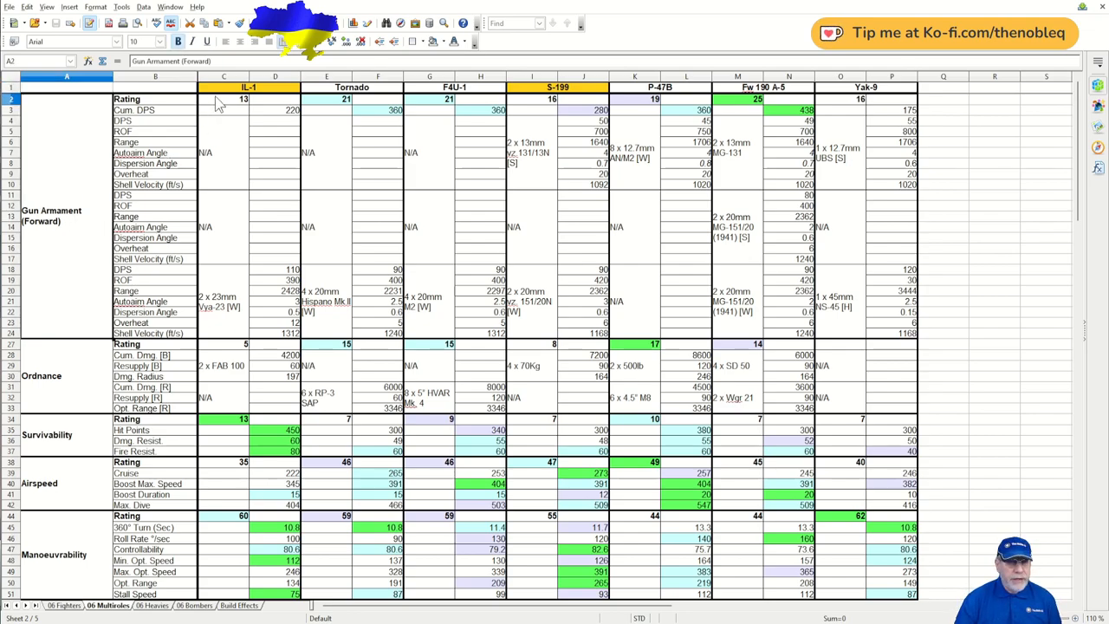
left_click(223, 97)
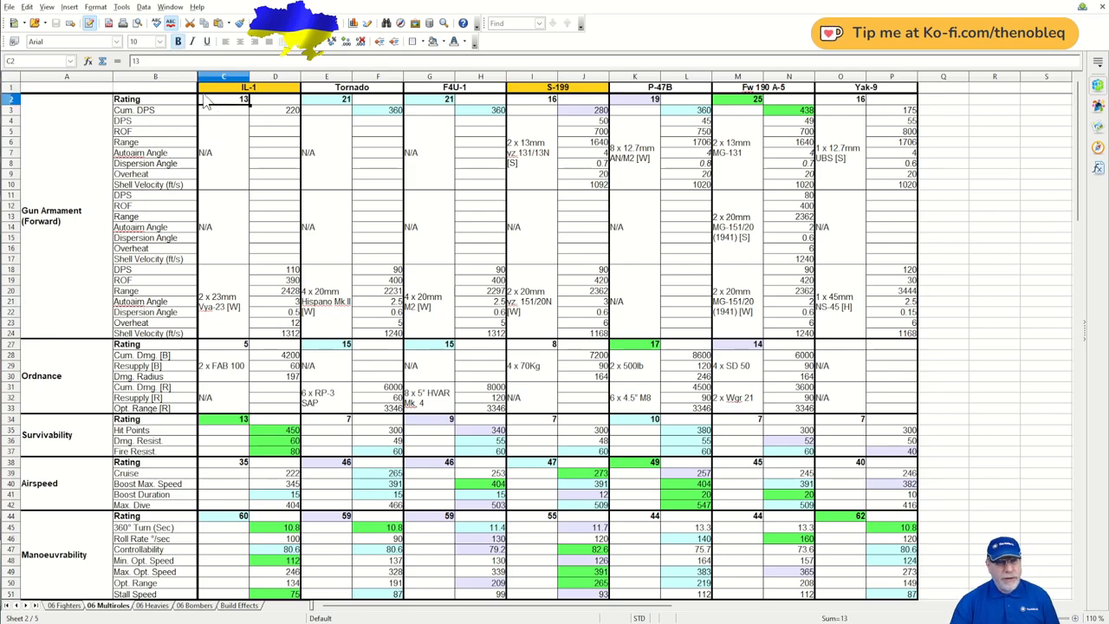
scroll("down", 3)
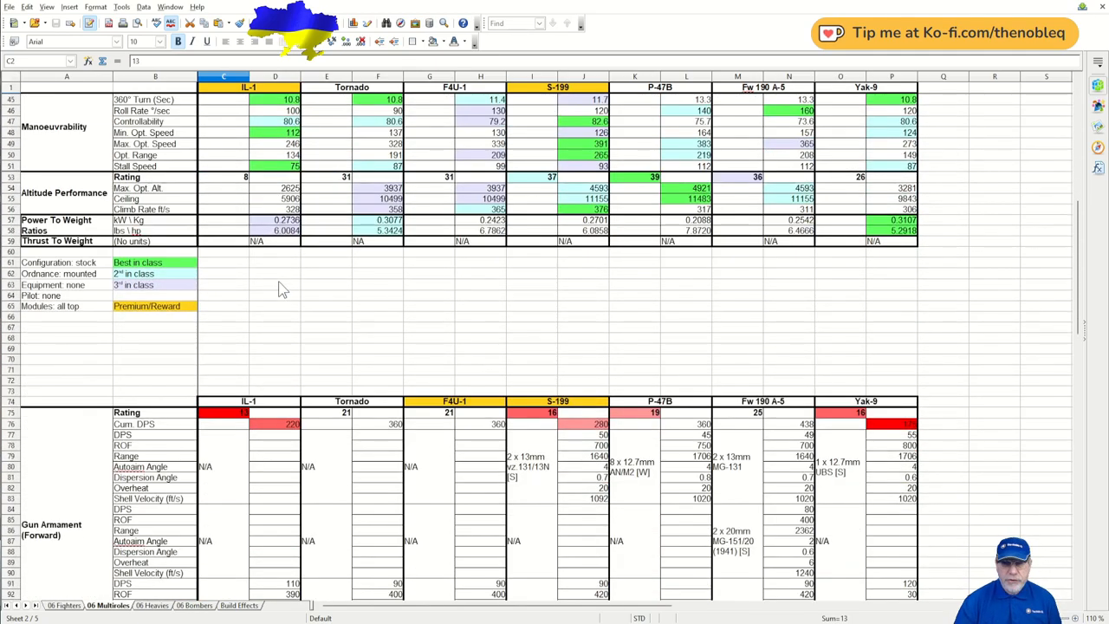
scroll("up", 3)
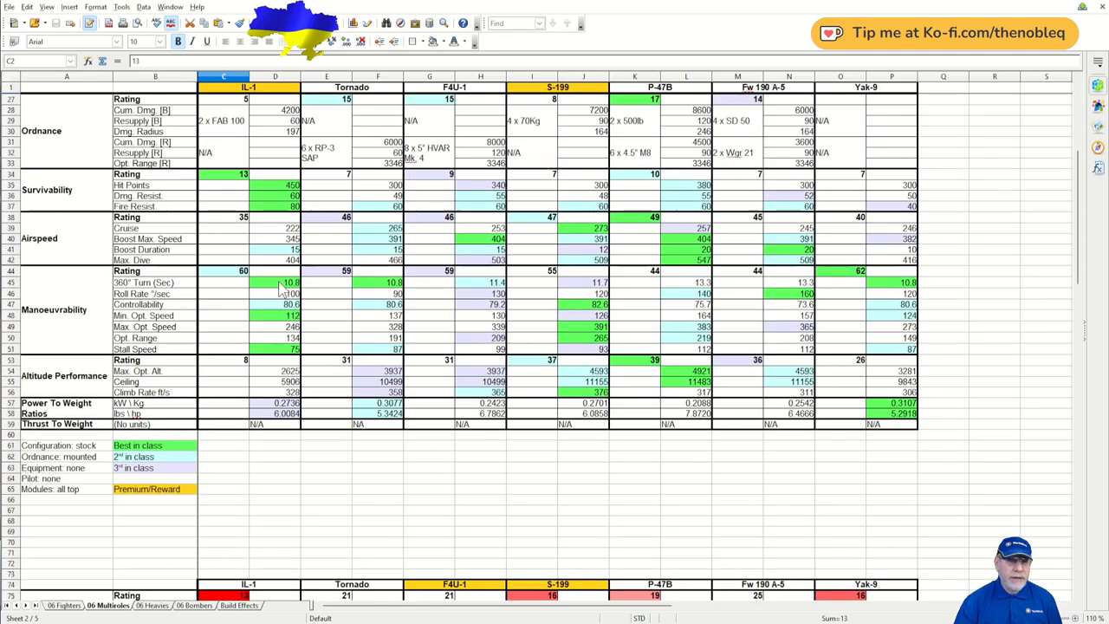
scroll("up", 3)
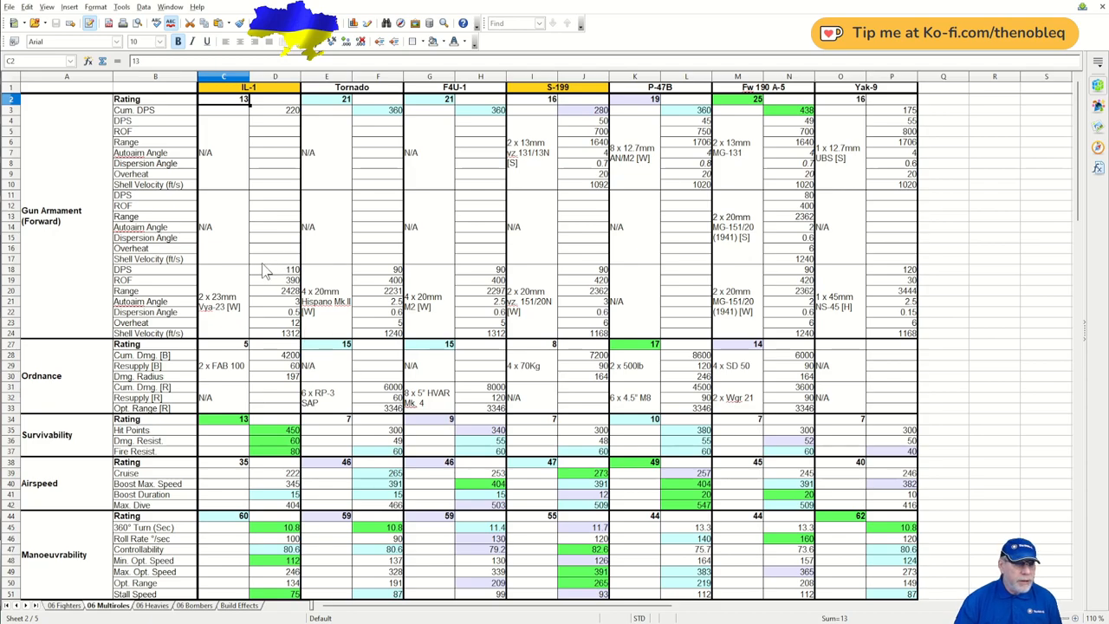
mouse_move(257, 125)
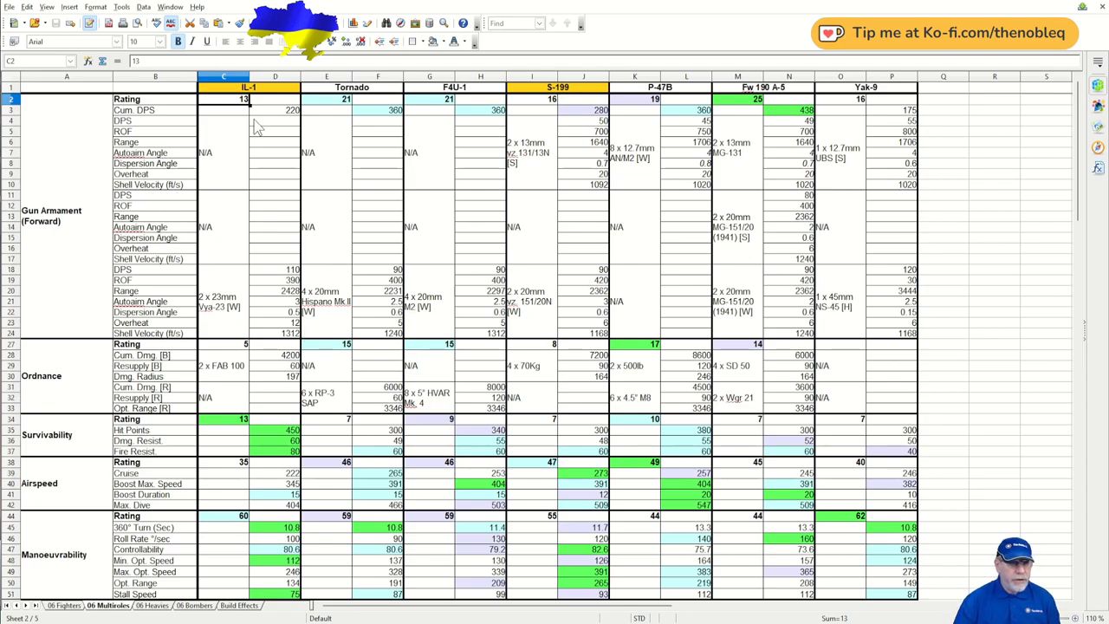
mouse_move(291, 120)
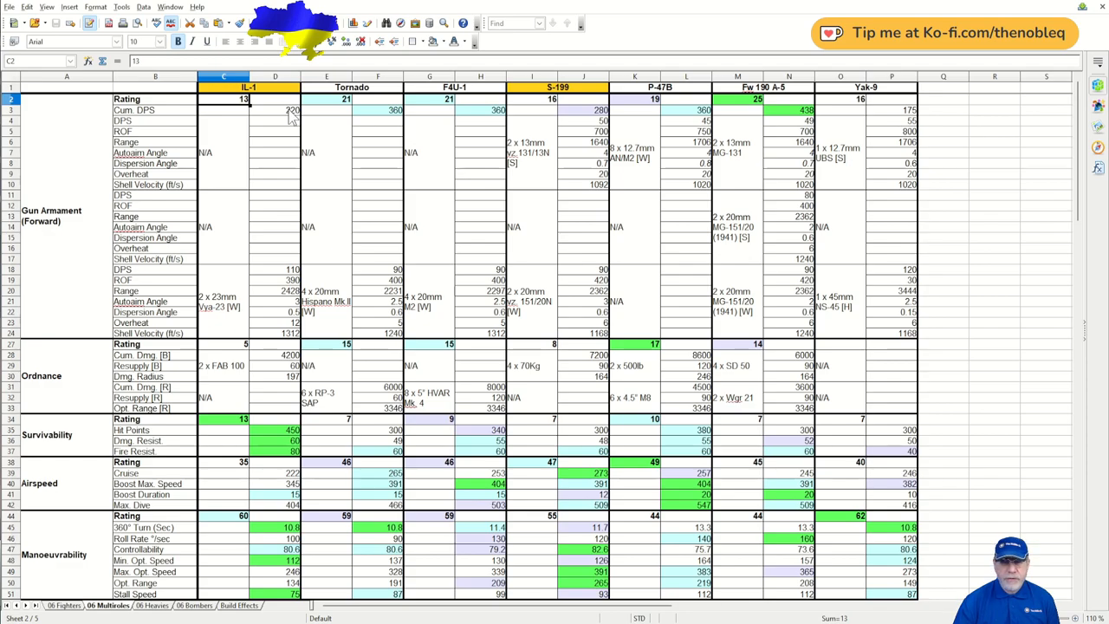
mouse_move(224, 333)
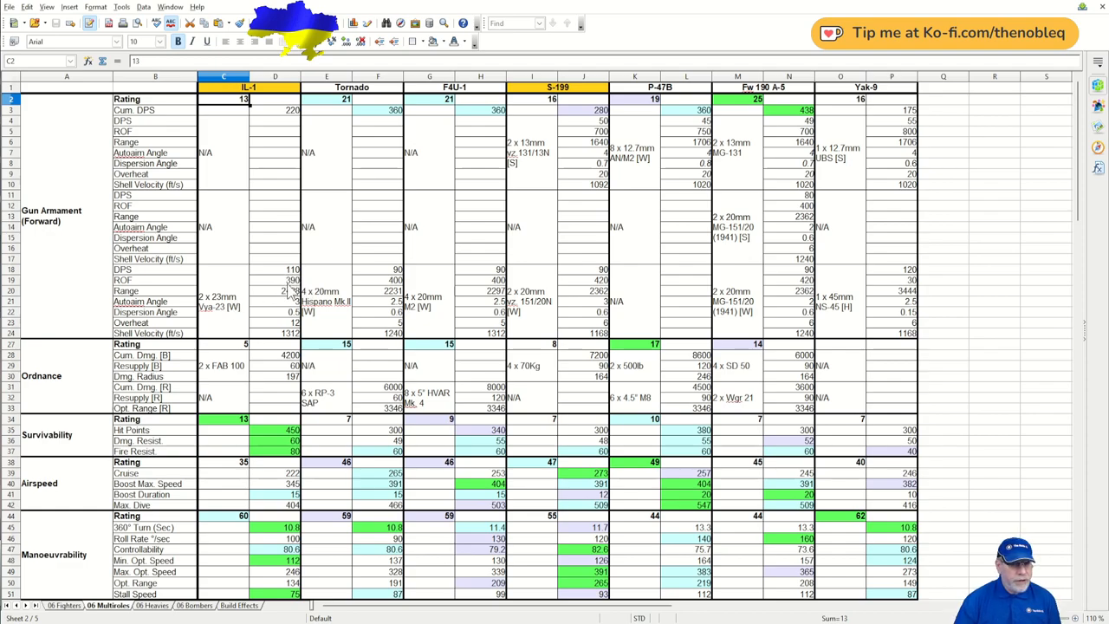
mouse_move(269, 303)
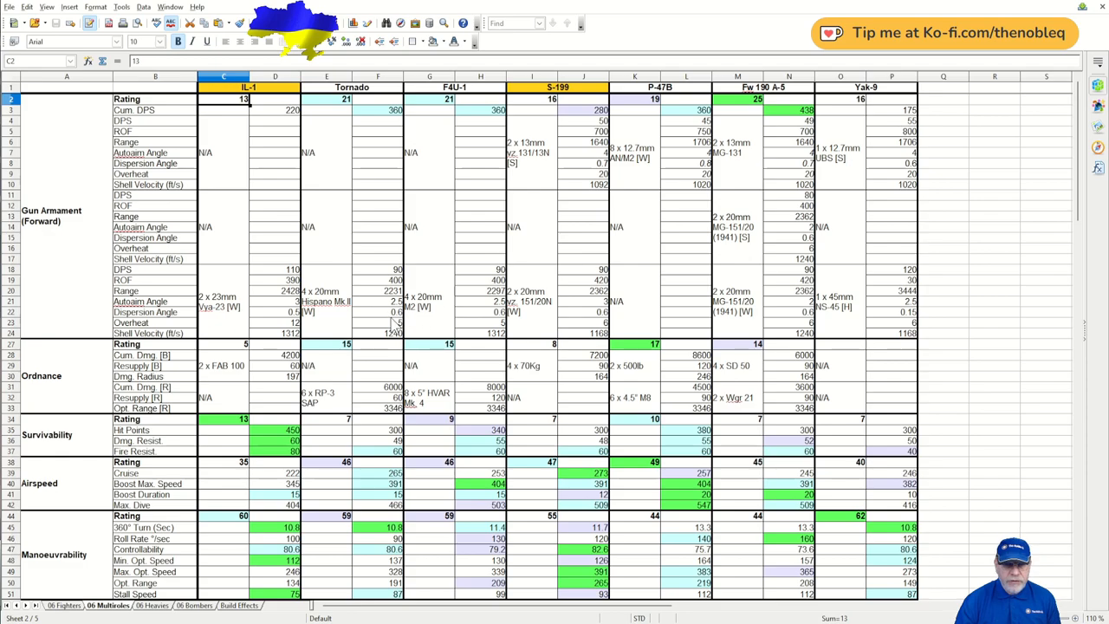
mouse_move(321, 326)
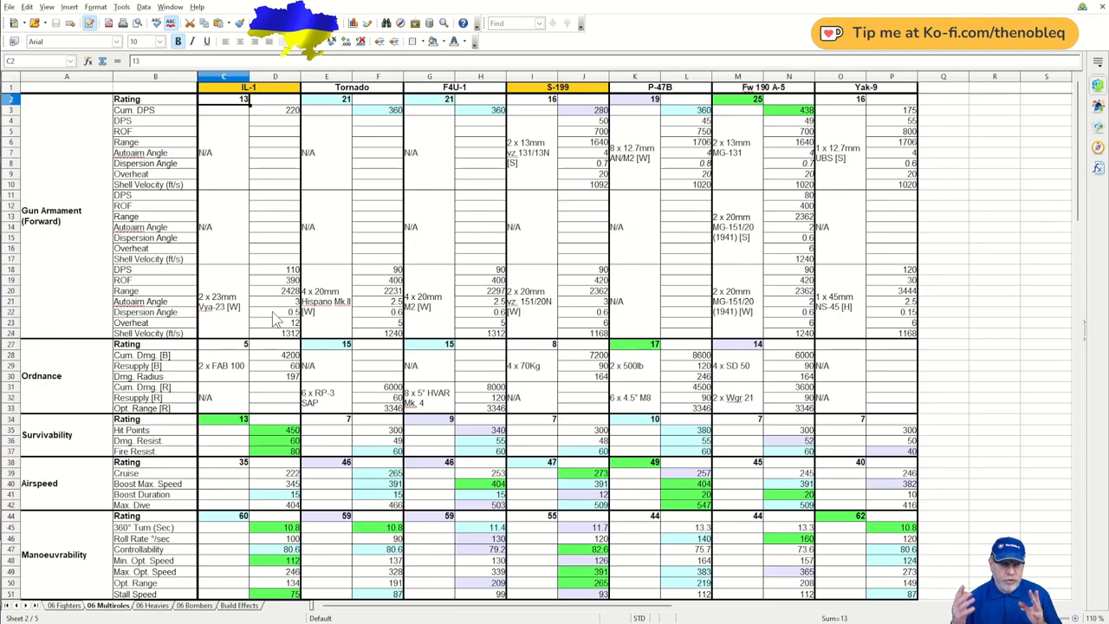
mouse_move(355, 381)
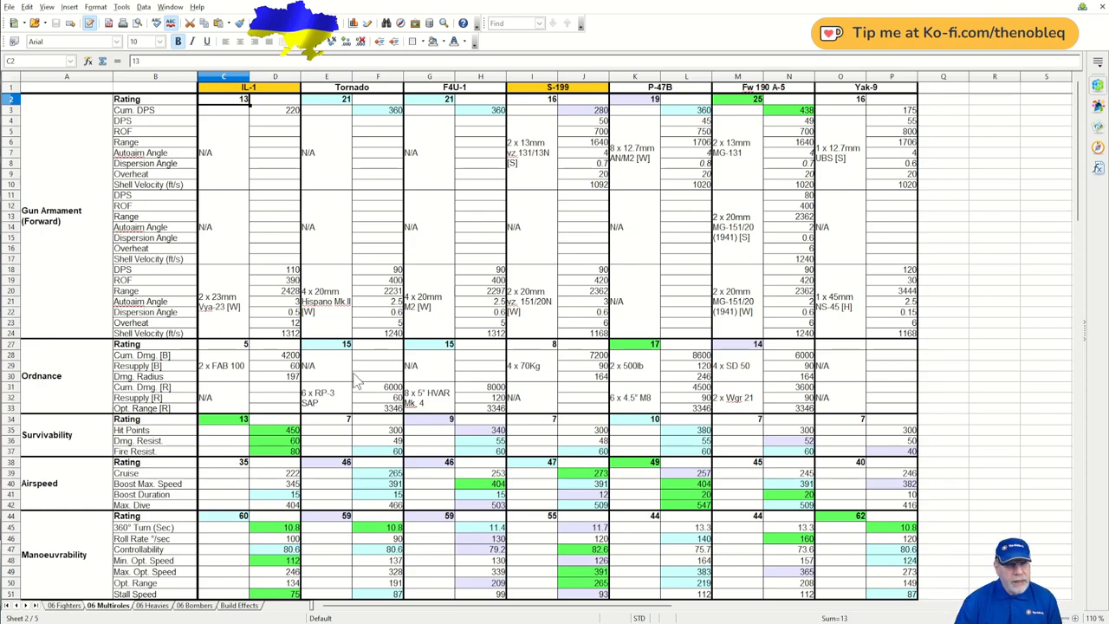
mouse_move(263, 329)
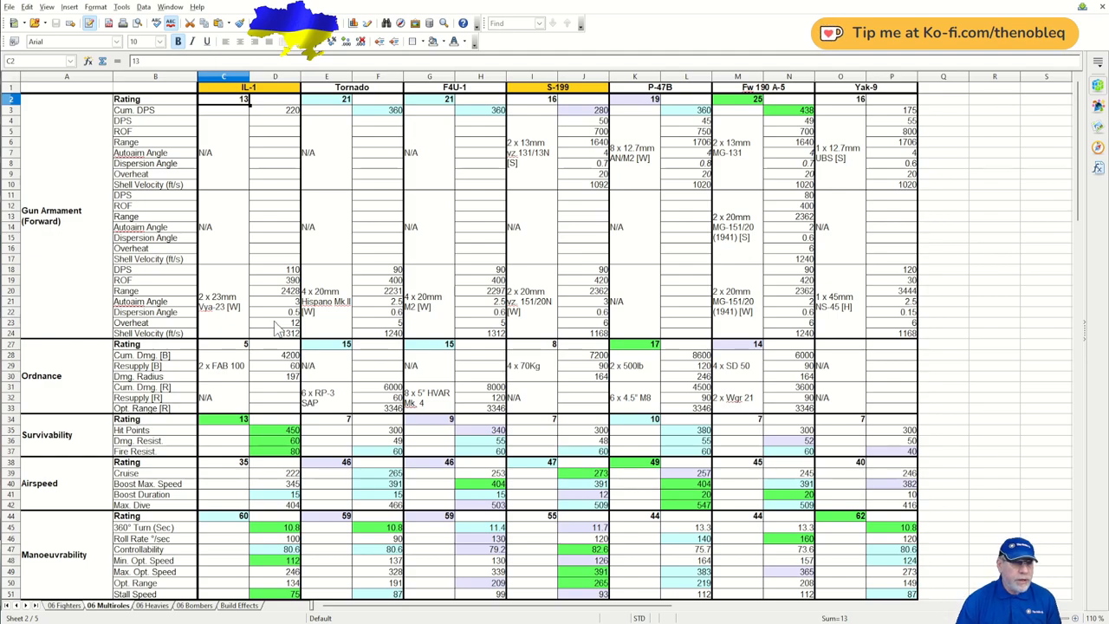
mouse_move(250, 349)
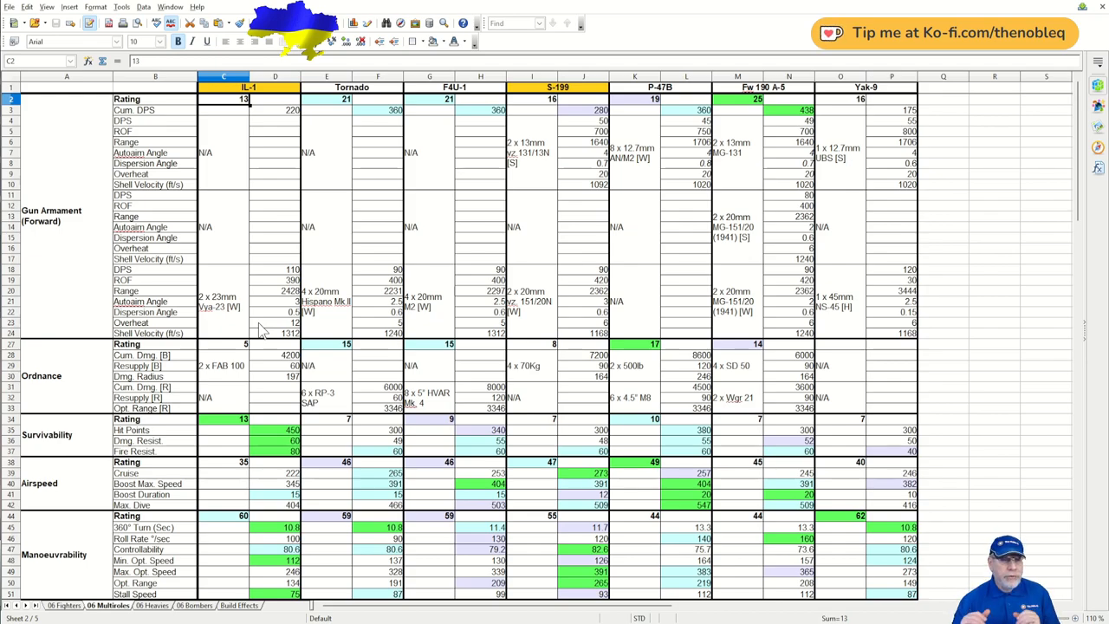
mouse_move(73, 388)
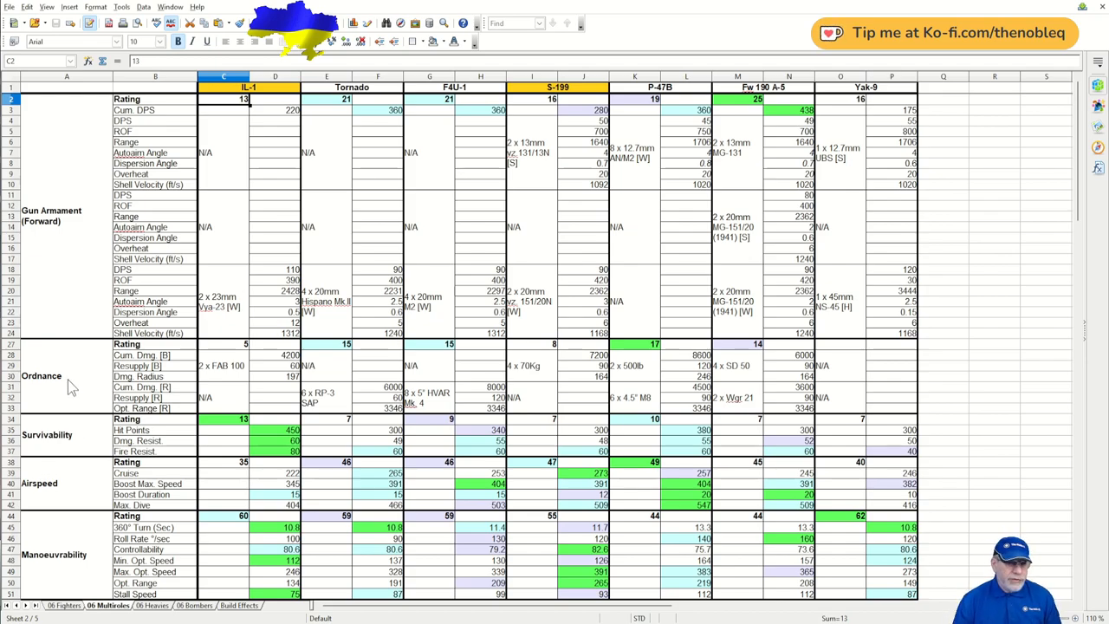
mouse_move(250, 366)
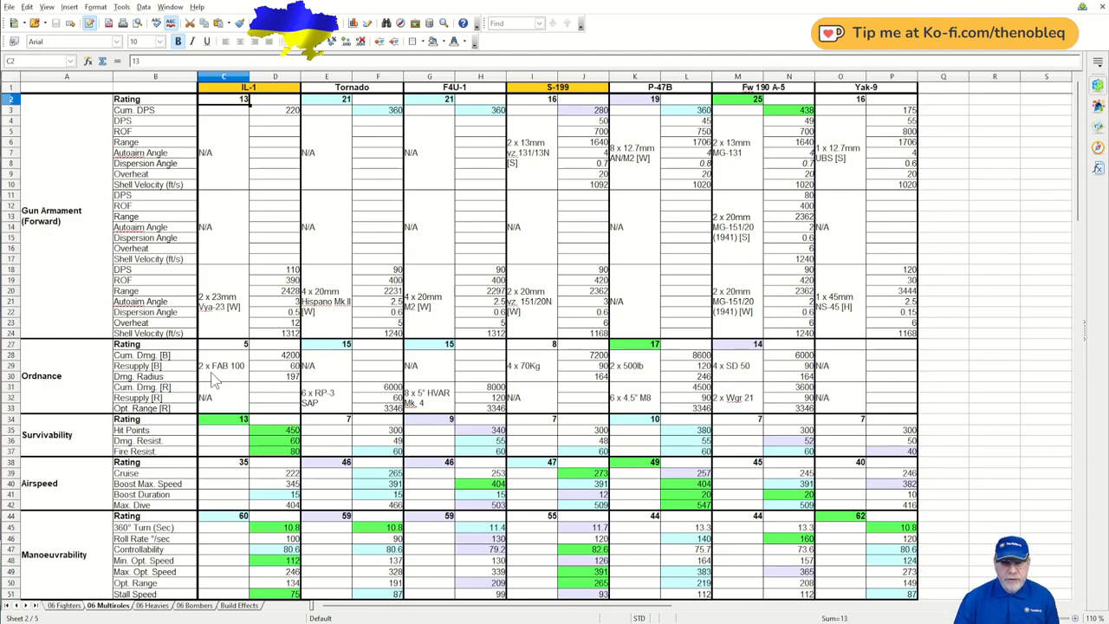
mouse_move(177, 460)
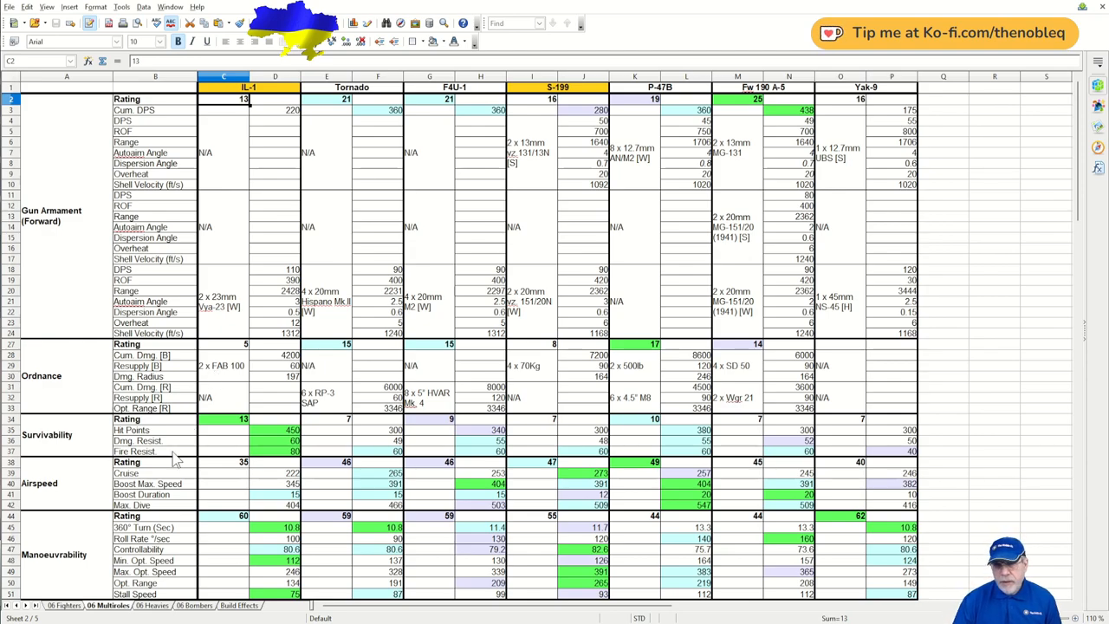
mouse_move(49, 437)
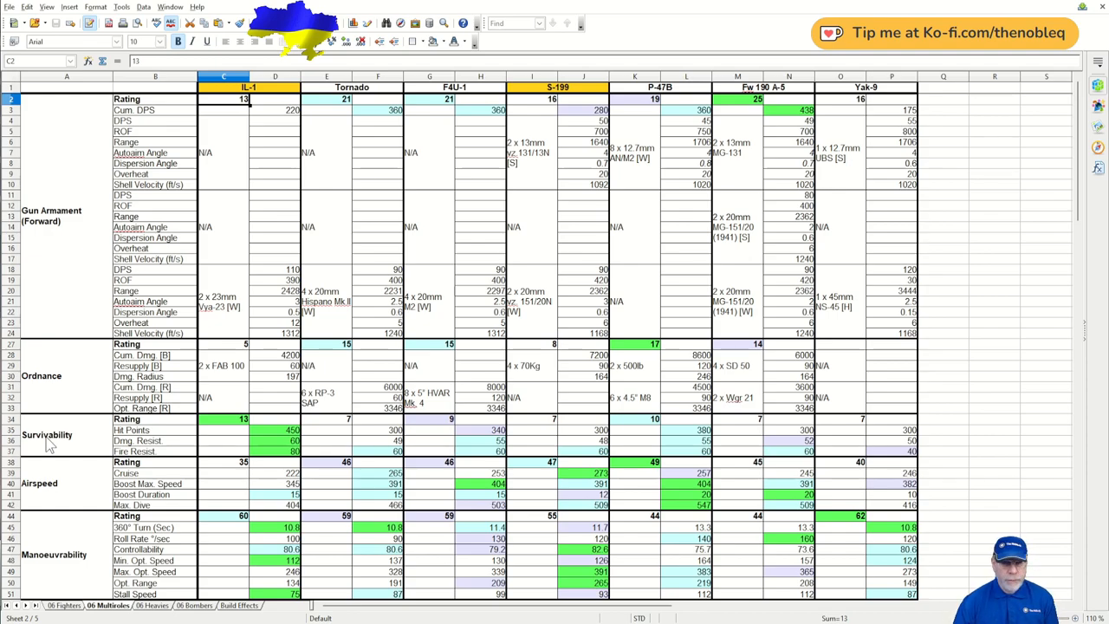
mouse_move(228, 433)
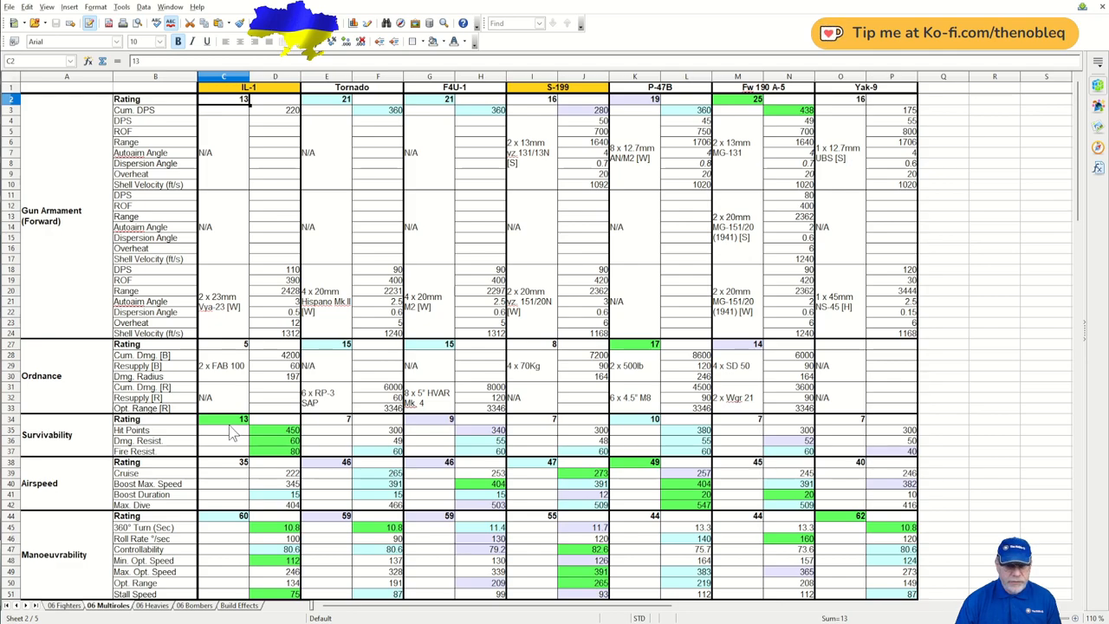
mouse_move(666, 390)
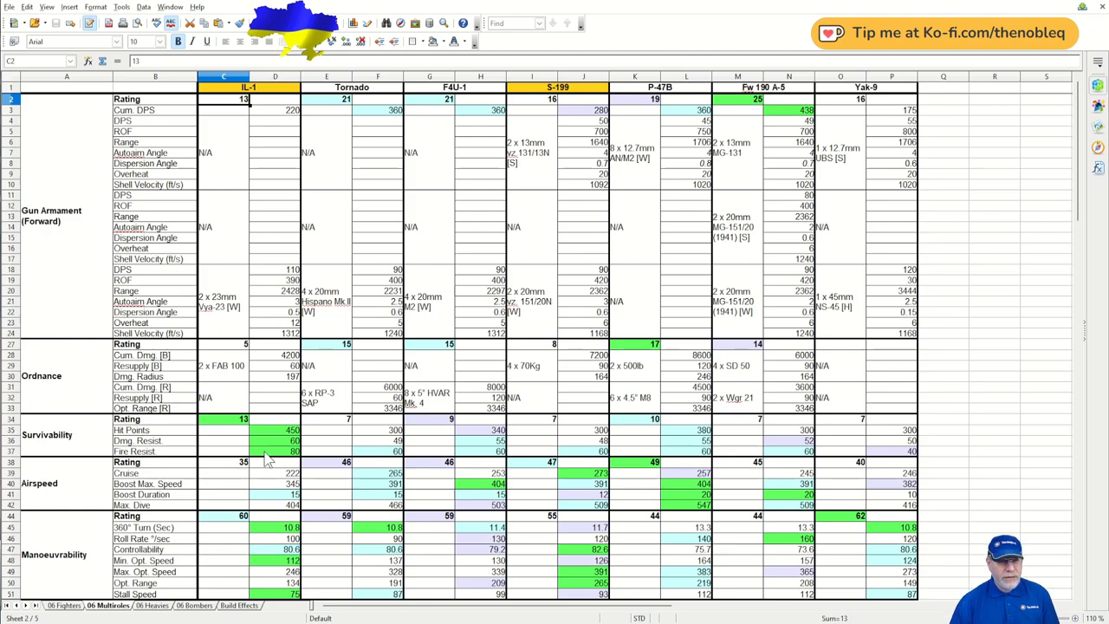
mouse_move(303, 471)
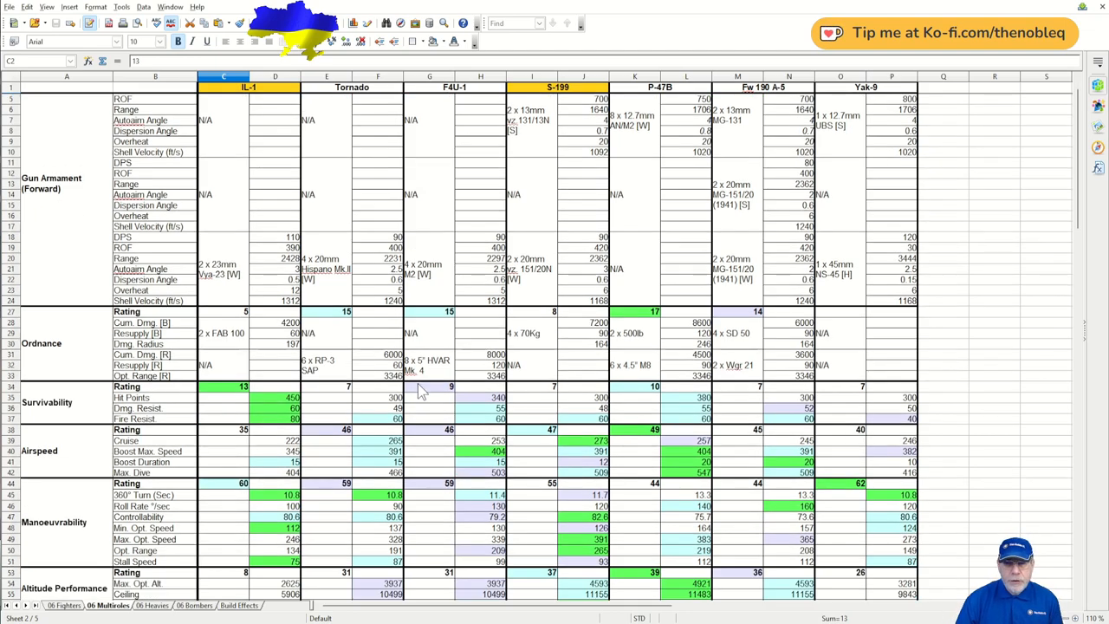
scroll("down", 3)
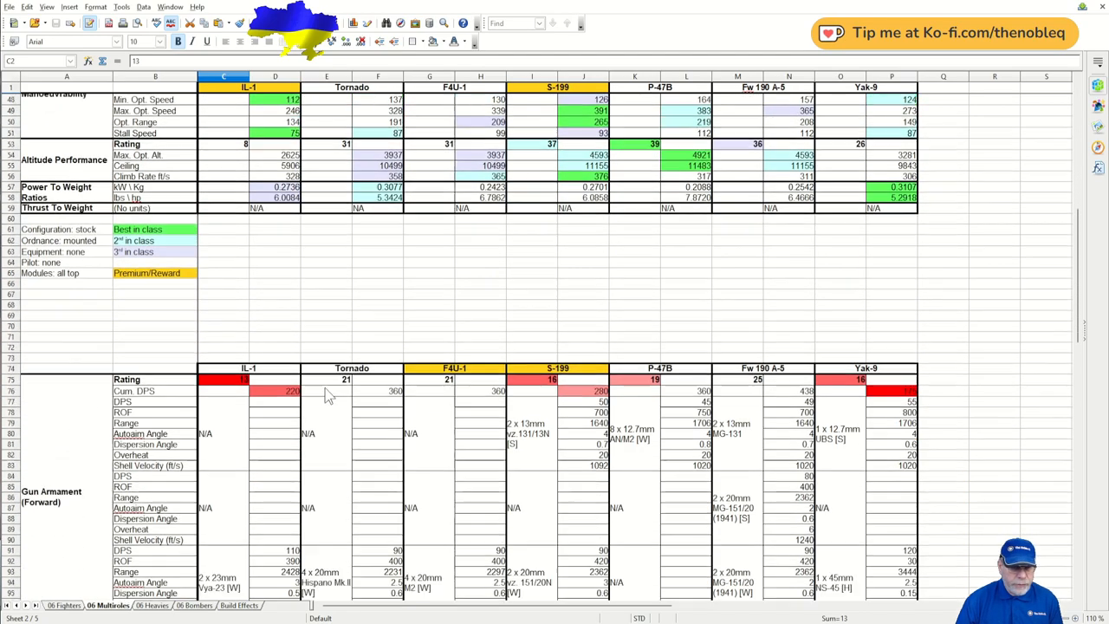
scroll("down", 3)
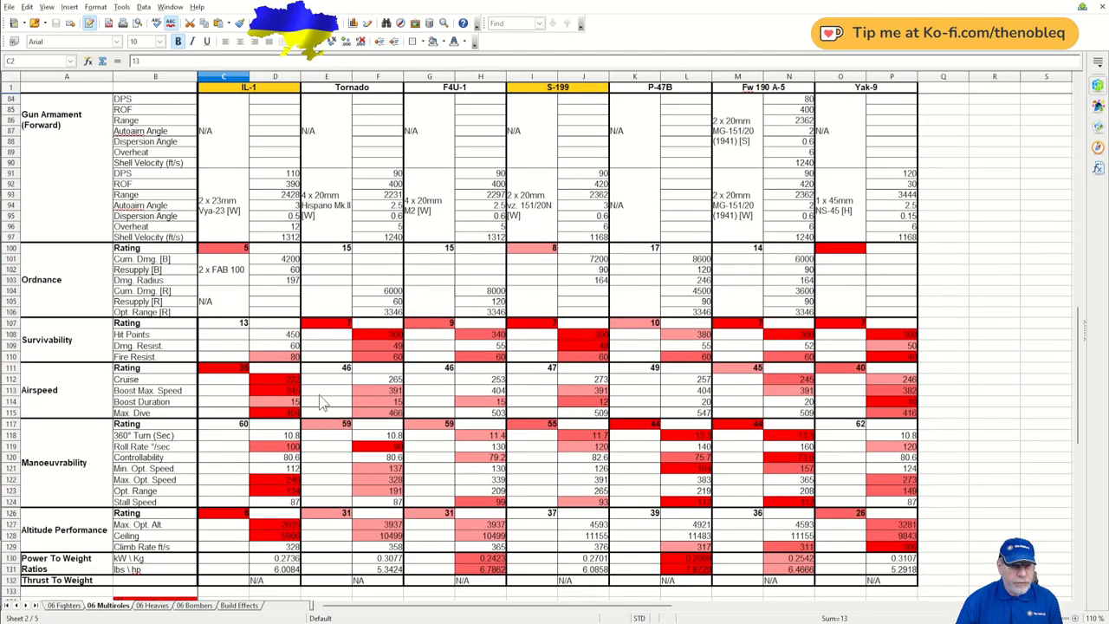
mouse_move(264, 396)
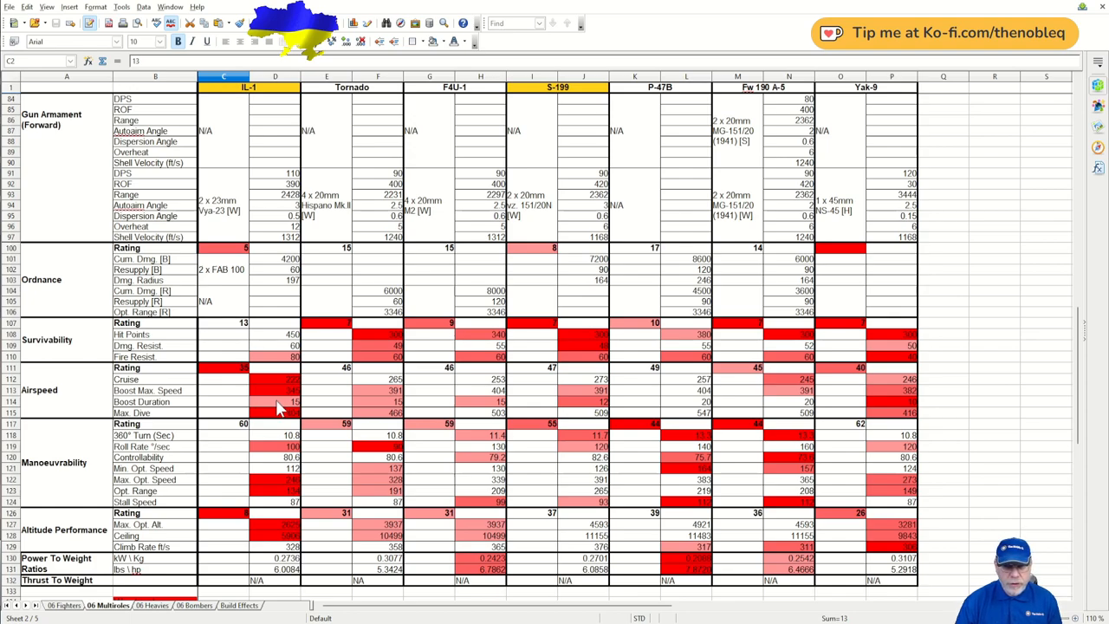
mouse_move(281, 424)
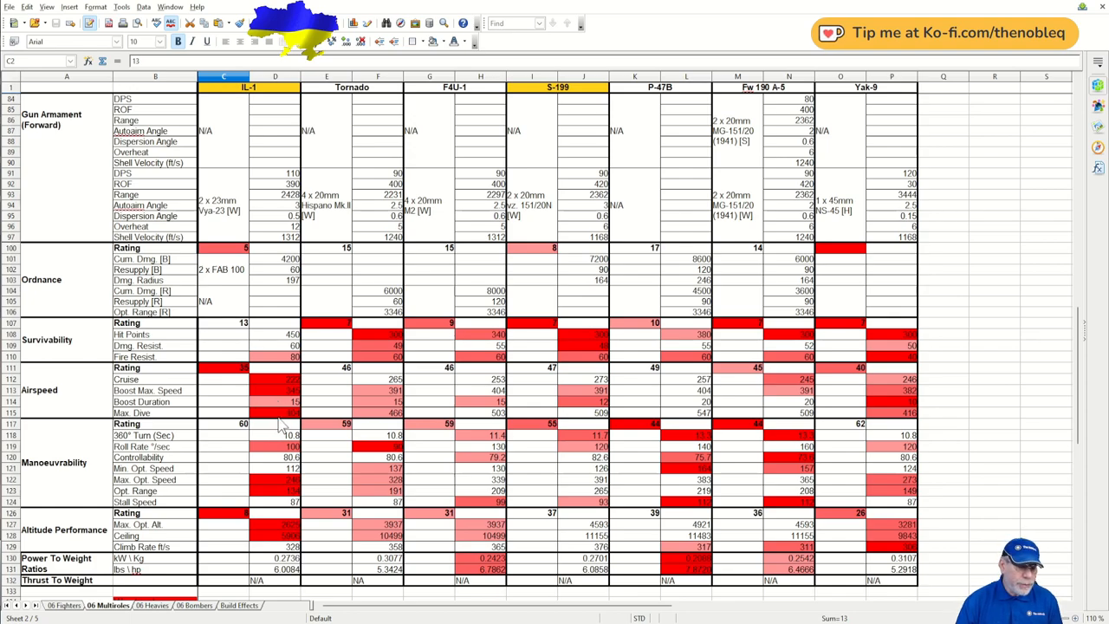
mouse_move(279, 430)
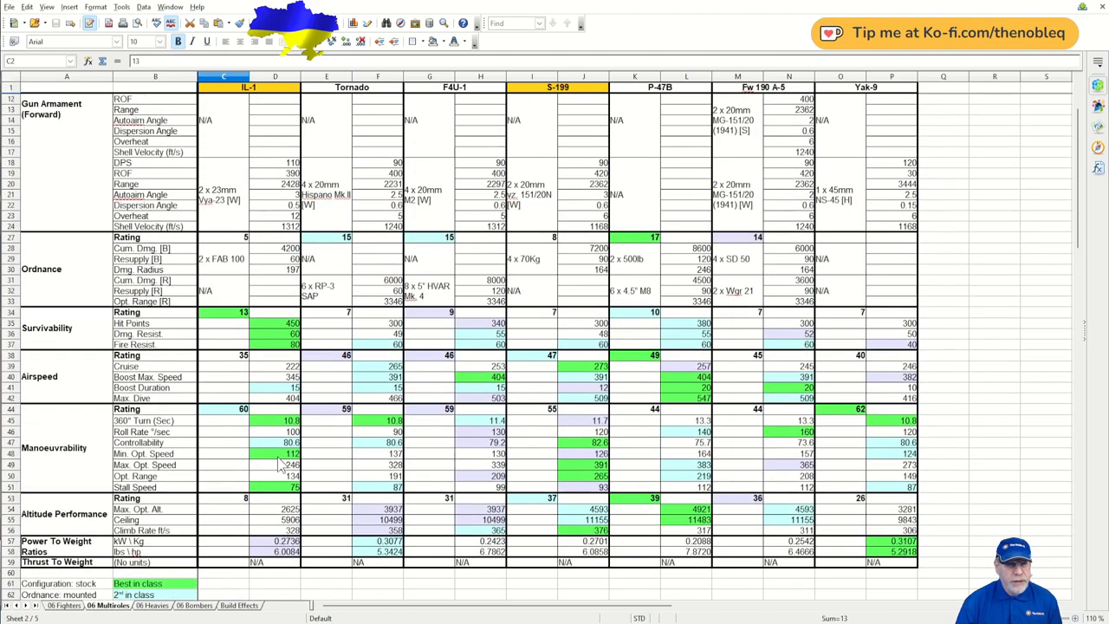
scroll("up", 3)
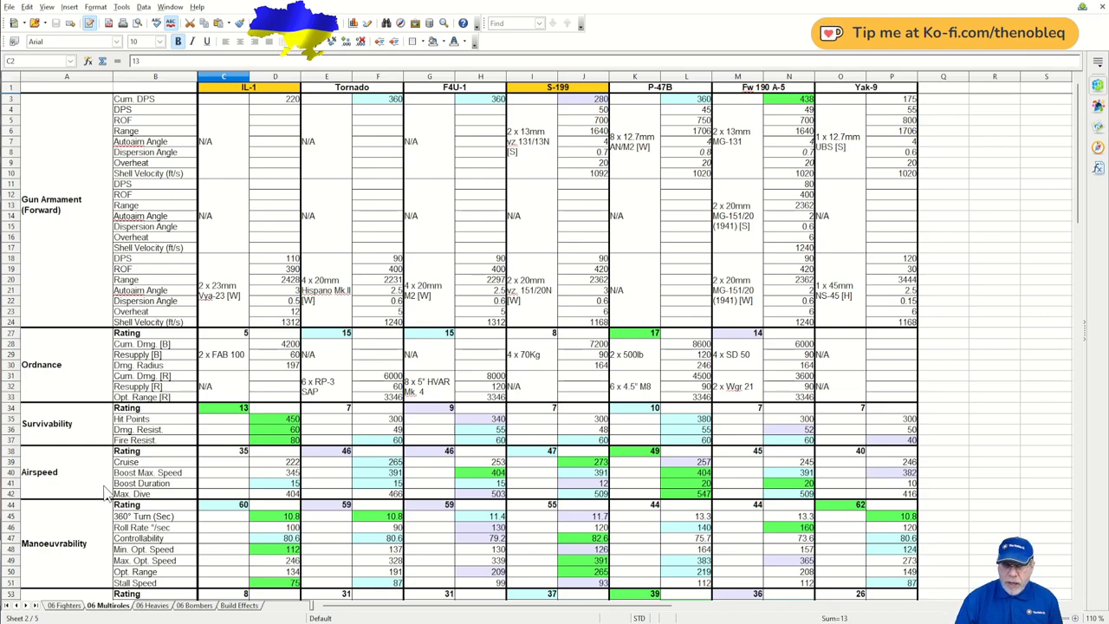
scroll("down", 3)
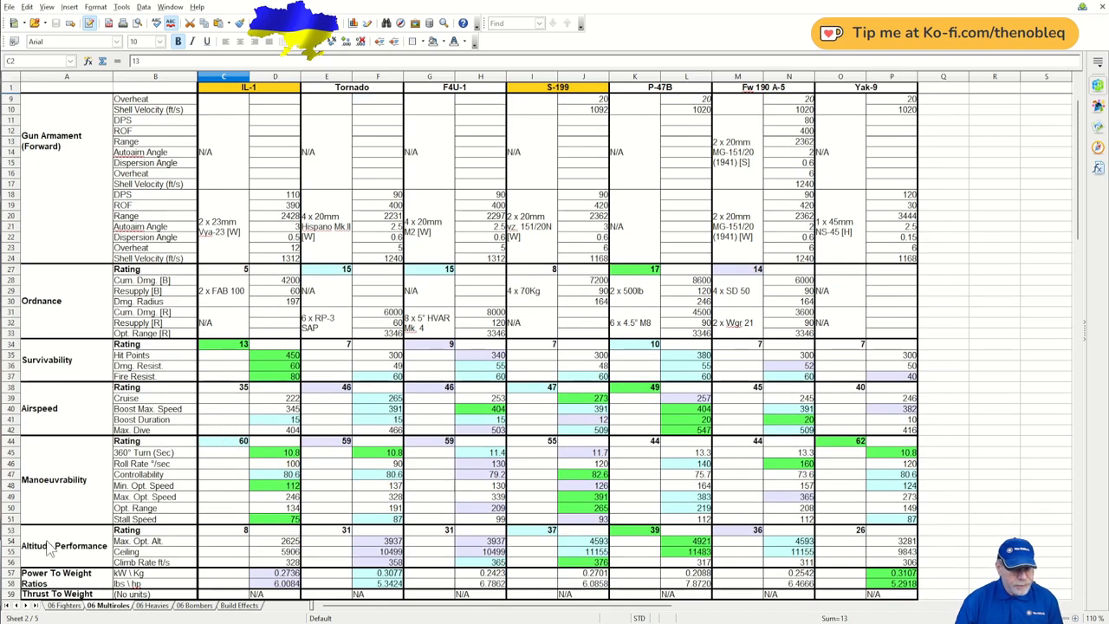
mouse_move(73, 506)
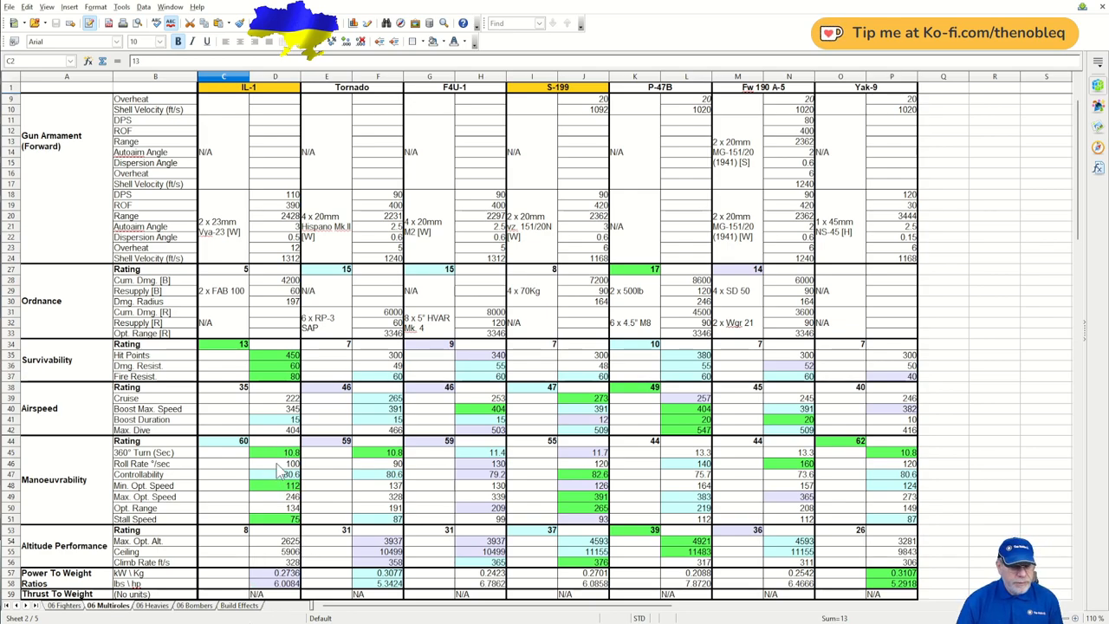
mouse_move(263, 496)
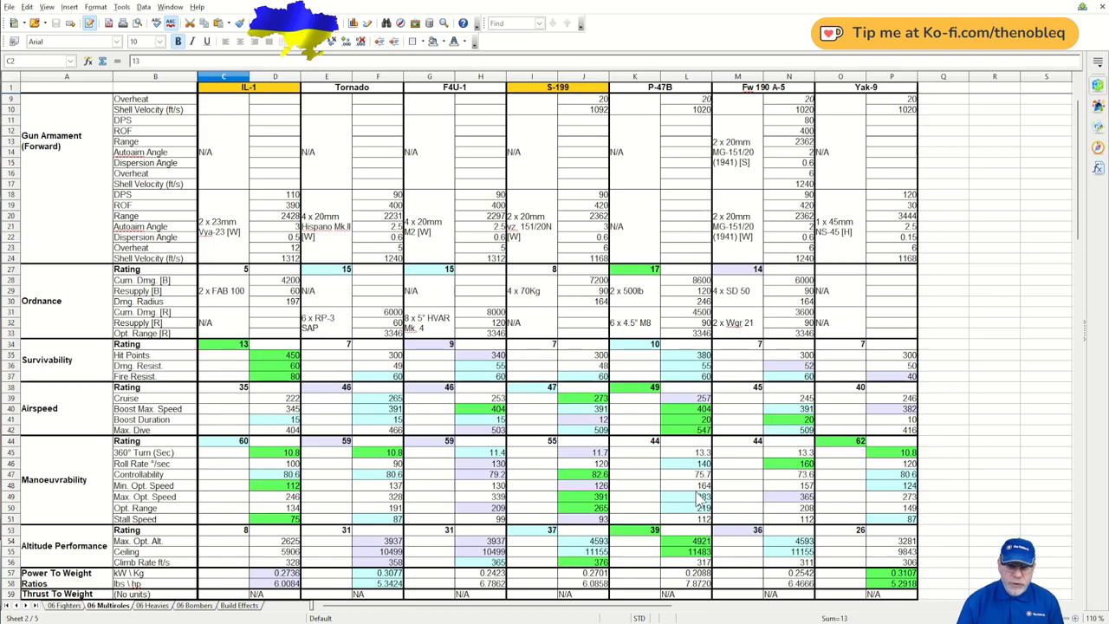
mouse_move(702, 492)
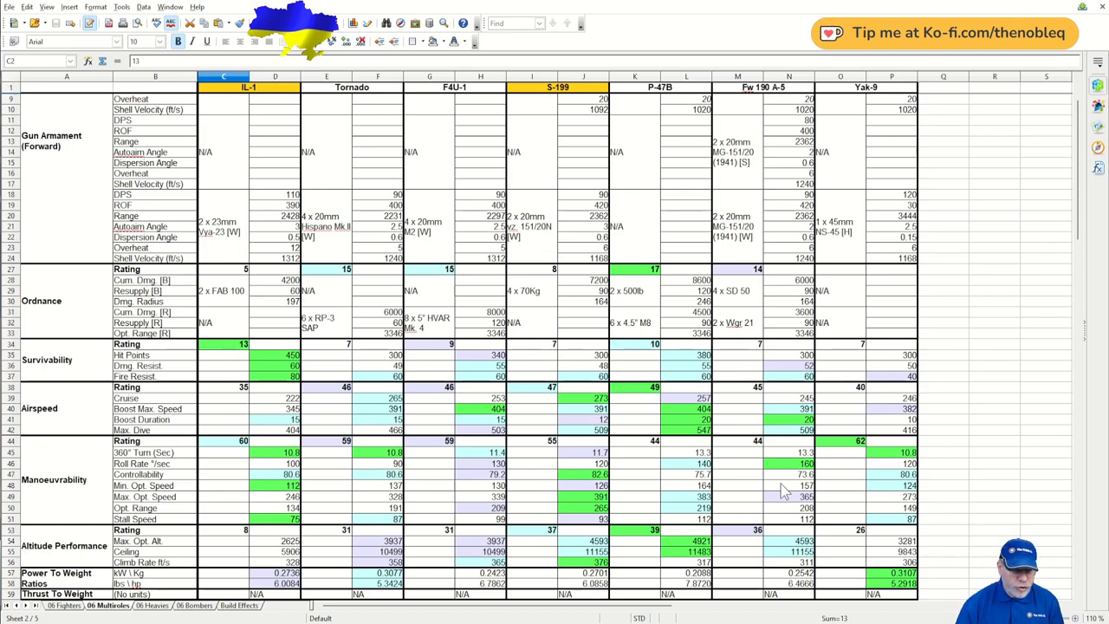
mouse_move(346, 475)
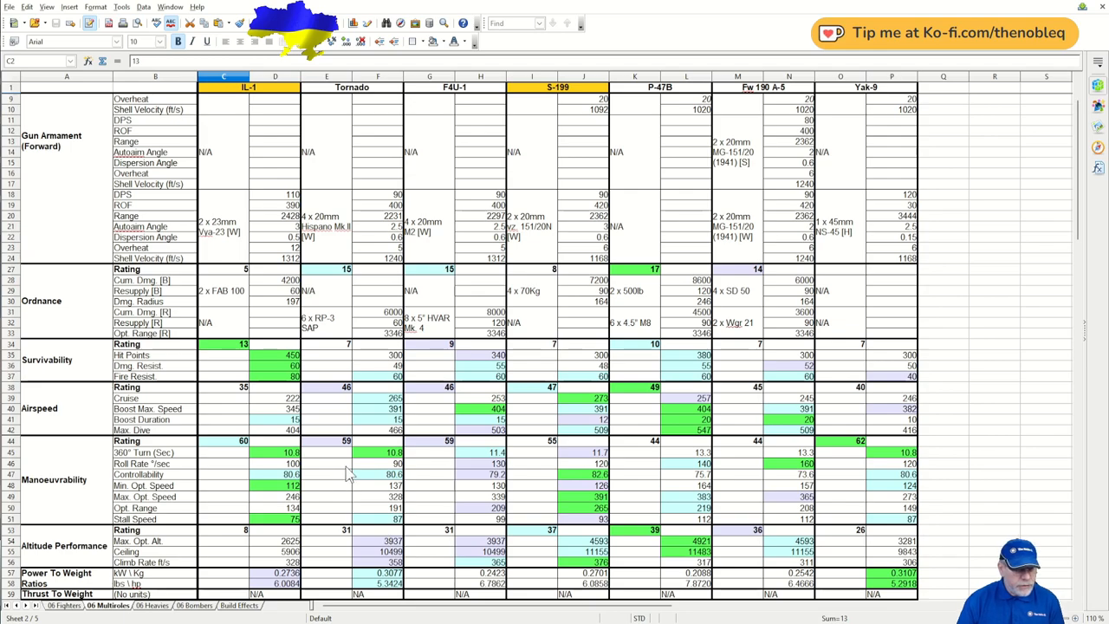
mouse_move(212, 492)
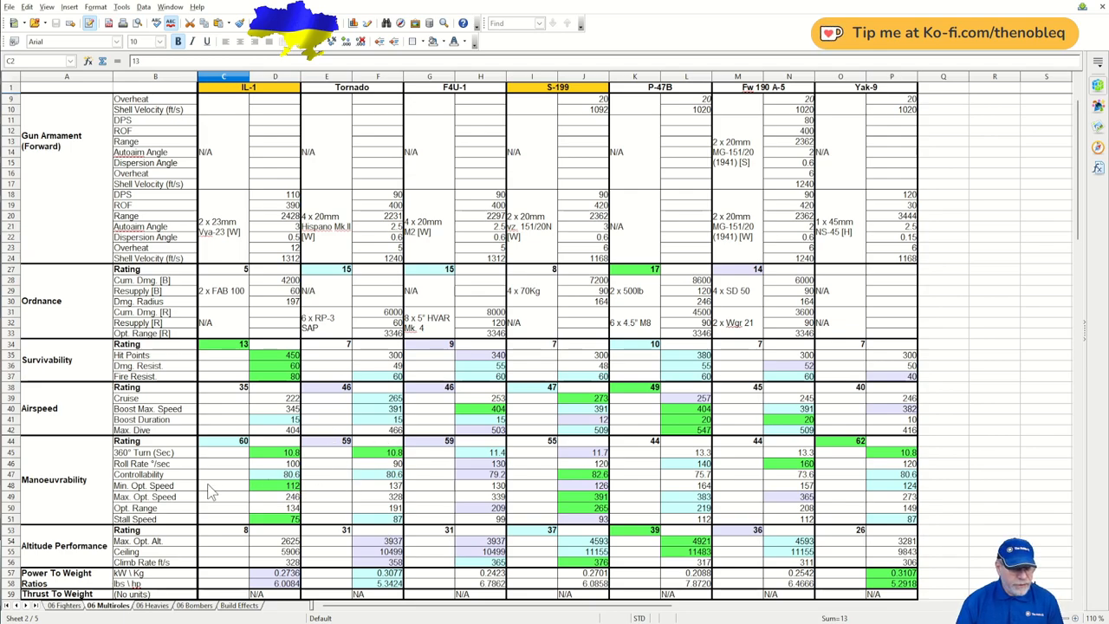
Step: Show the IL-1's module configuration and then its equipment and consumables
scroll("down", 3)
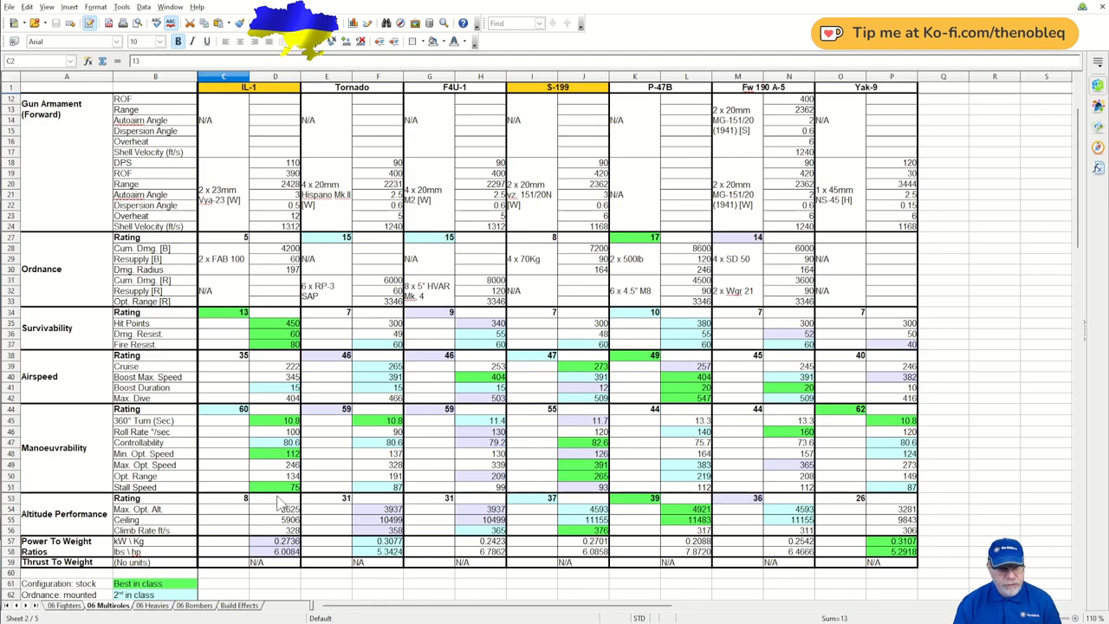
scroll("down", 3)
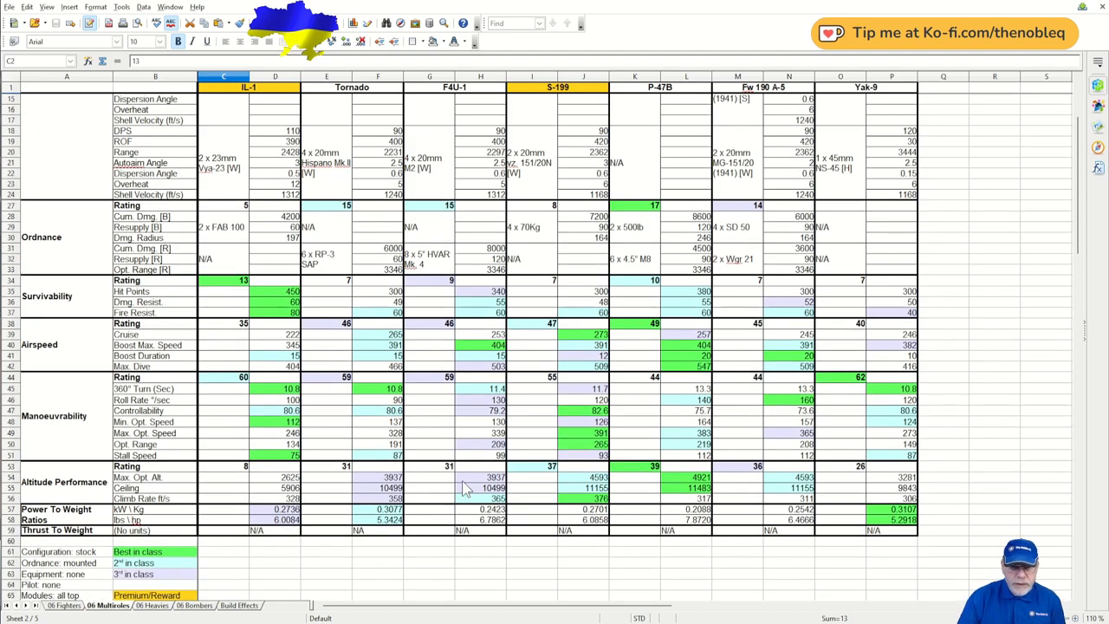
mouse_move(328, 474)
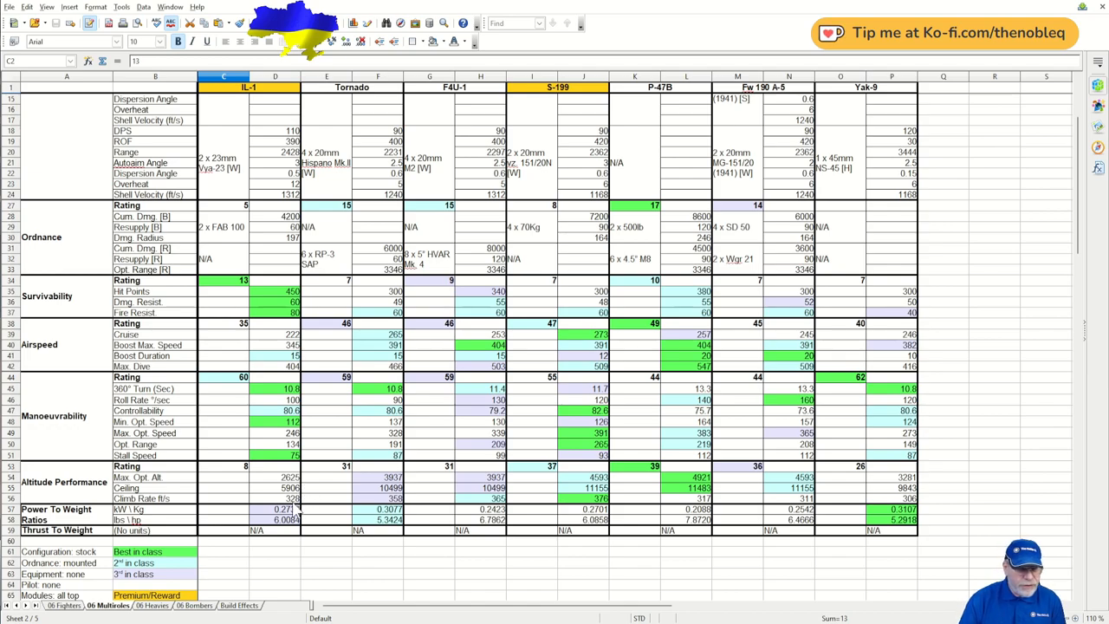
mouse_move(260, 510)
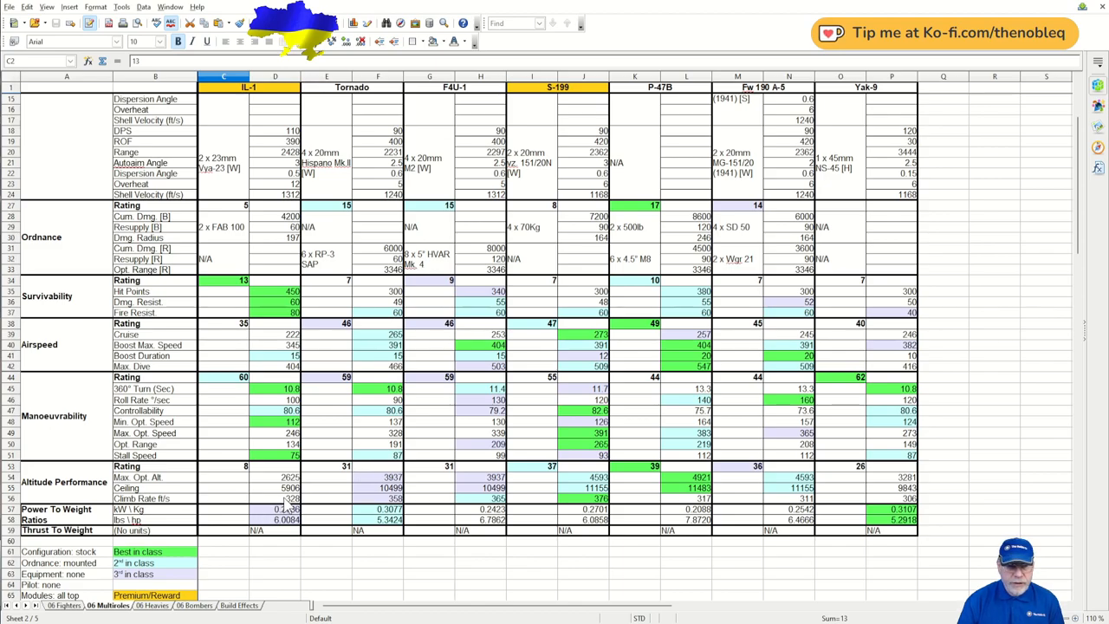
scroll("down", 3)
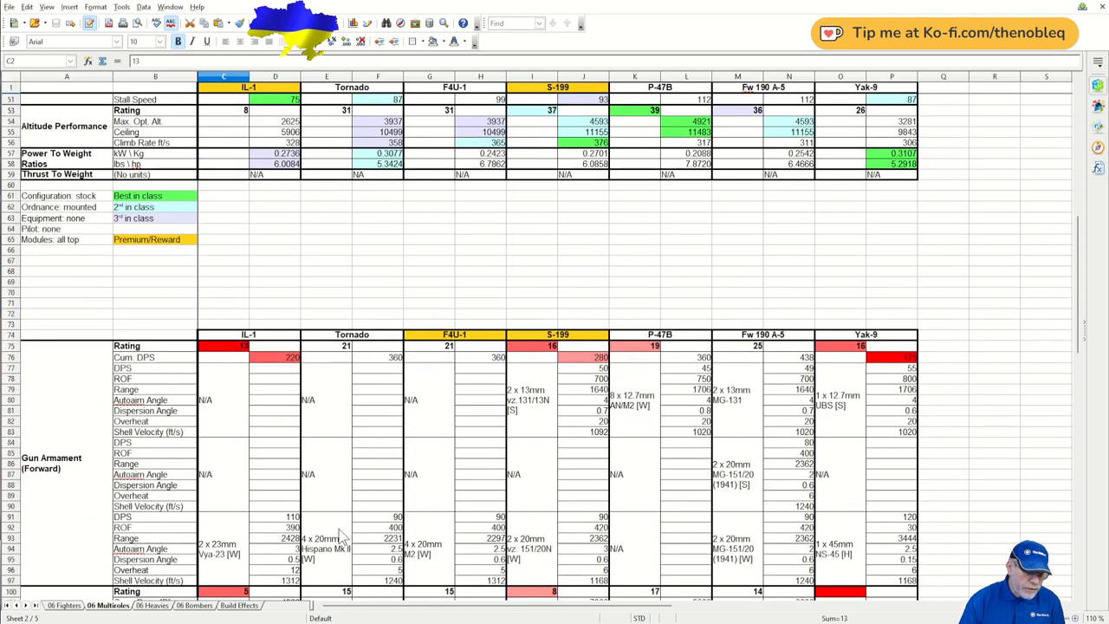
scroll("down", 3)
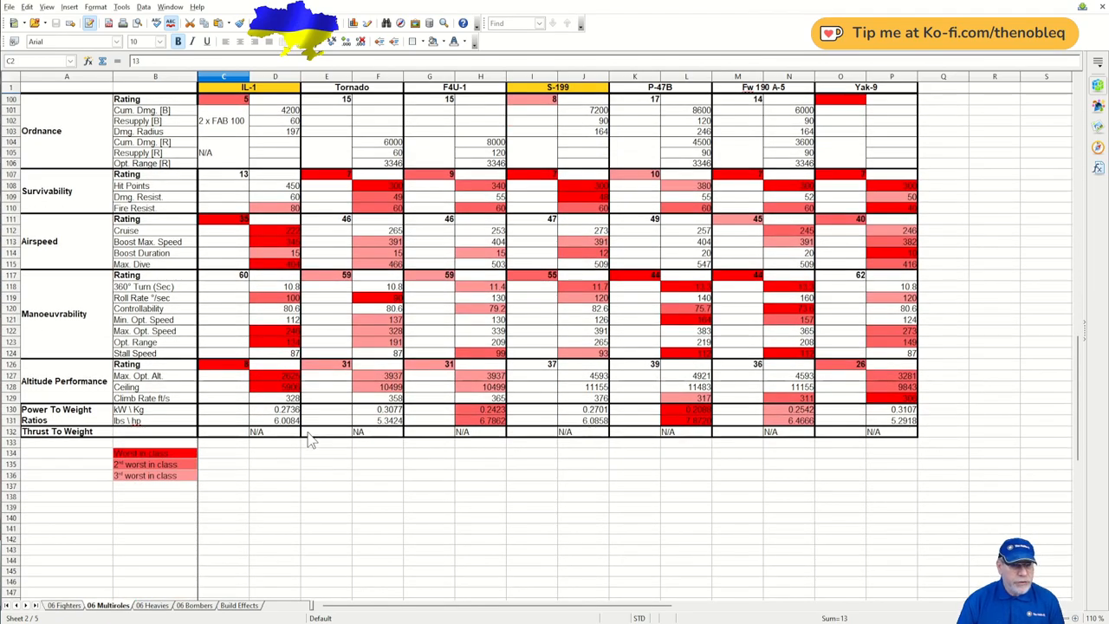
scroll("up", 3)
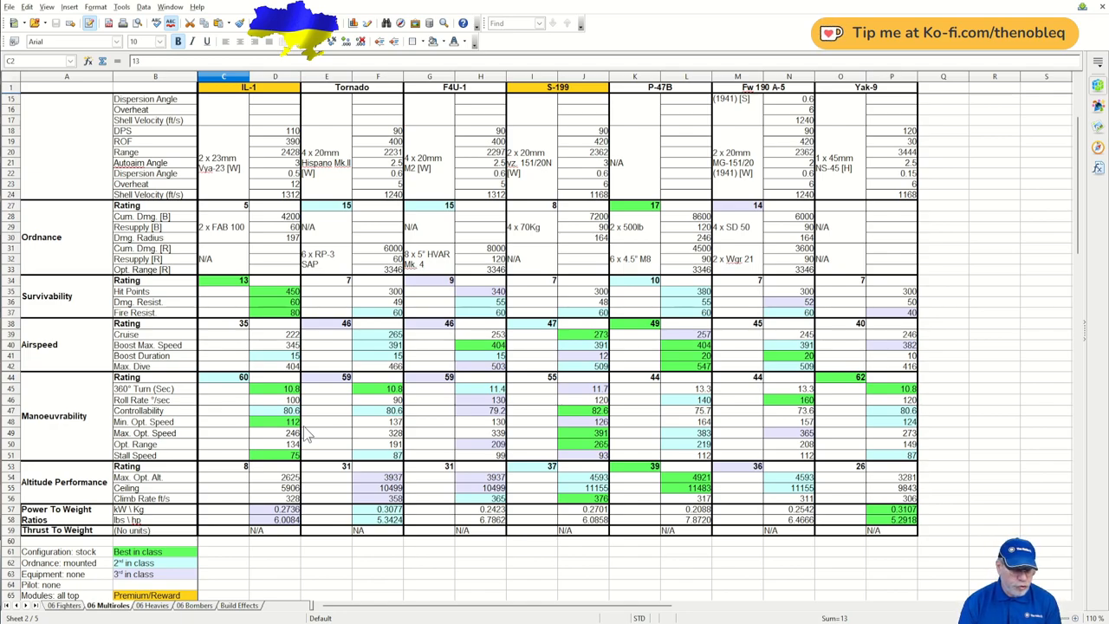
scroll("up", 3)
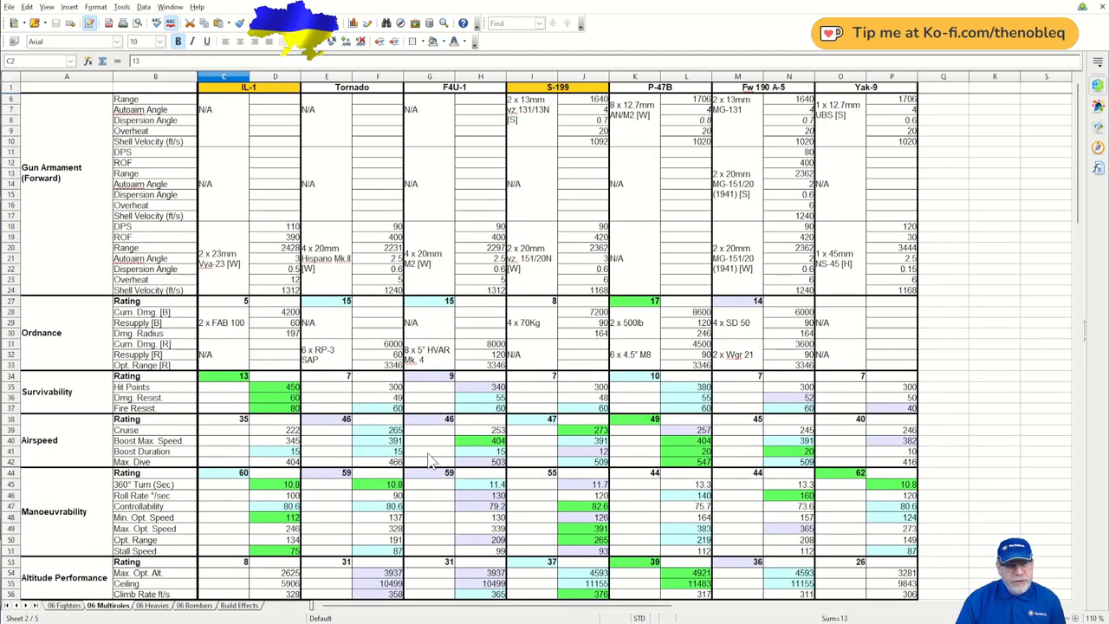
scroll("up", 3)
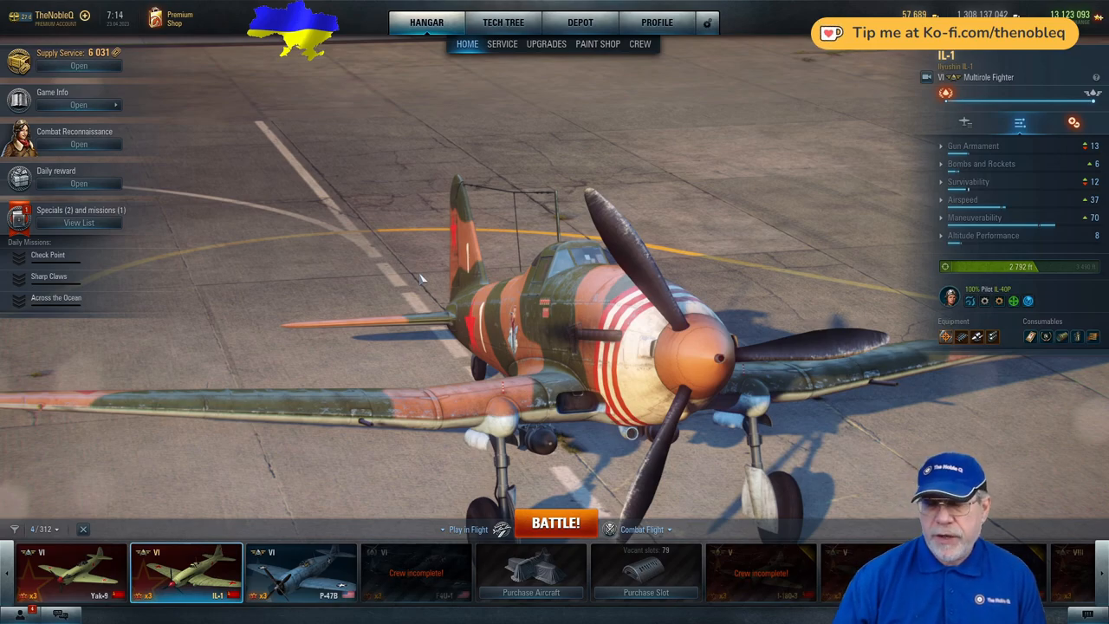
mouse_move(503, 45)
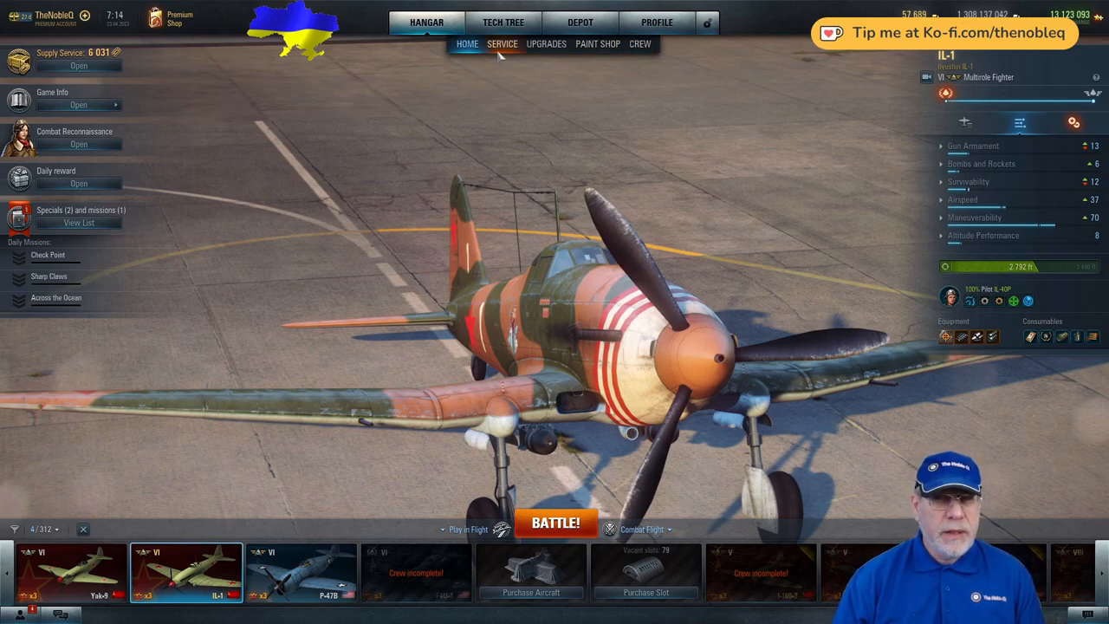
left_click(546, 43)
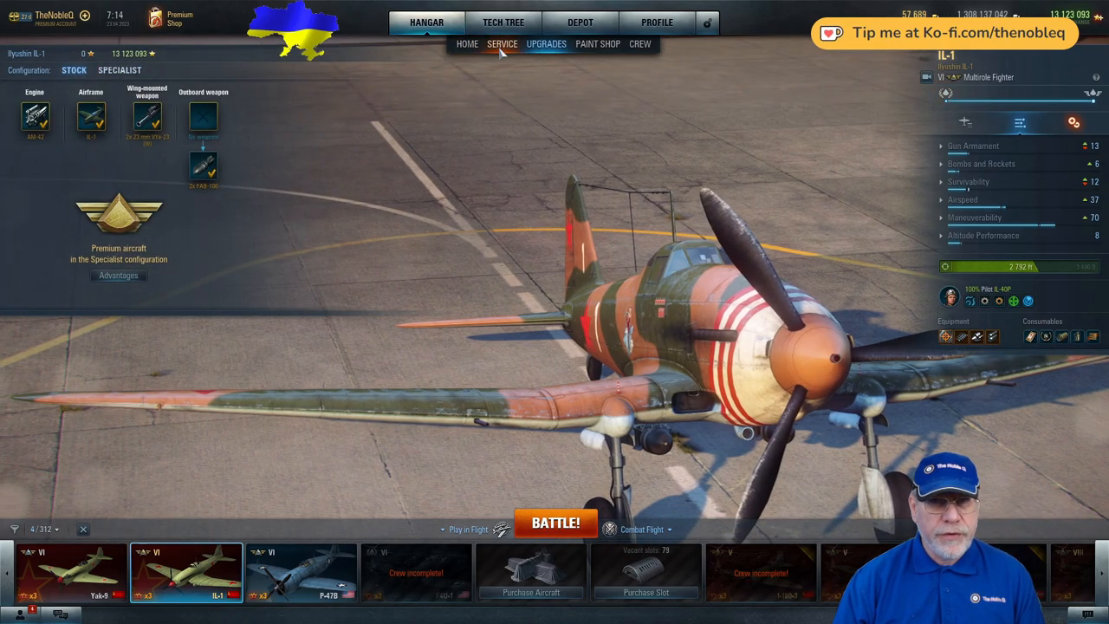
left_click(503, 43)
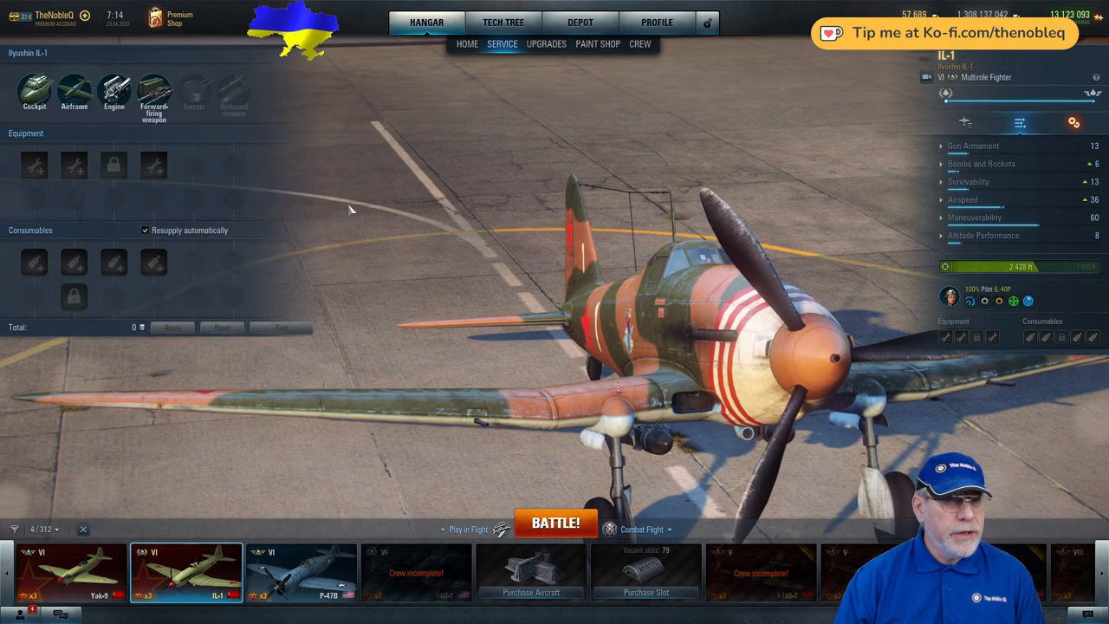
mouse_move(95, 246)
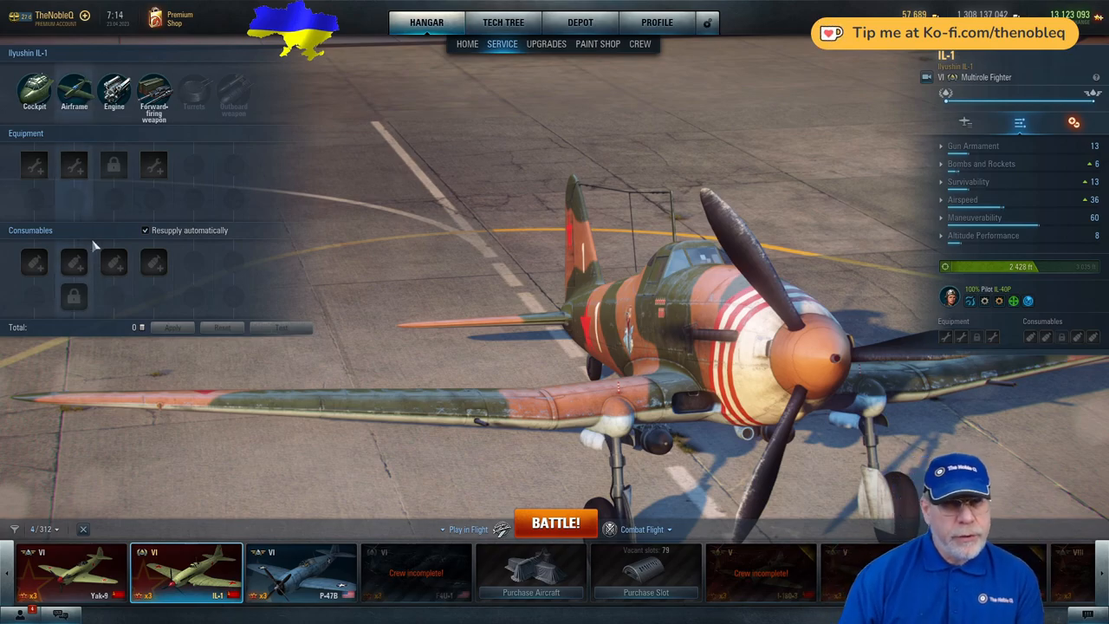
mouse_move(115, 164)
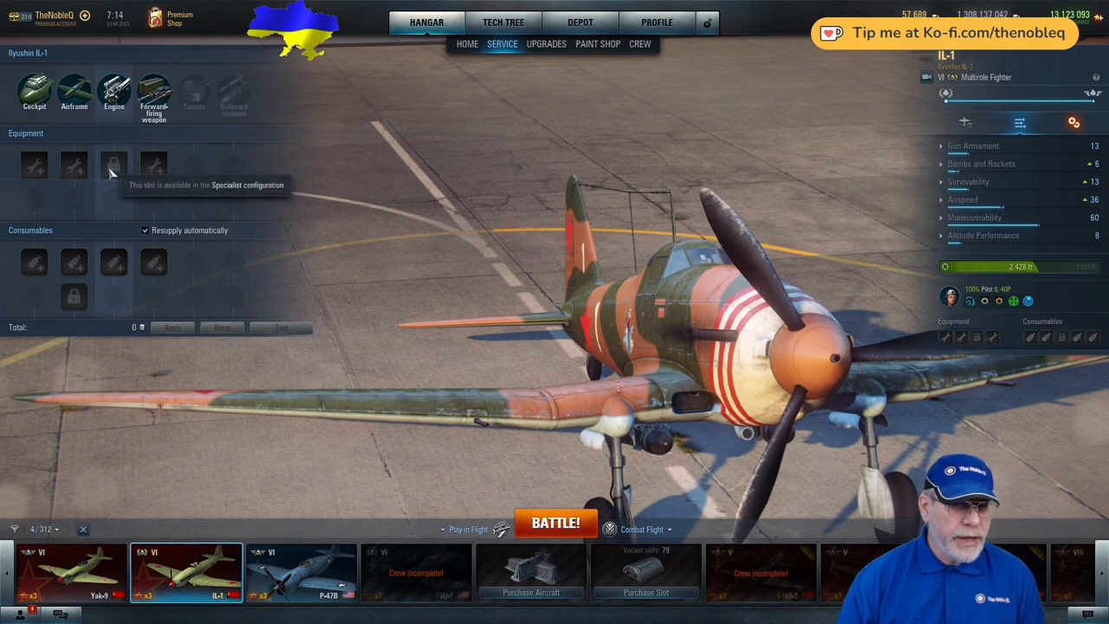
mouse_move(73, 299)
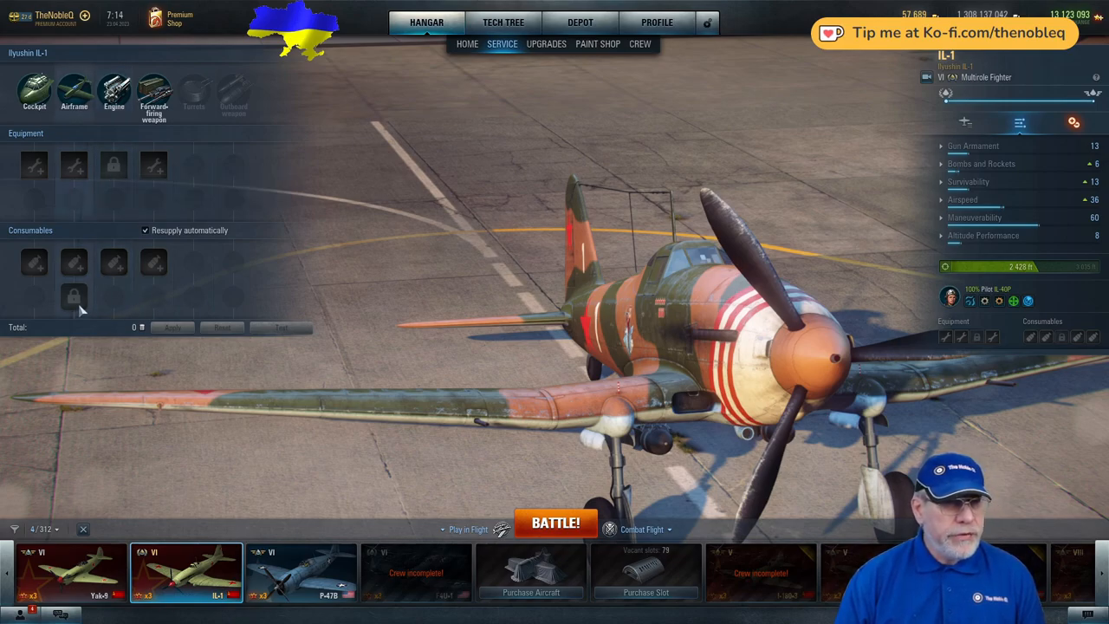
mouse_move(73, 298)
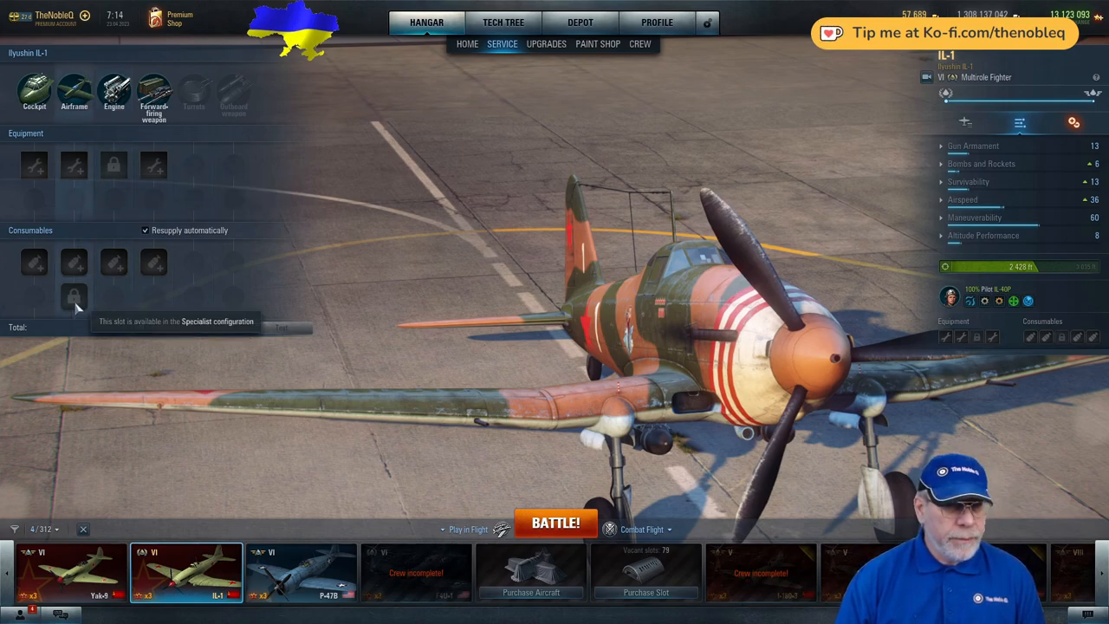
mouse_move(429, 222)
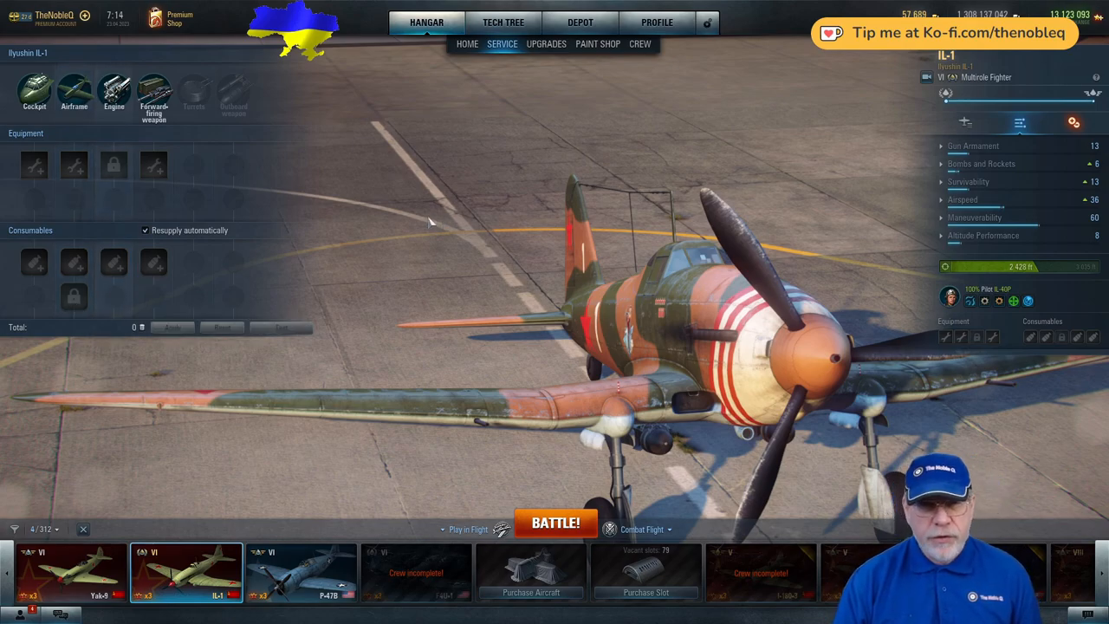
mouse_move(416, 198)
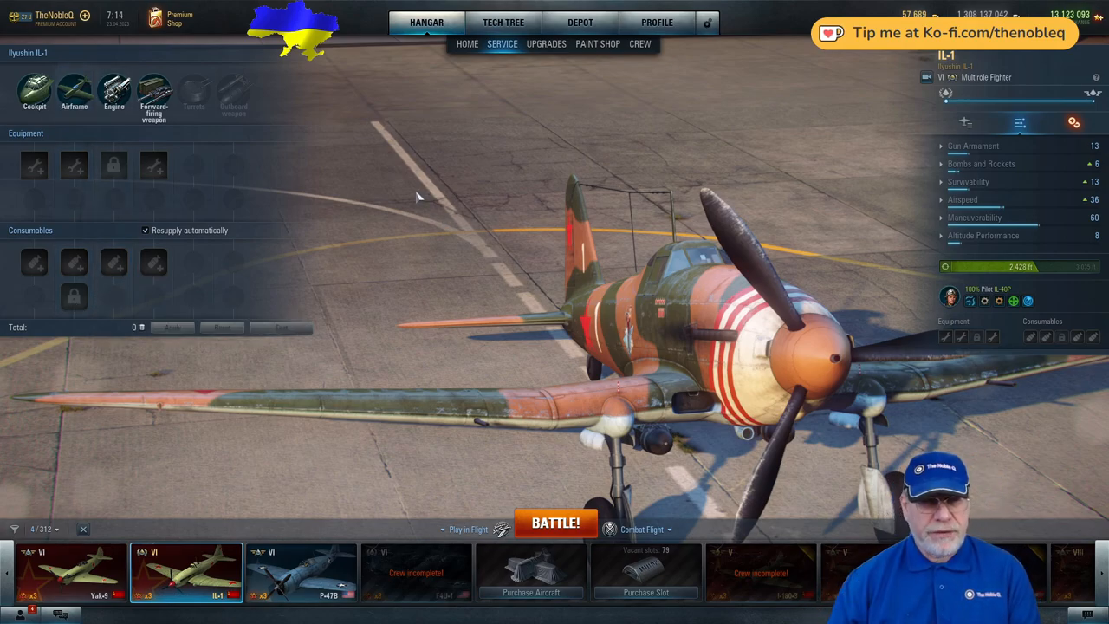
mouse_move(572, 156)
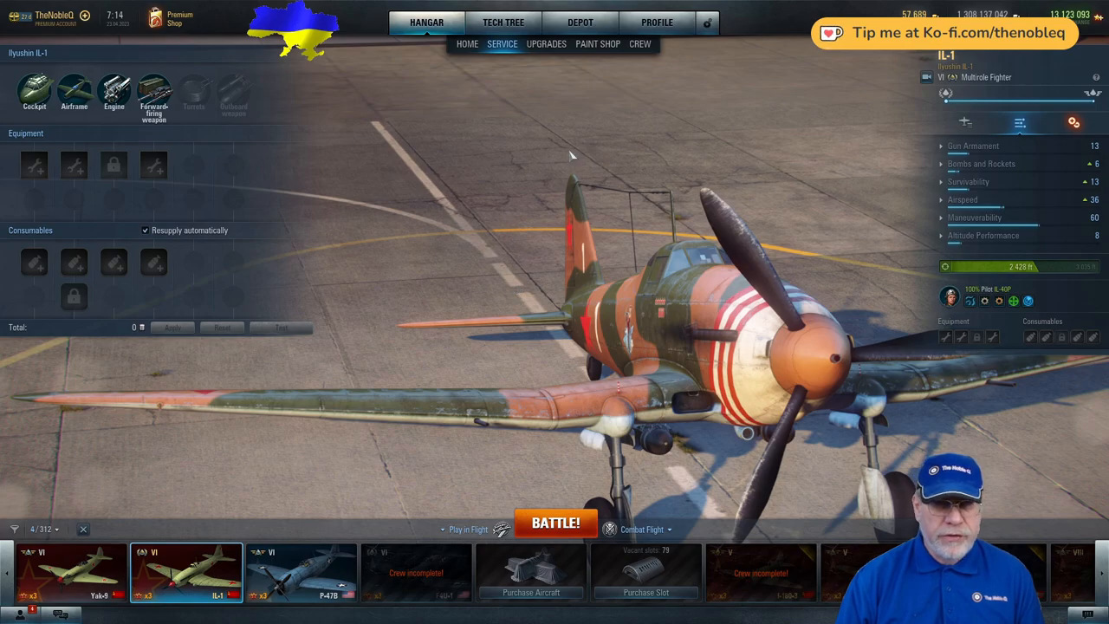
Step: Show the IL-1's Specialist configuration with its equipment and consumables
left_click(546, 43)
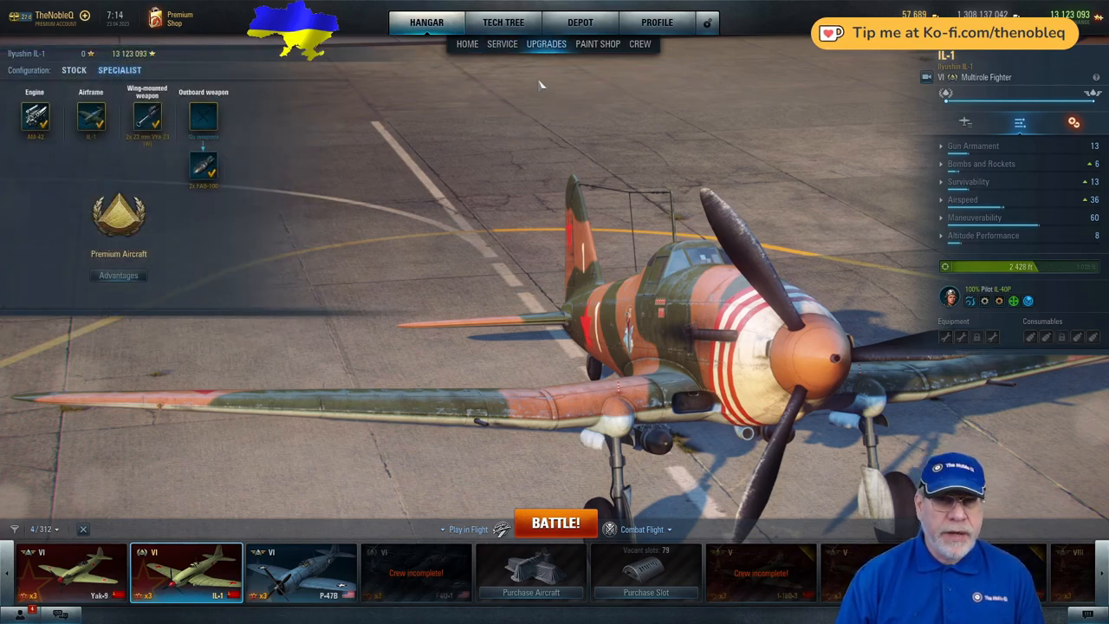
mouse_move(503, 44)
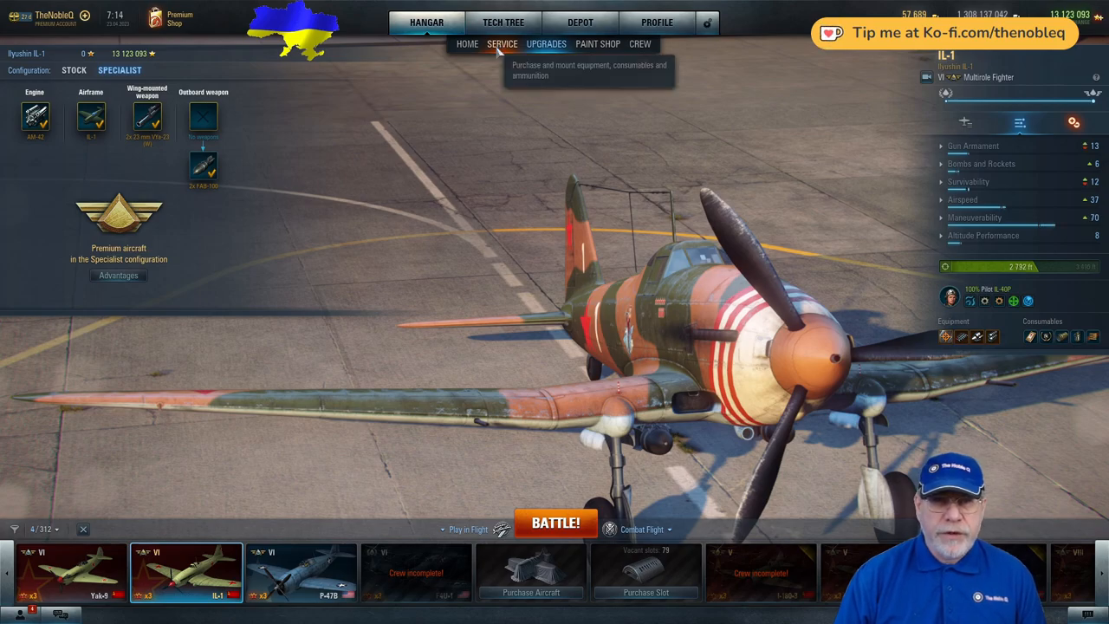
left_click(503, 43)
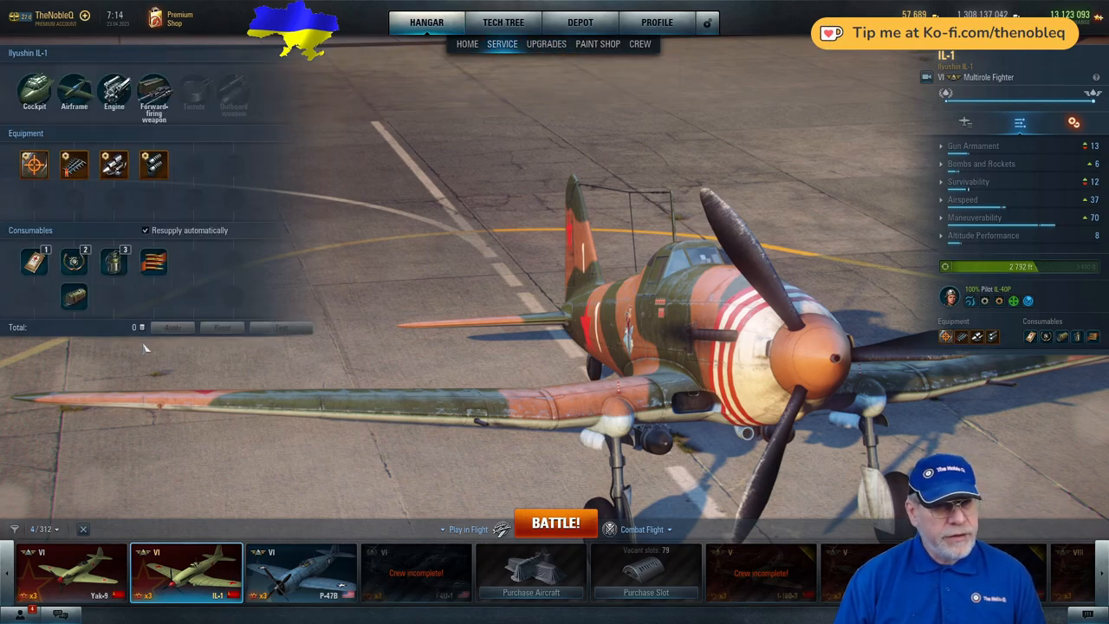
mouse_move(13, 194)
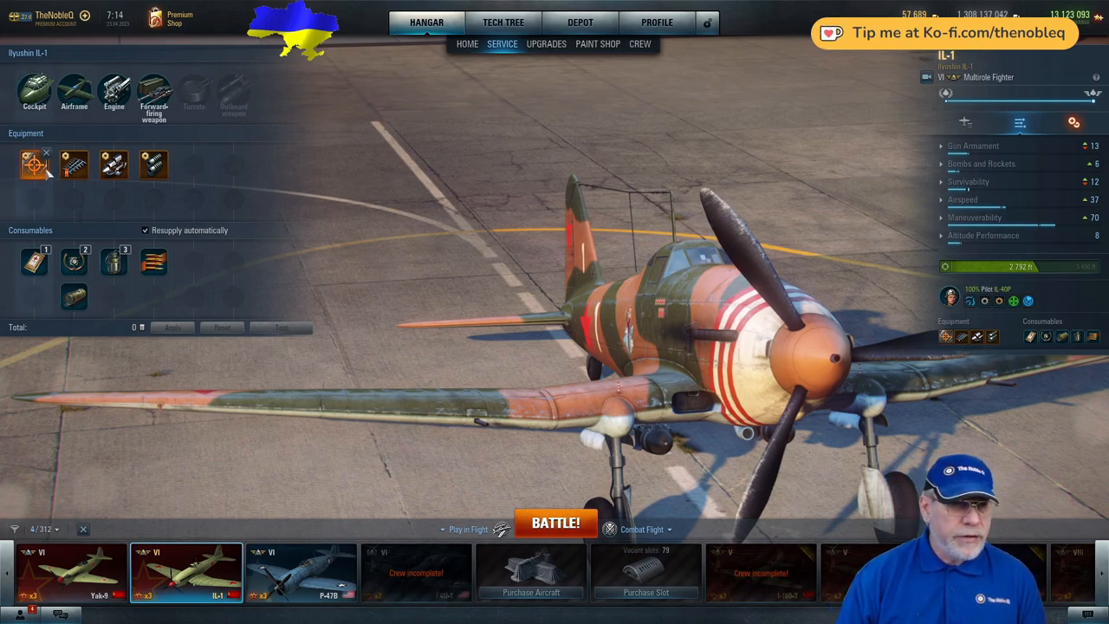
mouse_move(33, 163)
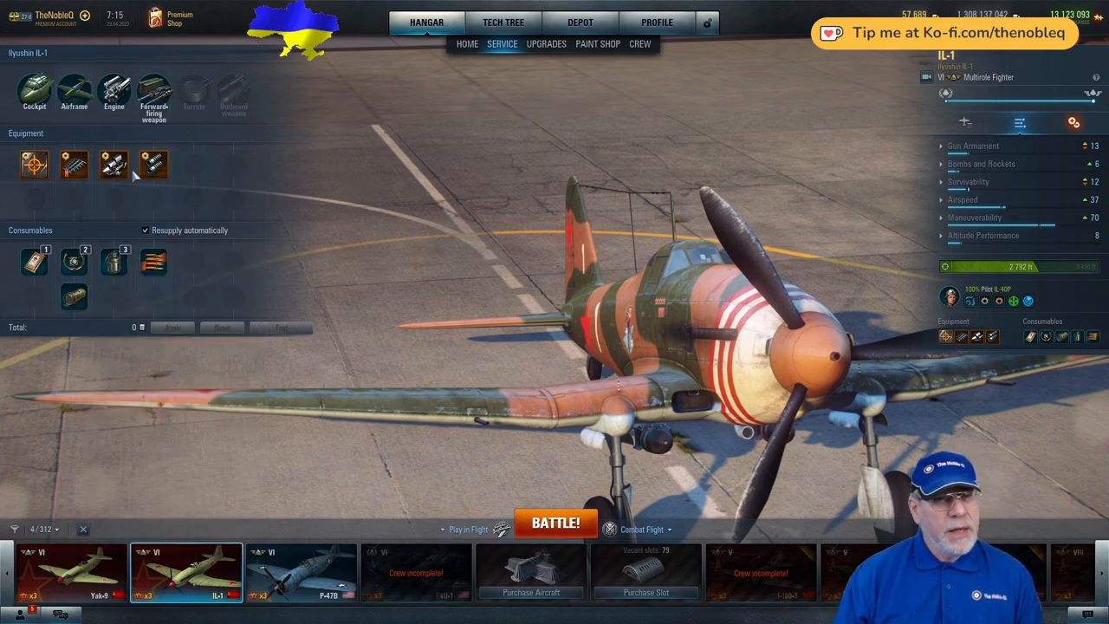
mouse_move(114, 164)
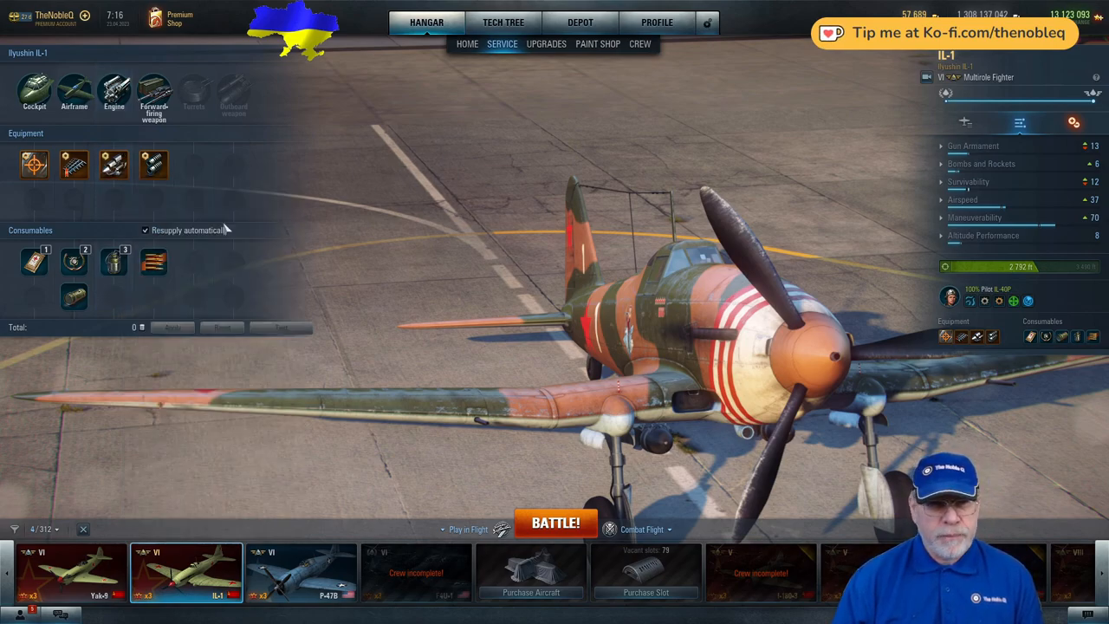
mouse_move(189, 189)
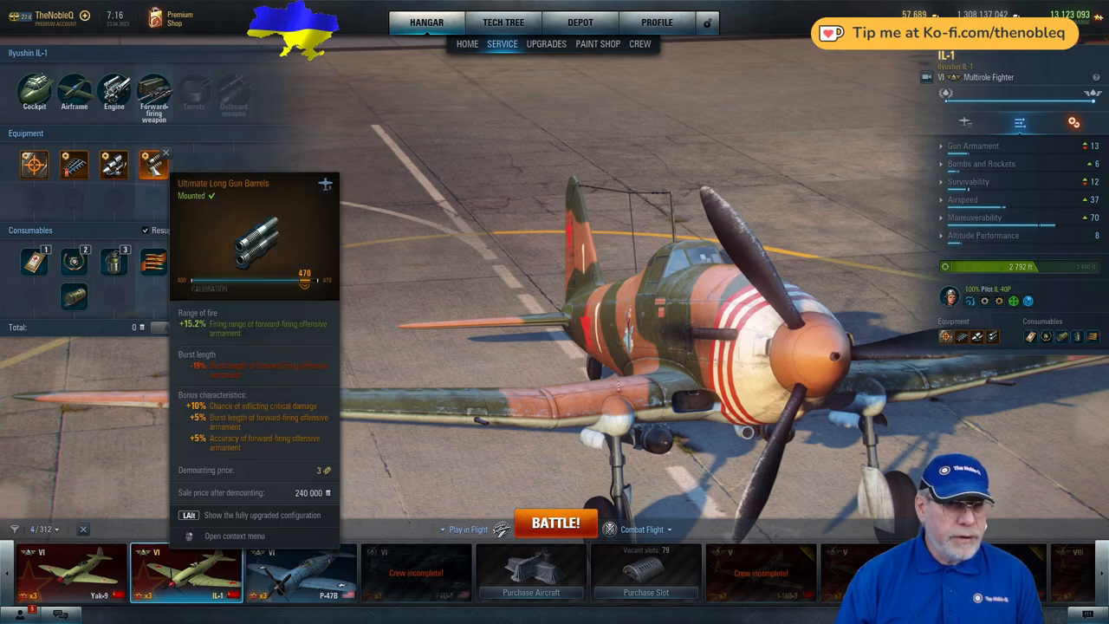
left_click(152, 164)
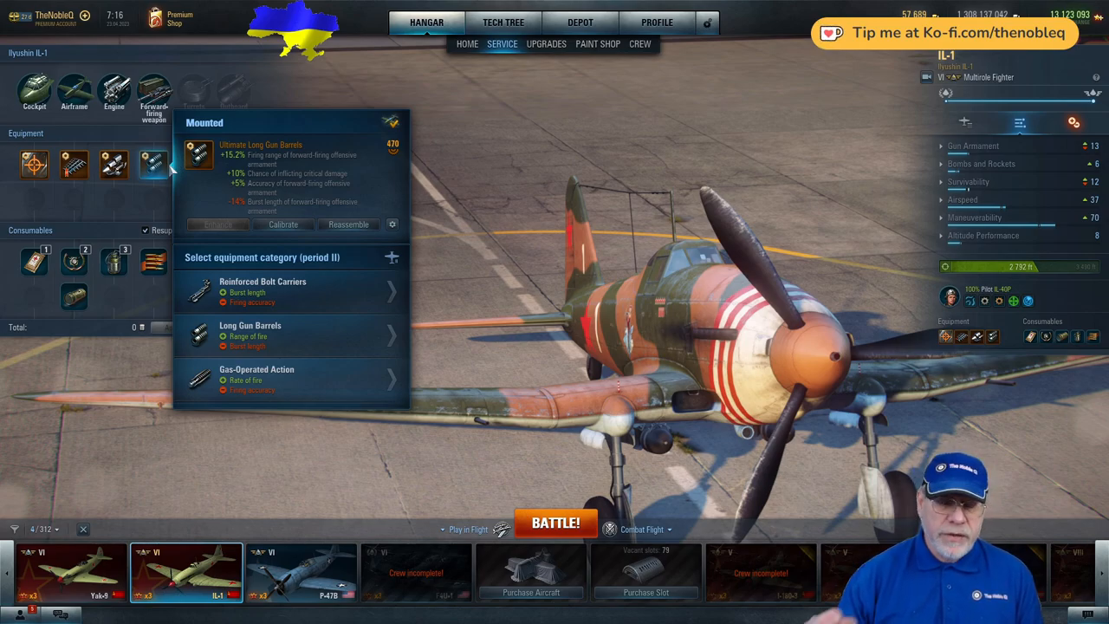
mouse_move(135, 221)
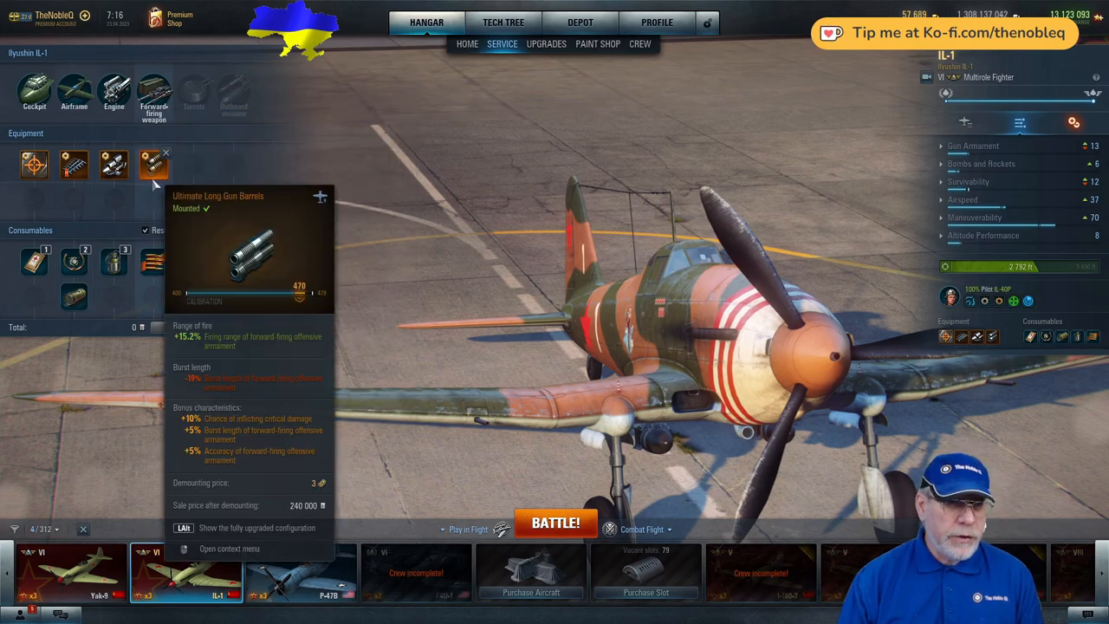
left_click(152, 163)
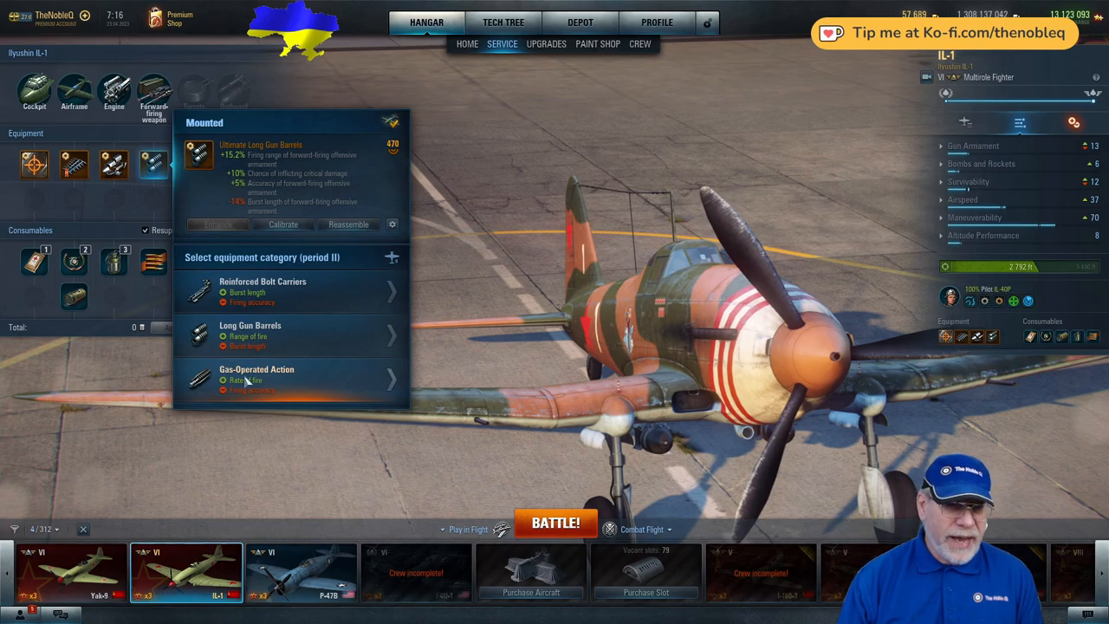
mouse_move(250, 336)
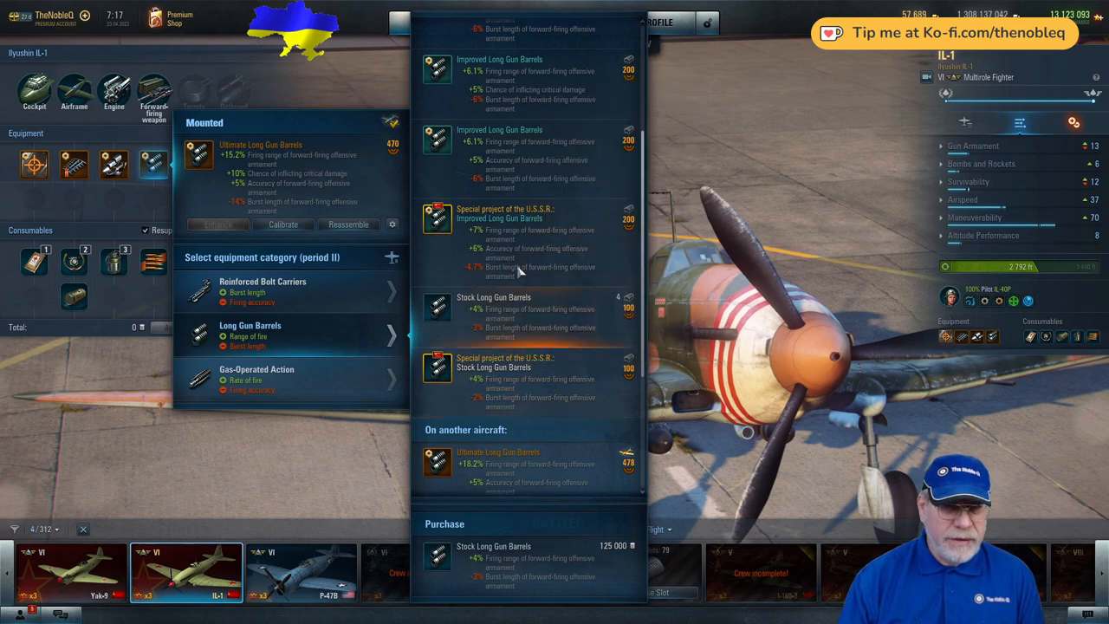
mouse_move(524, 216)
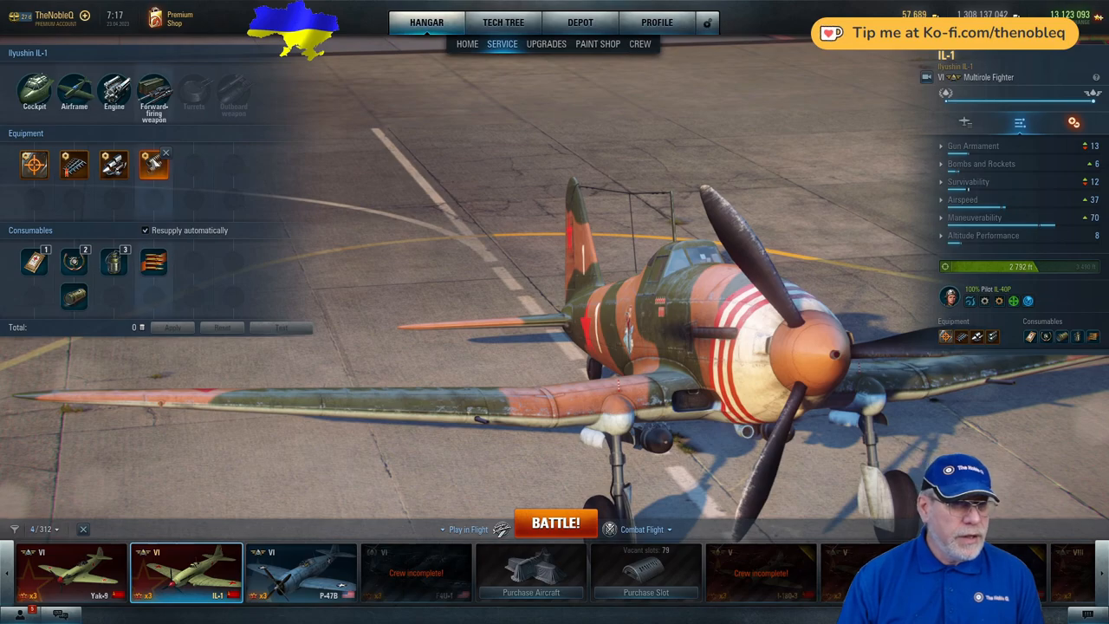
mouse_move(153, 164)
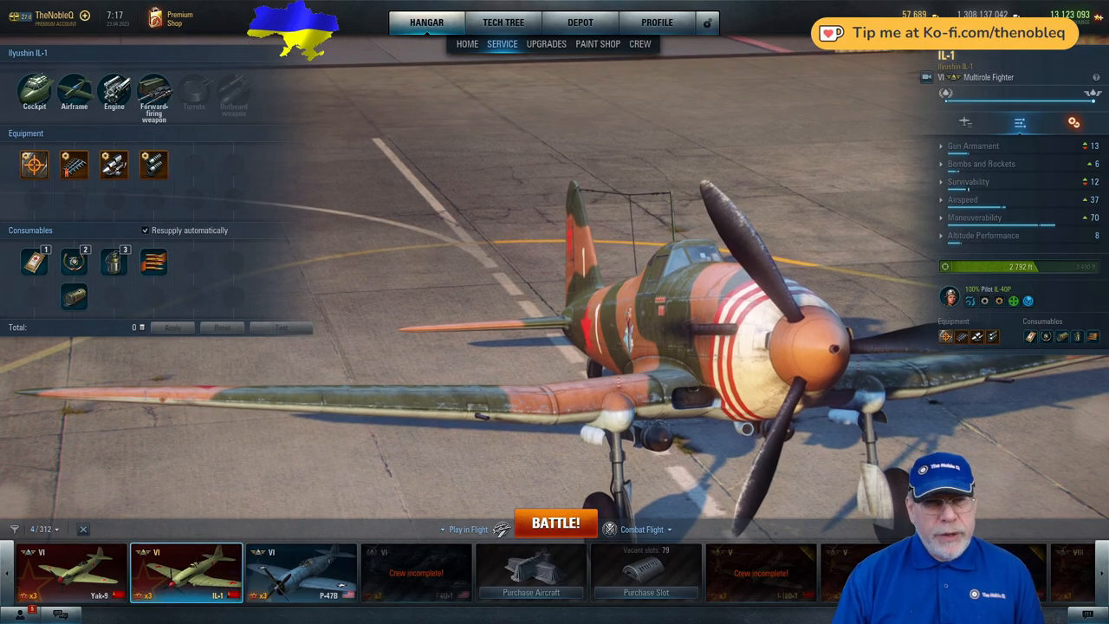
mouse_move(118, 192)
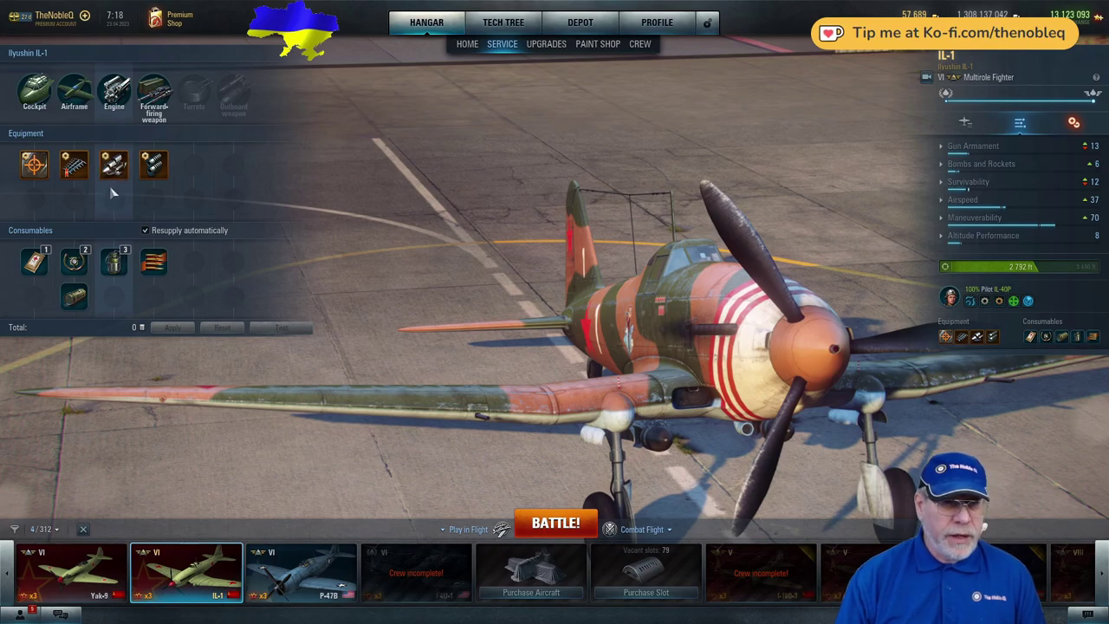
mouse_move(34, 260)
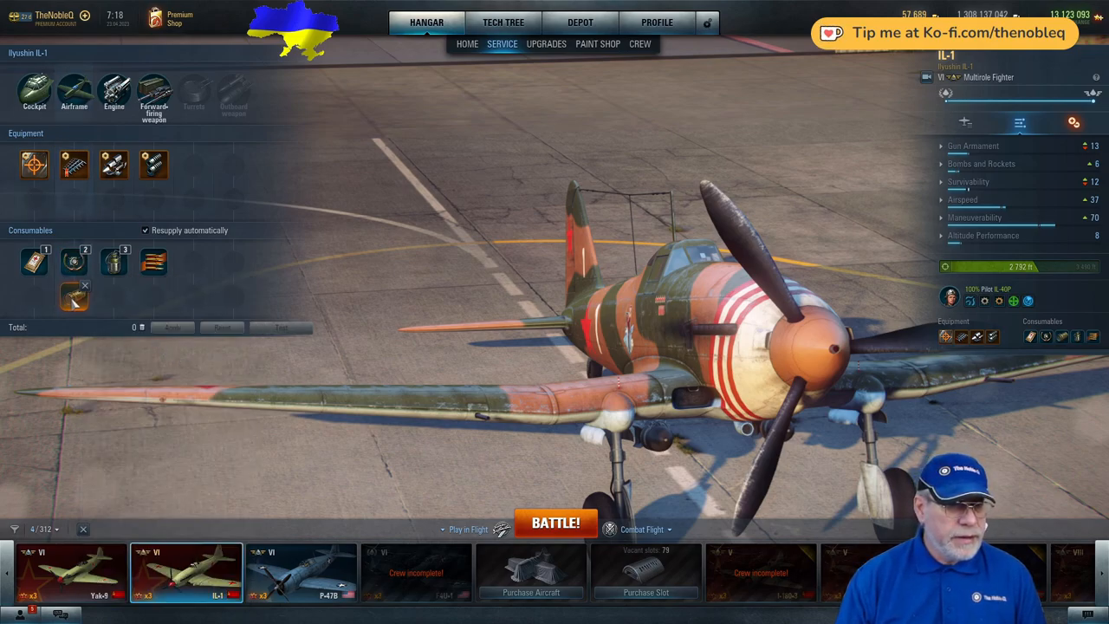
mouse_move(73, 294)
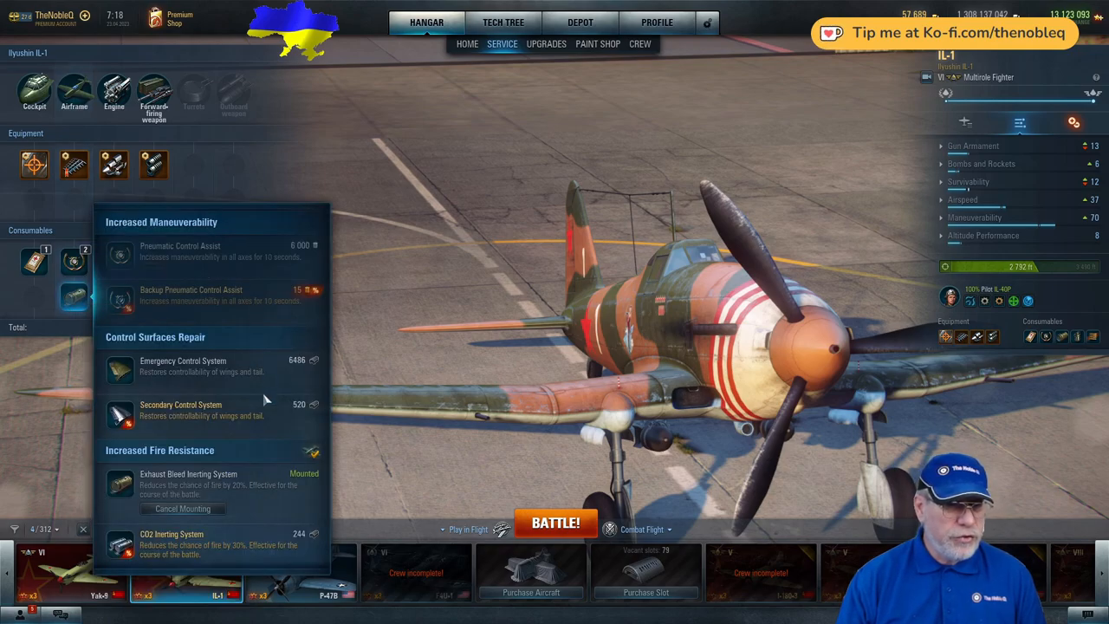
mouse_move(192, 376)
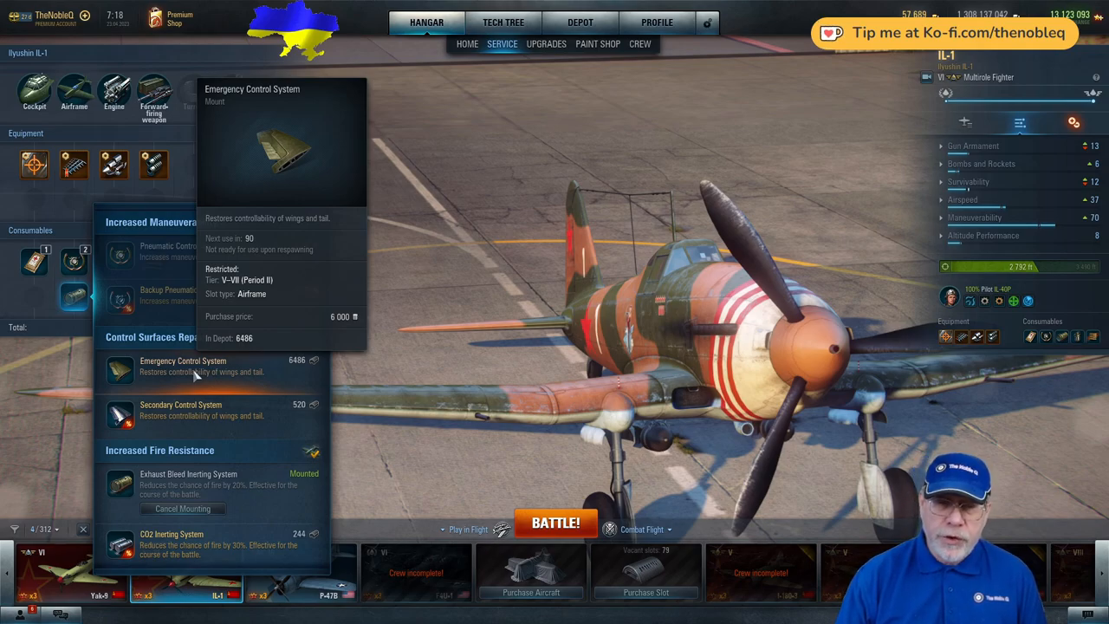
mouse_move(210, 373)
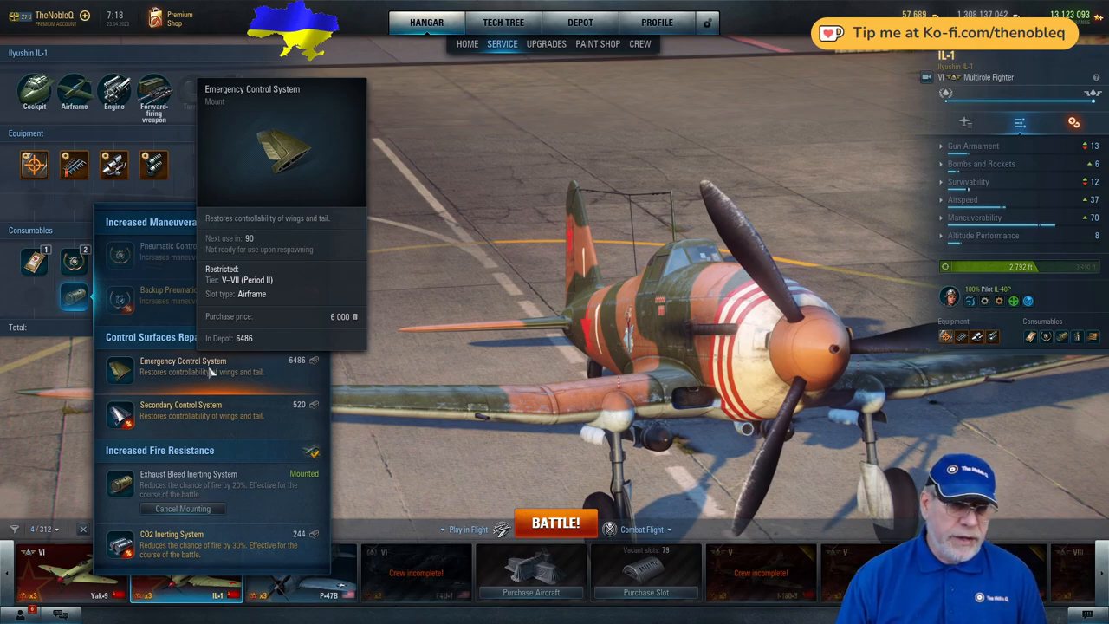
mouse_move(187, 478)
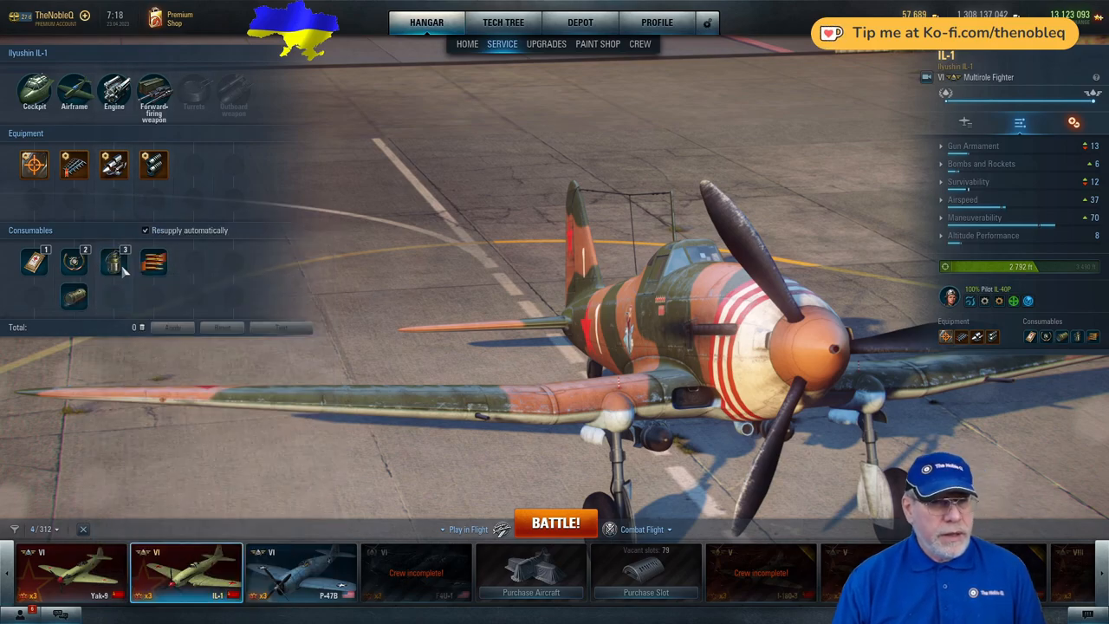
left_click(115, 260)
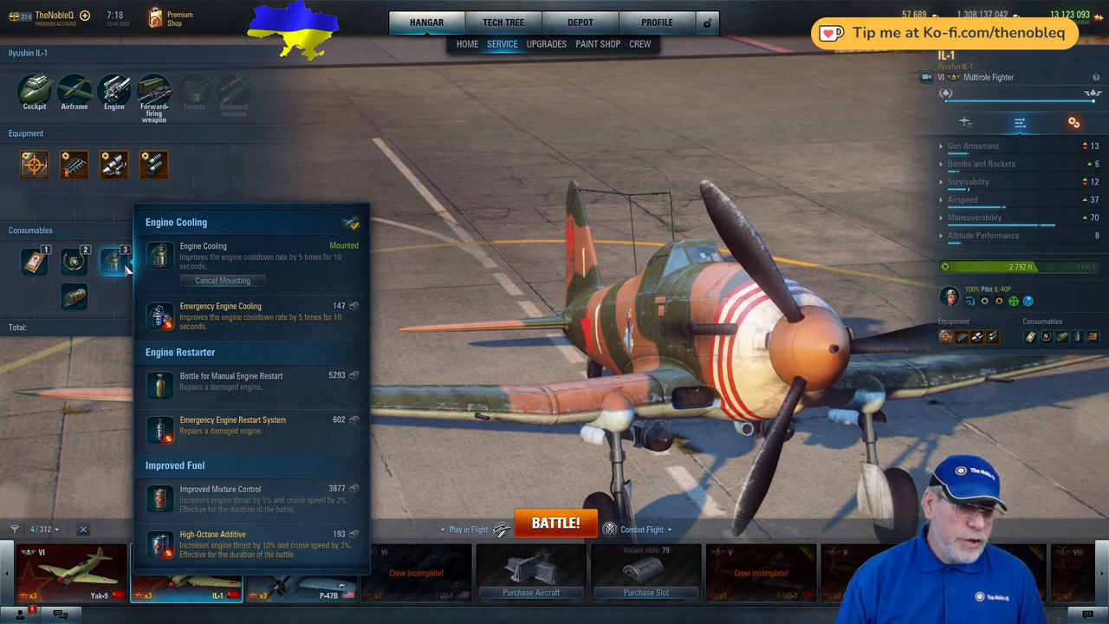
mouse_move(159, 494)
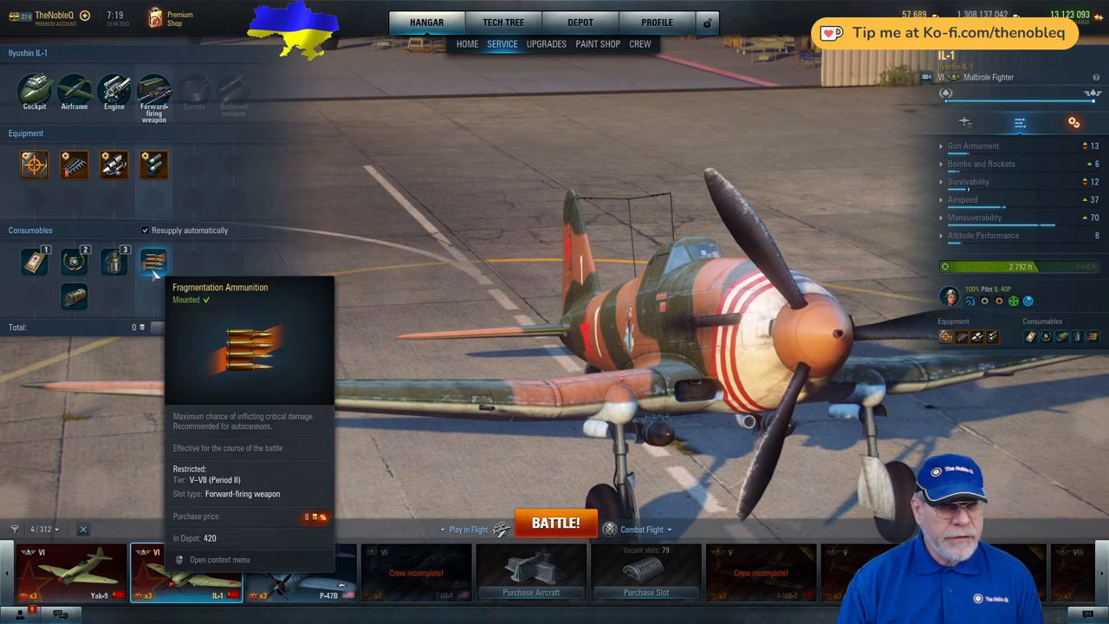
left_click(152, 260)
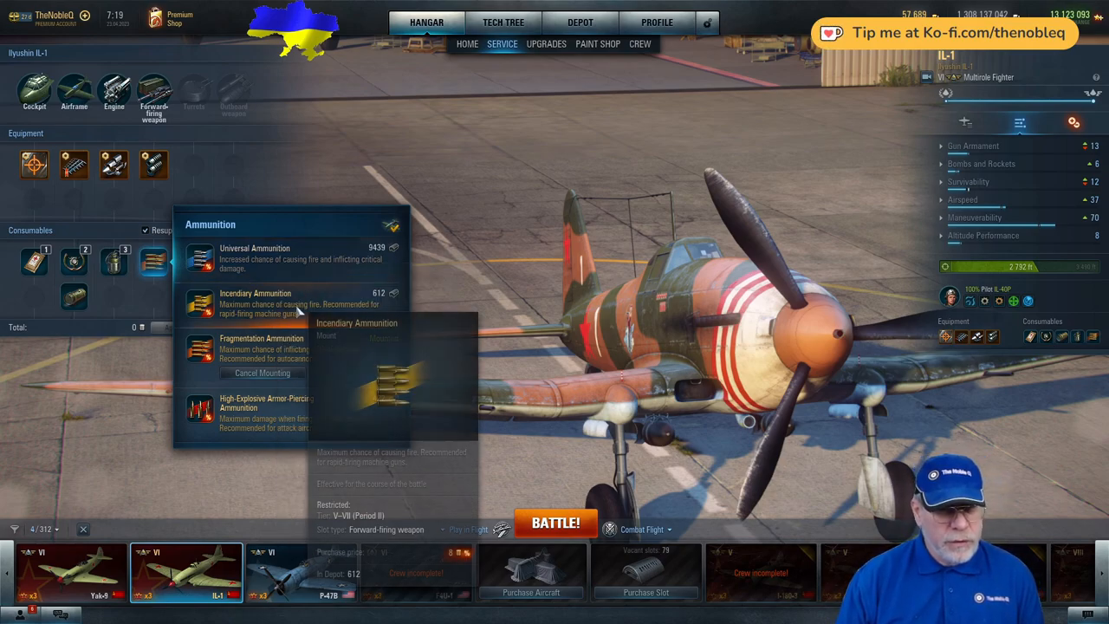
left_click(262, 348)
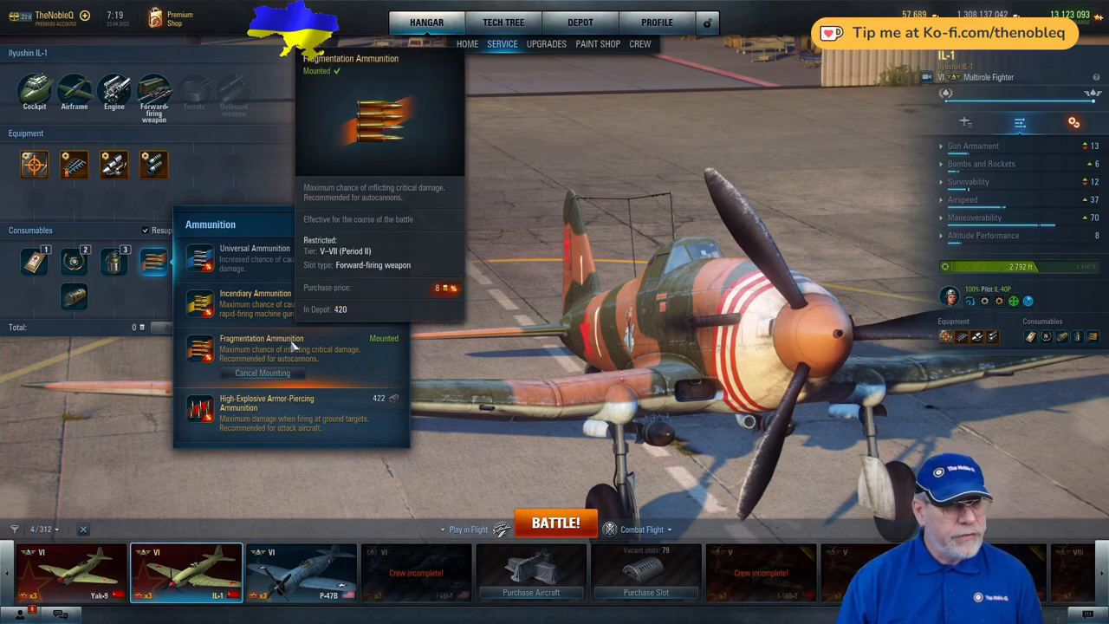
mouse_move(513, 222)
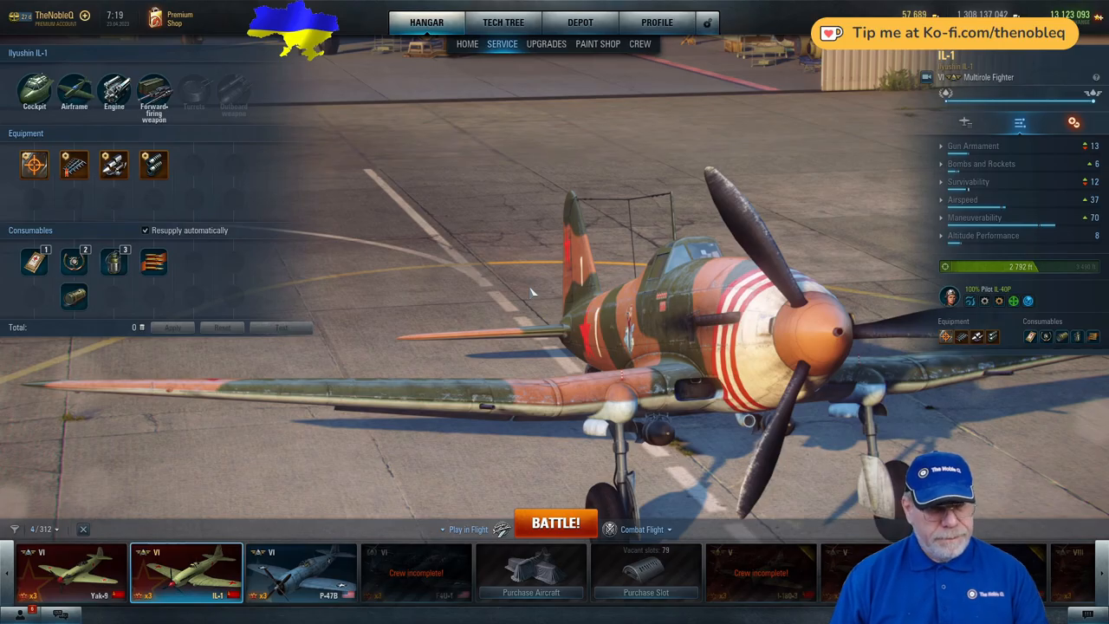
left_click(468, 43)
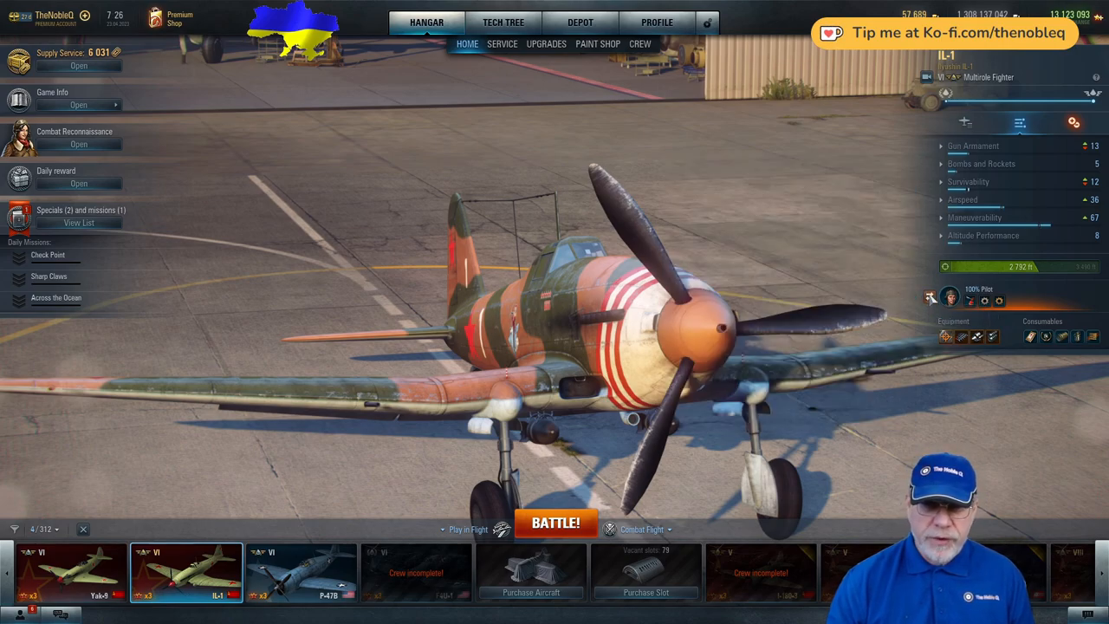
left_click(949, 298)
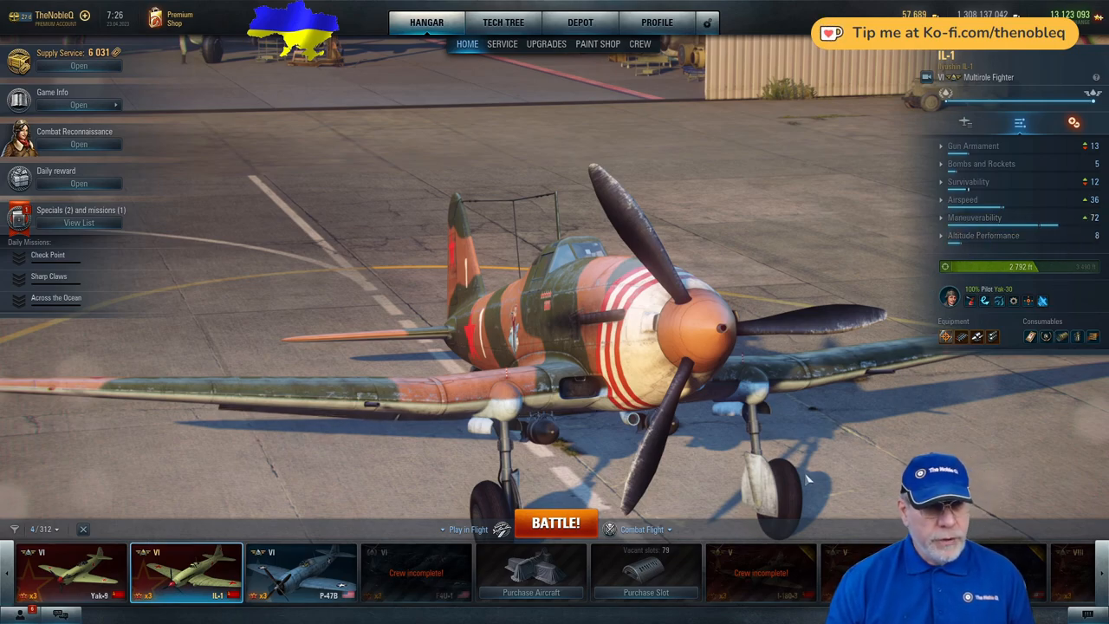
mouse_move(971, 366)
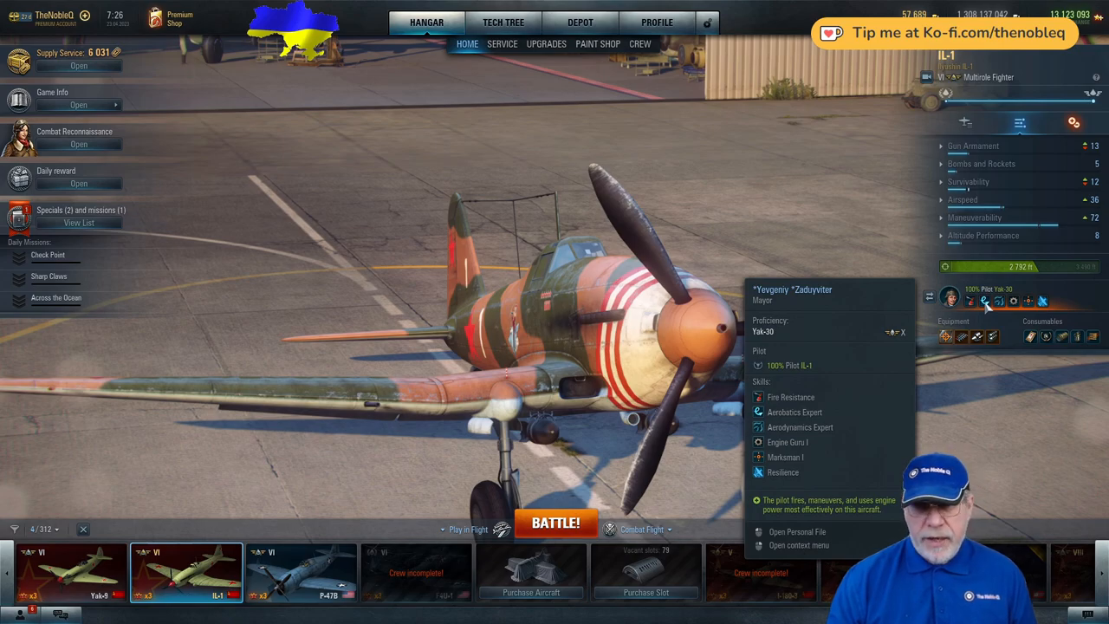
mouse_move(1022, 311)
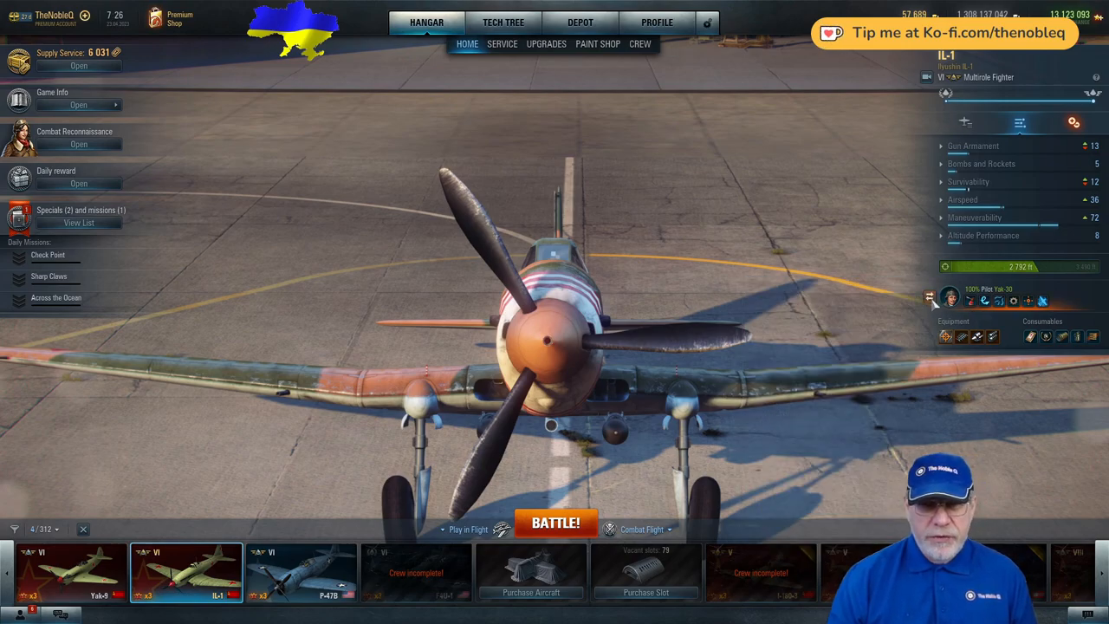
Step: Assign the crew member trained for the IL-1 from the pilot list
left_click(948, 299)
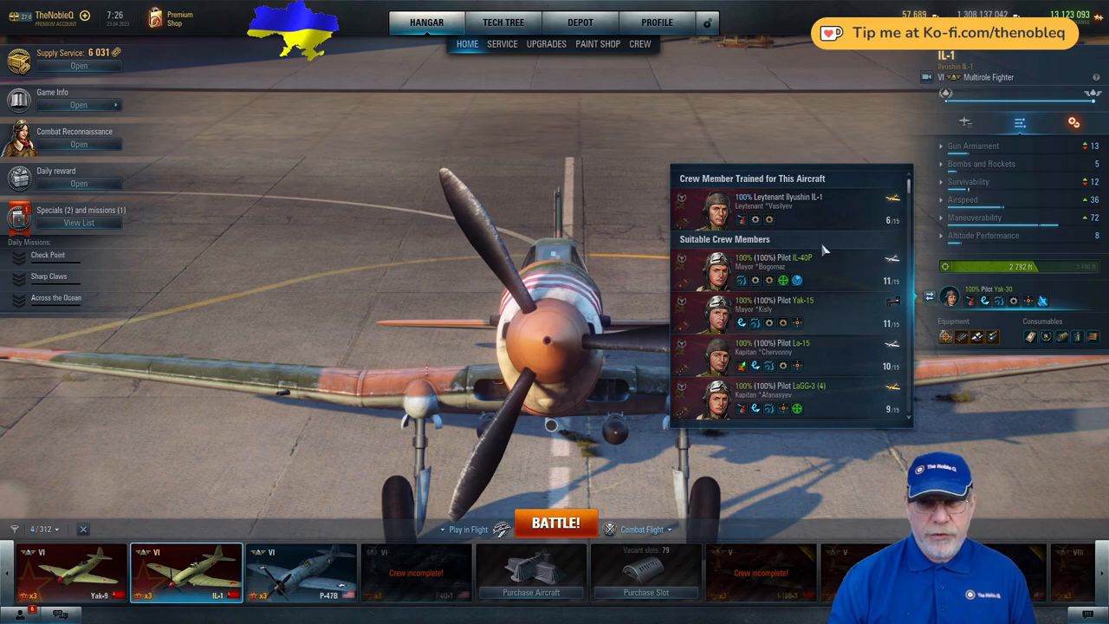
left_click(772, 256)
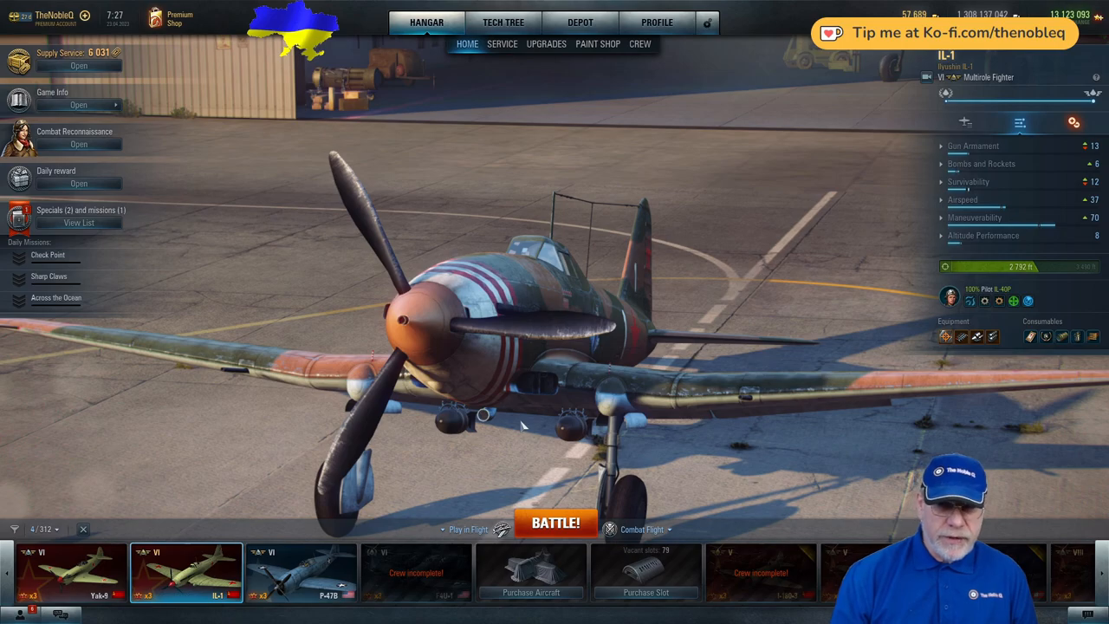
mouse_move(875, 476)
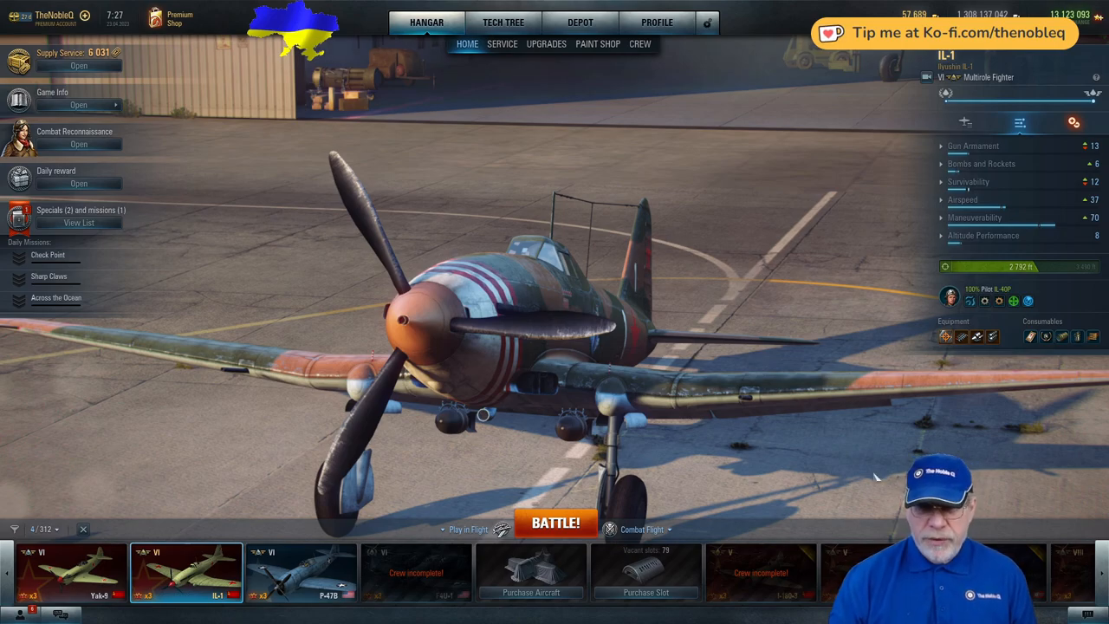
Step: Show the IL-1 pilot's personal file with 100% proficiency and zero free skill points
left_click(950, 298)
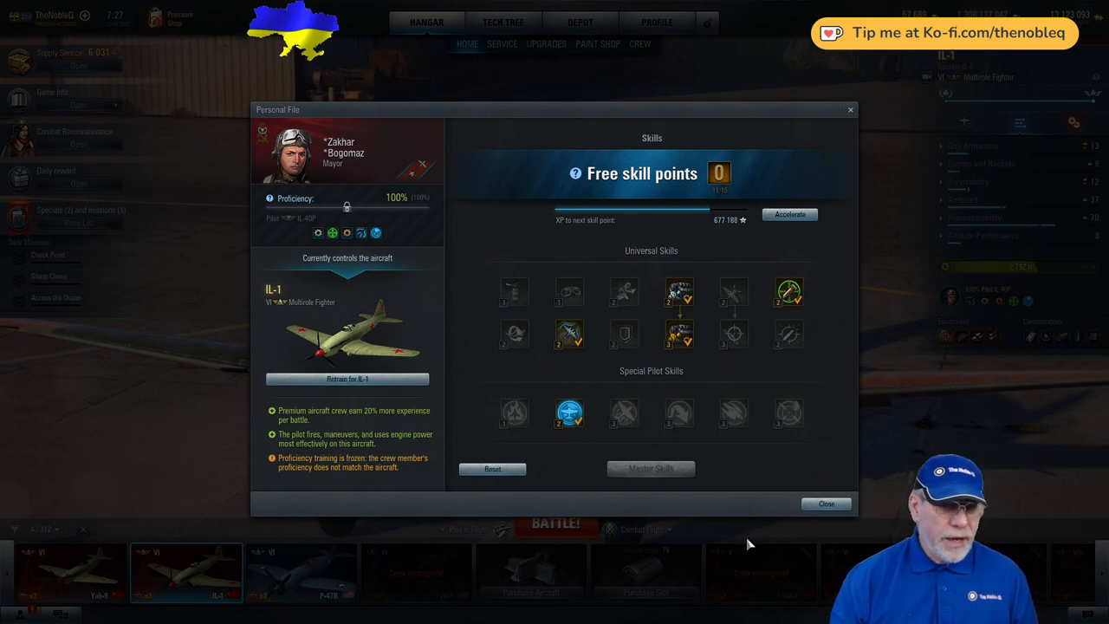
mouse_move(593, 374)
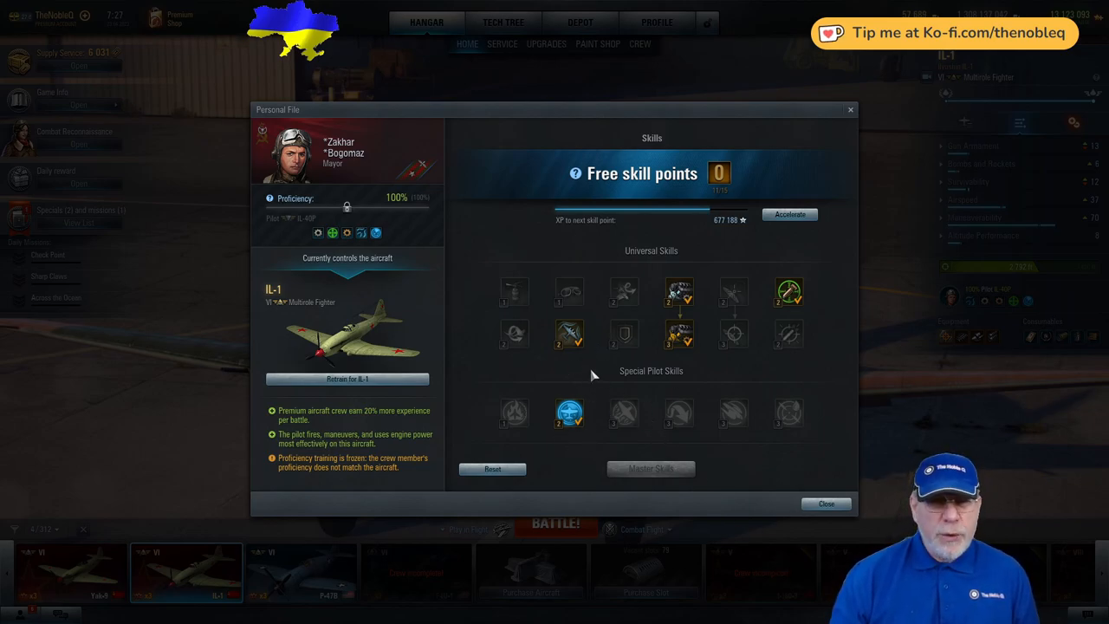
mouse_move(568, 337)
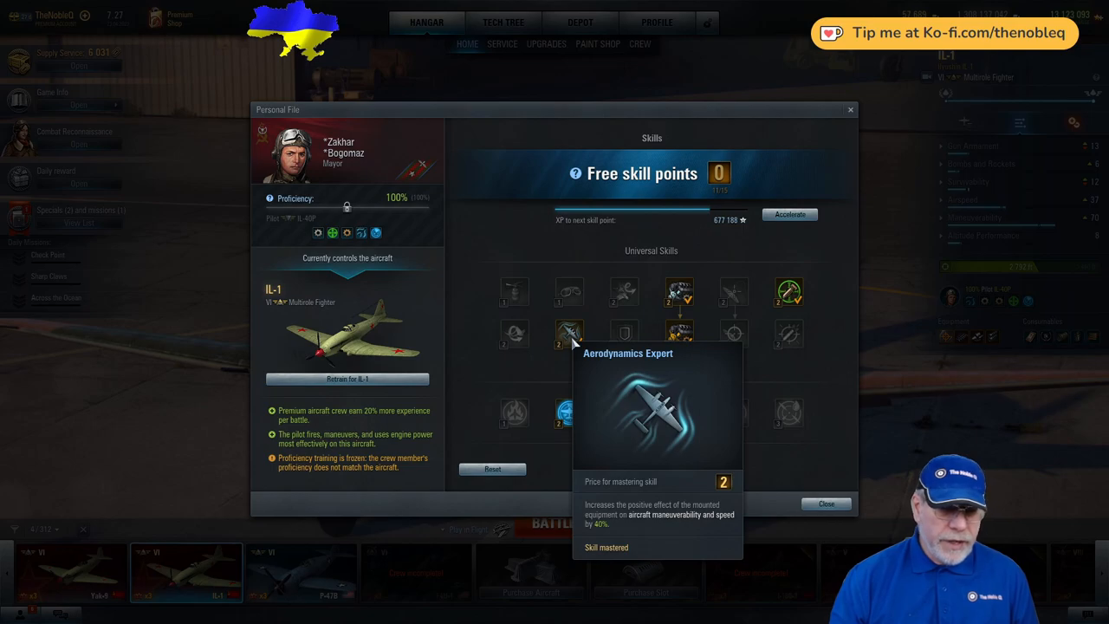
mouse_move(732, 291)
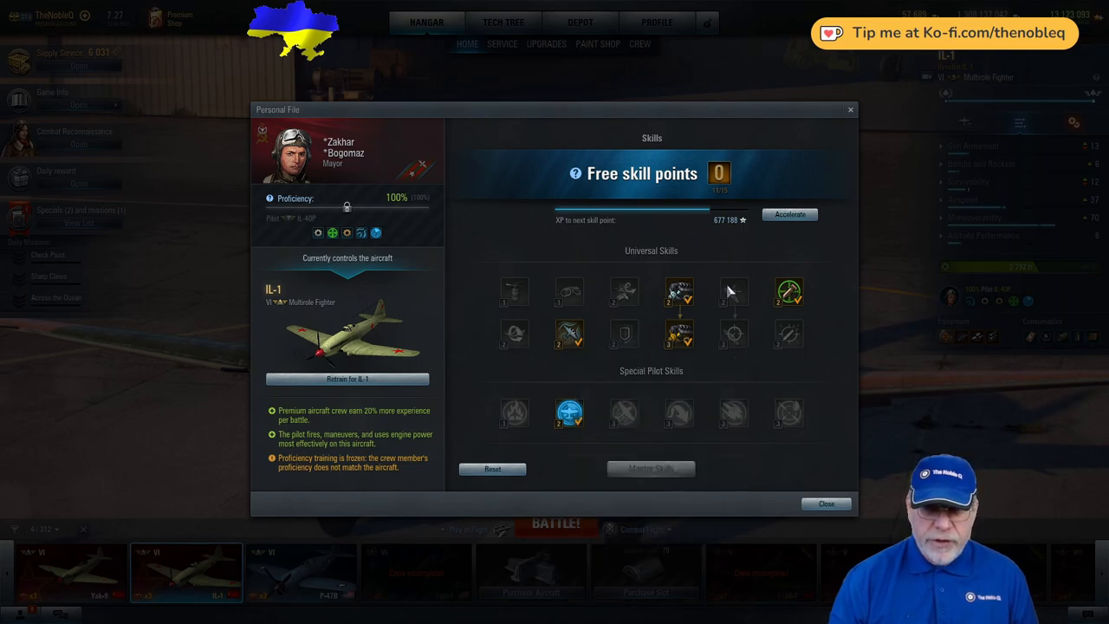
mouse_move(732, 333)
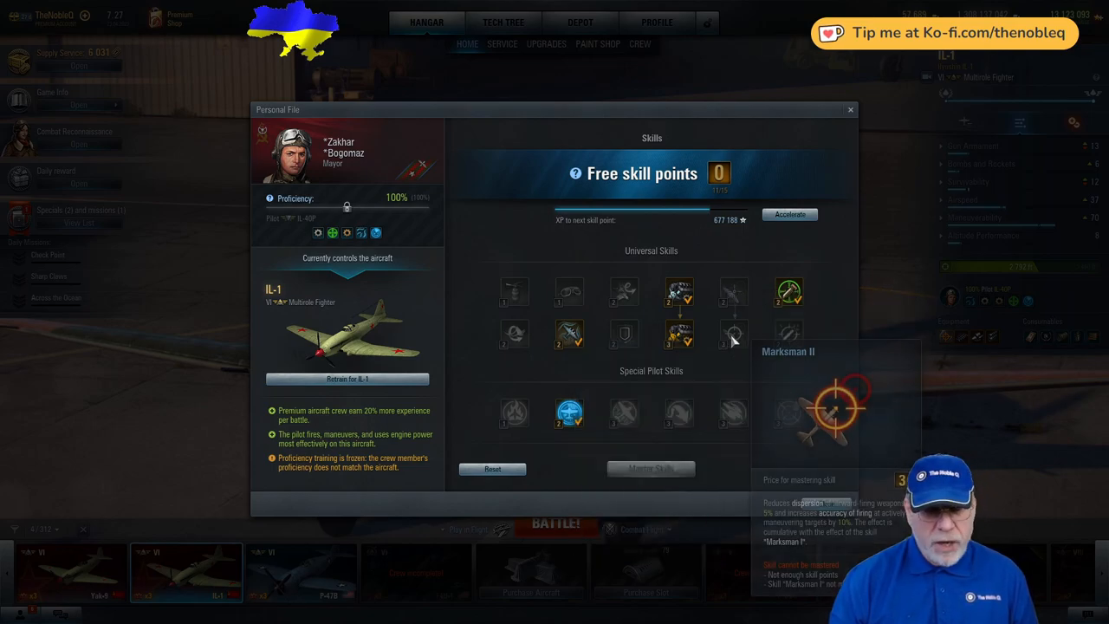
mouse_move(735, 291)
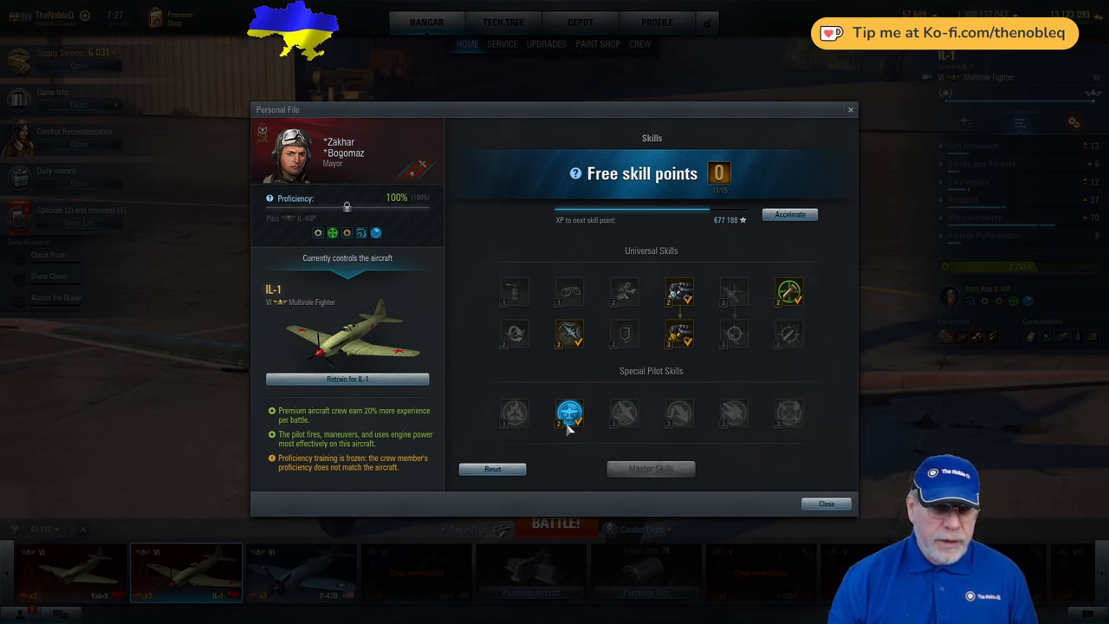
mouse_move(659, 309)
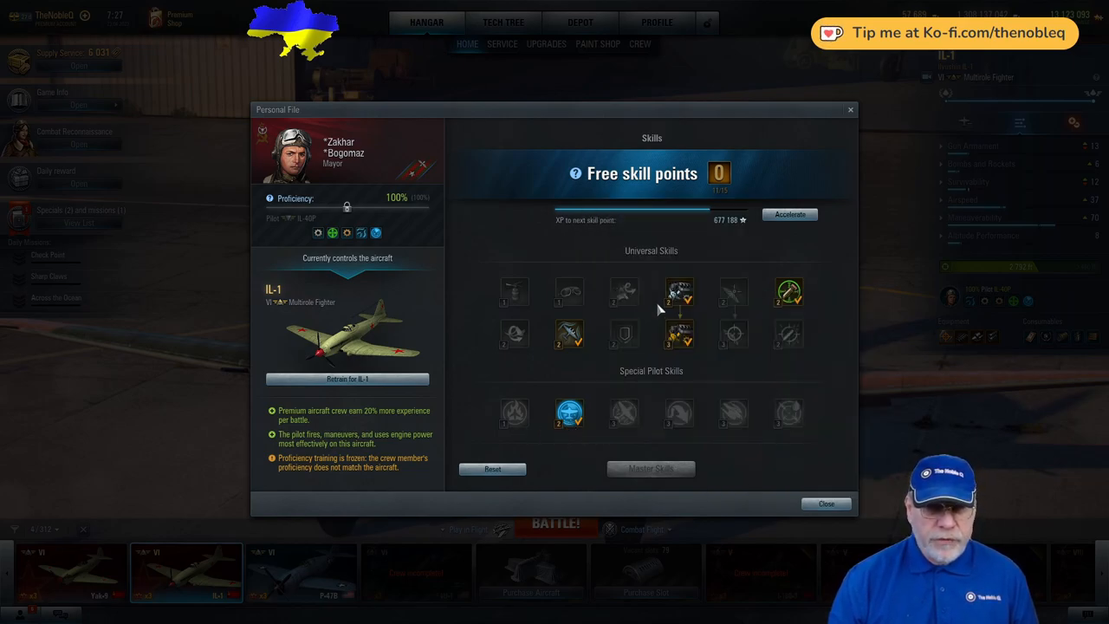
mouse_move(642, 269)
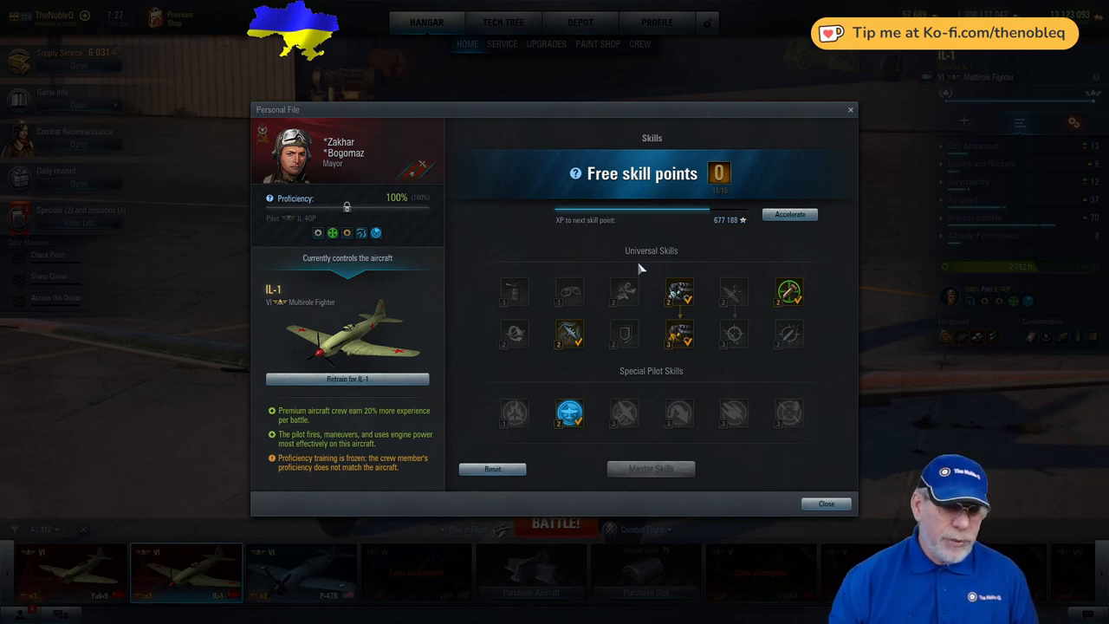
mouse_move(788, 291)
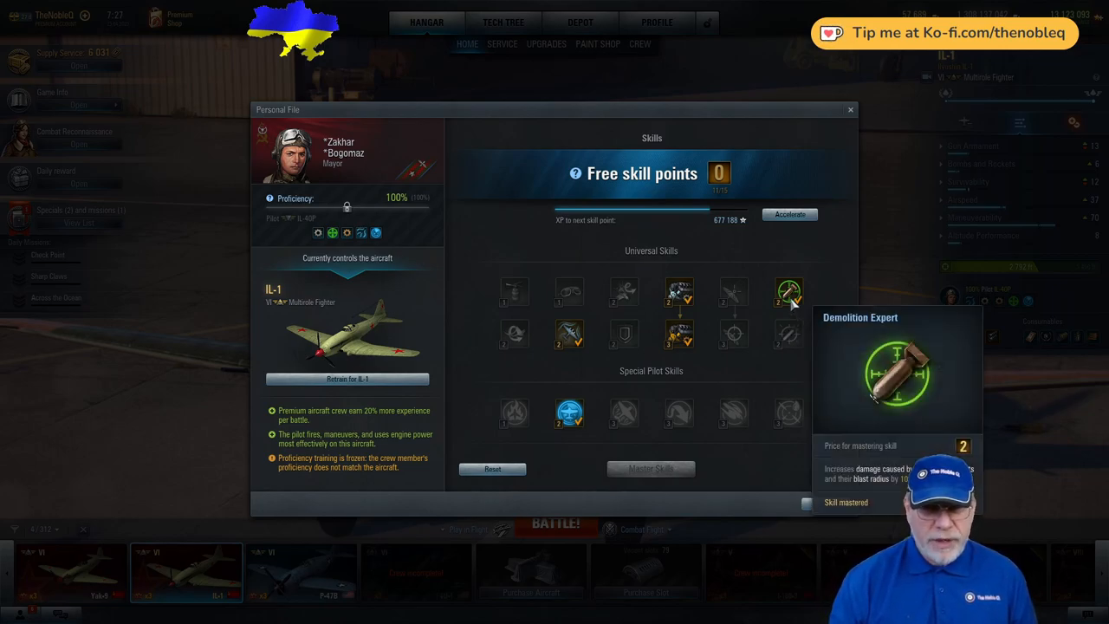
mouse_move(586, 246)
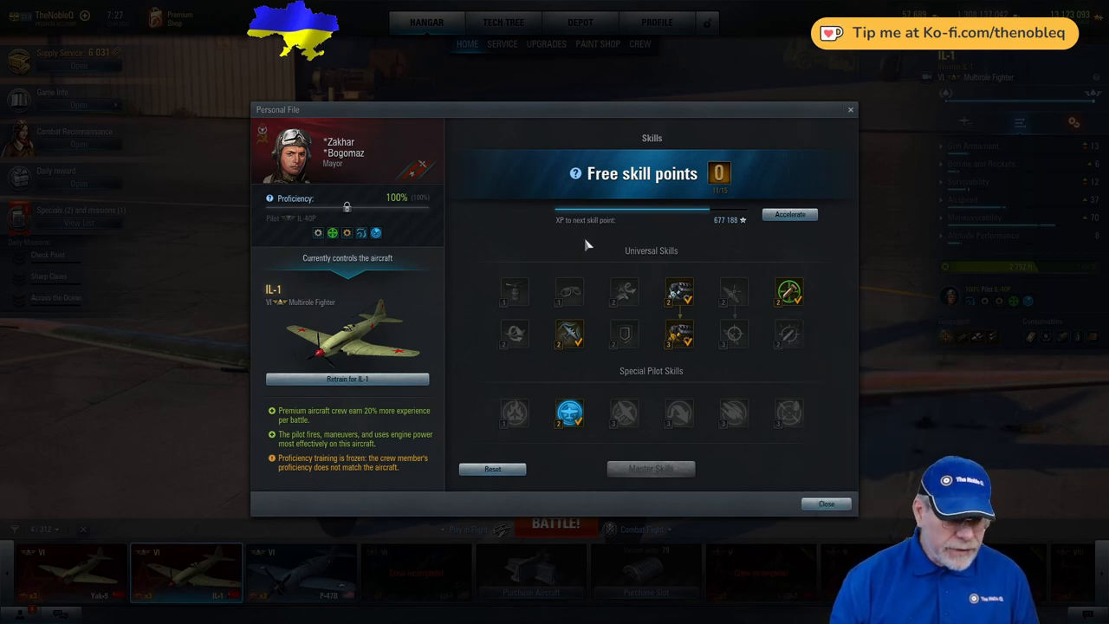
mouse_move(593, 267)
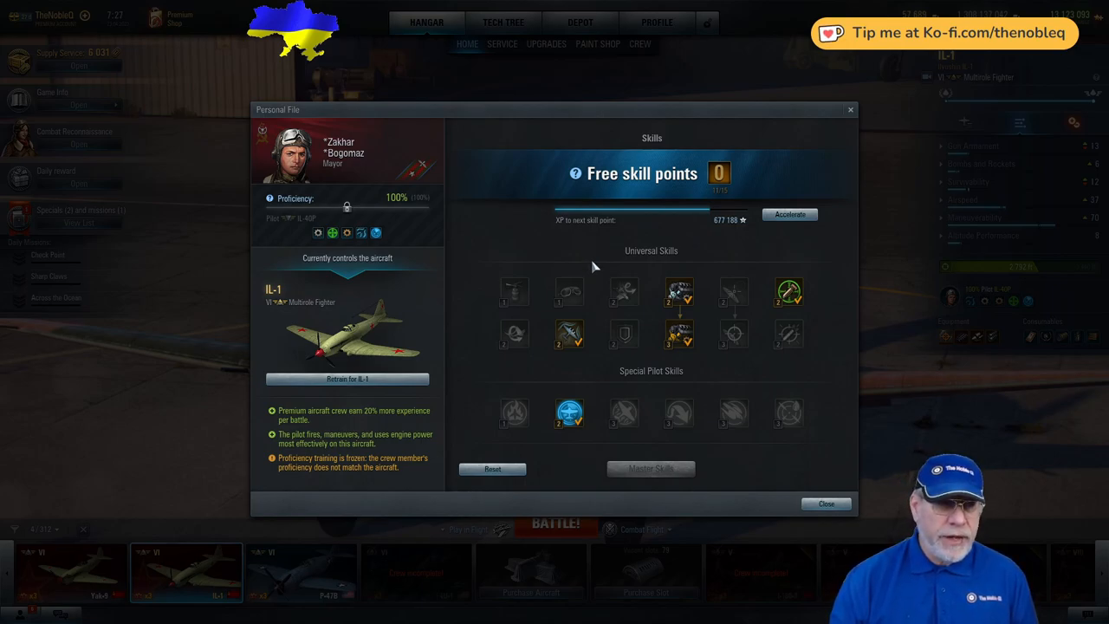
mouse_move(701, 243)
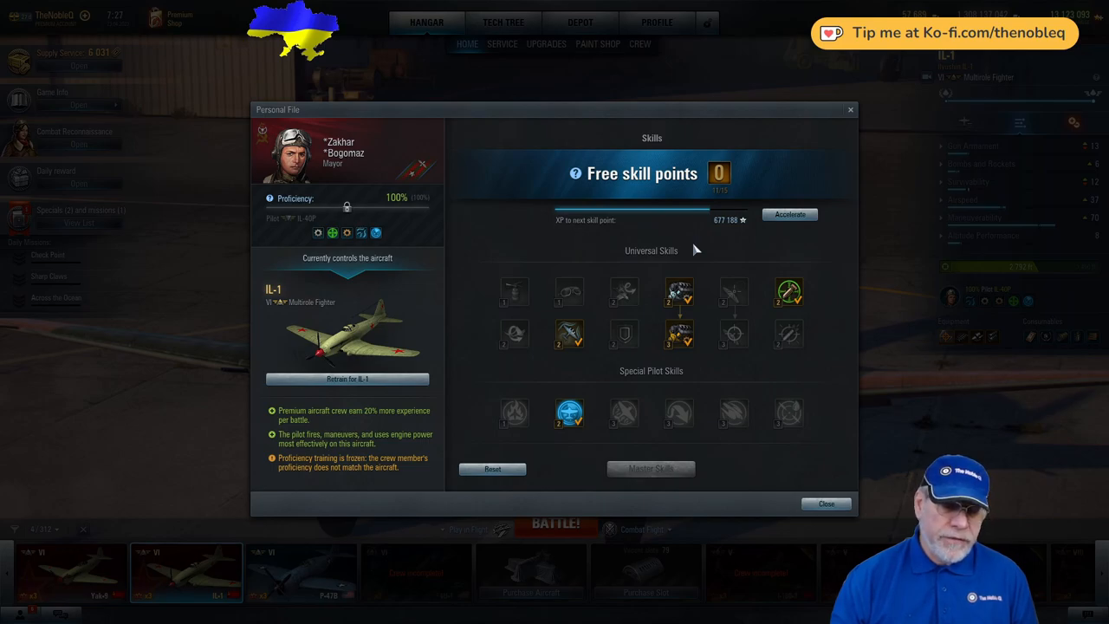
mouse_move(569, 336)
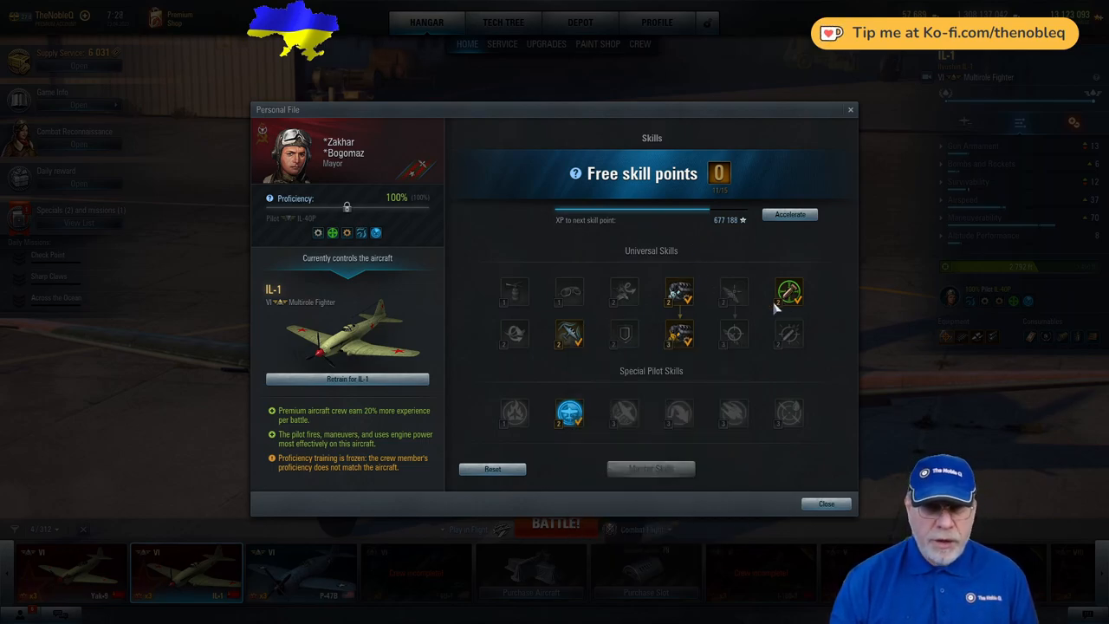
mouse_move(711, 332)
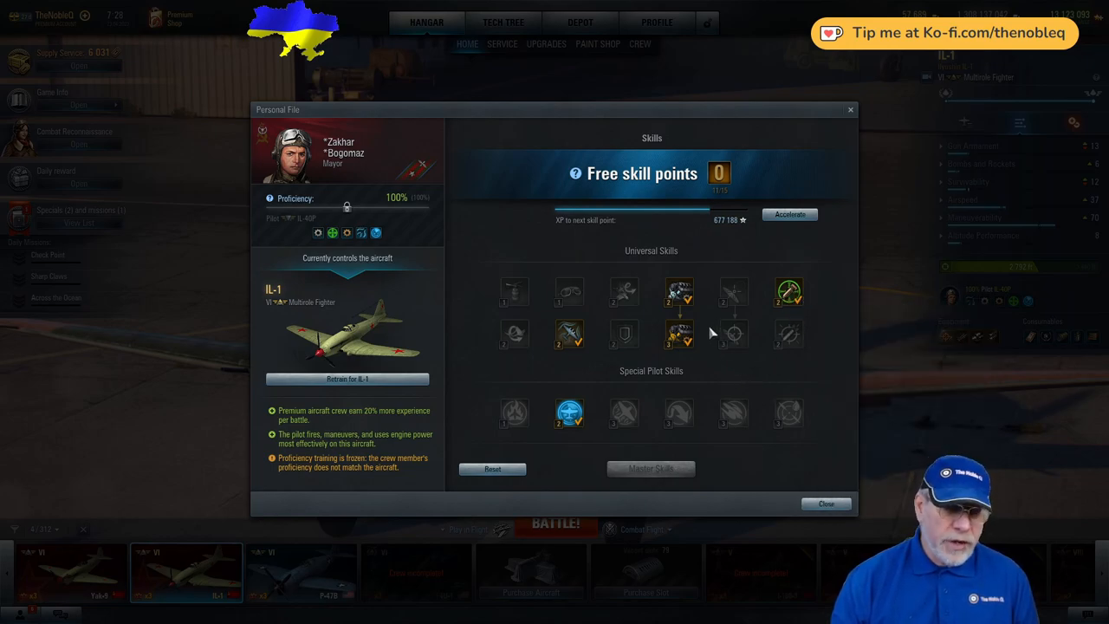
mouse_move(765, 371)
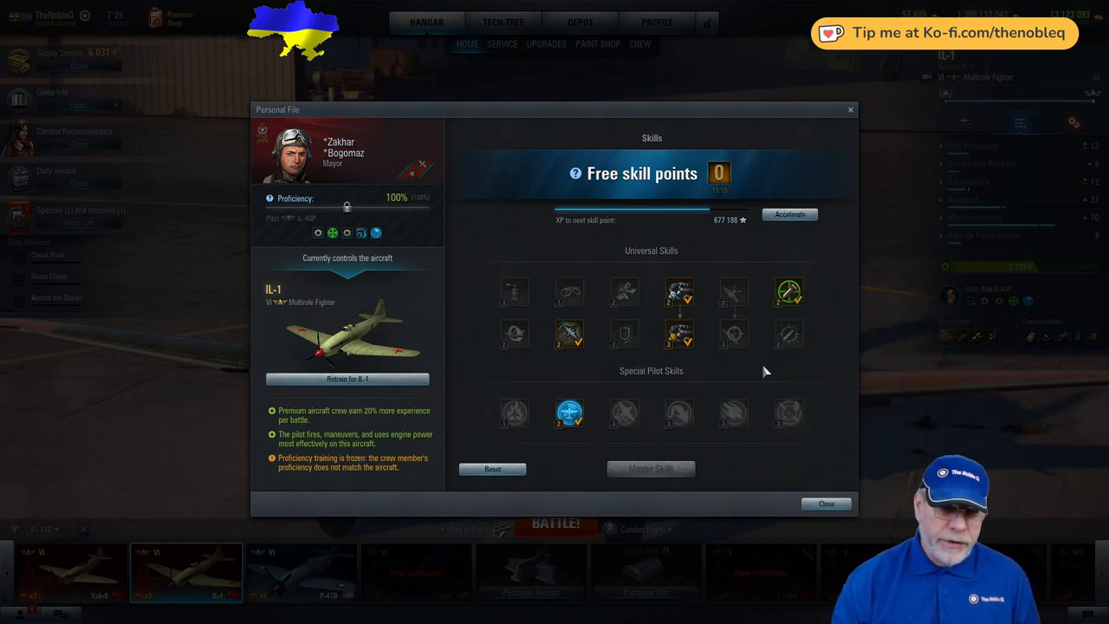
mouse_move(679, 292)
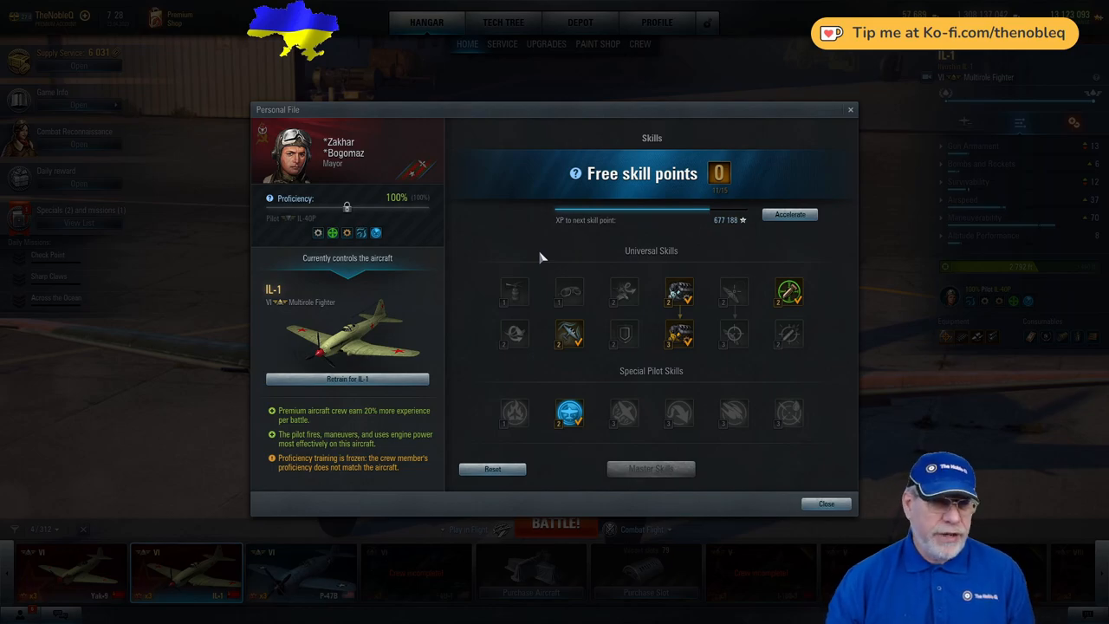
mouse_move(793, 324)
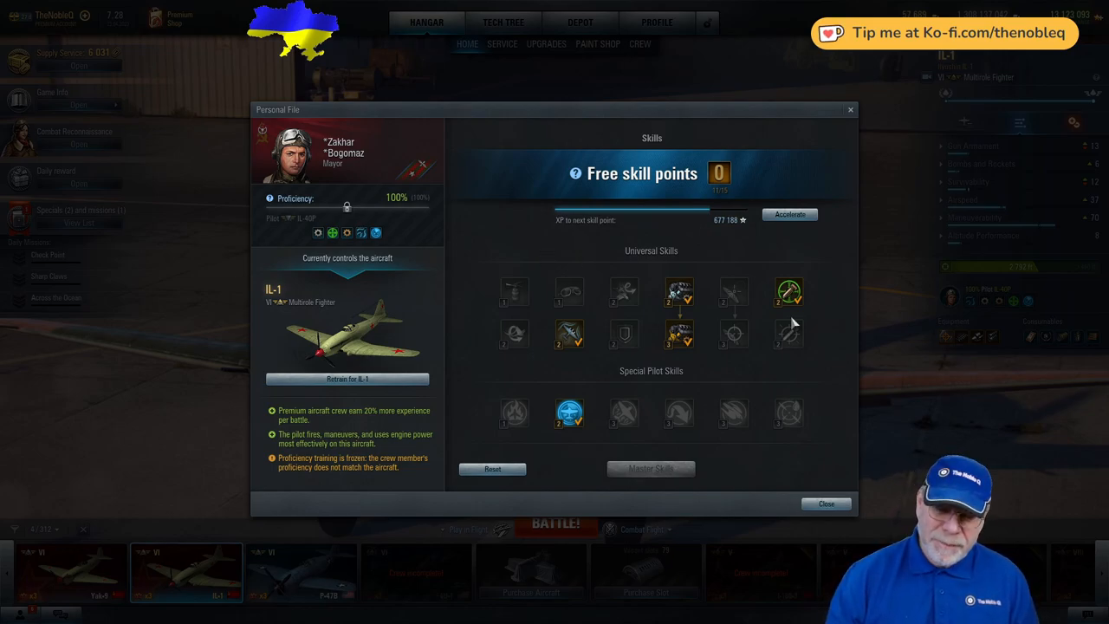
mouse_move(782, 373)
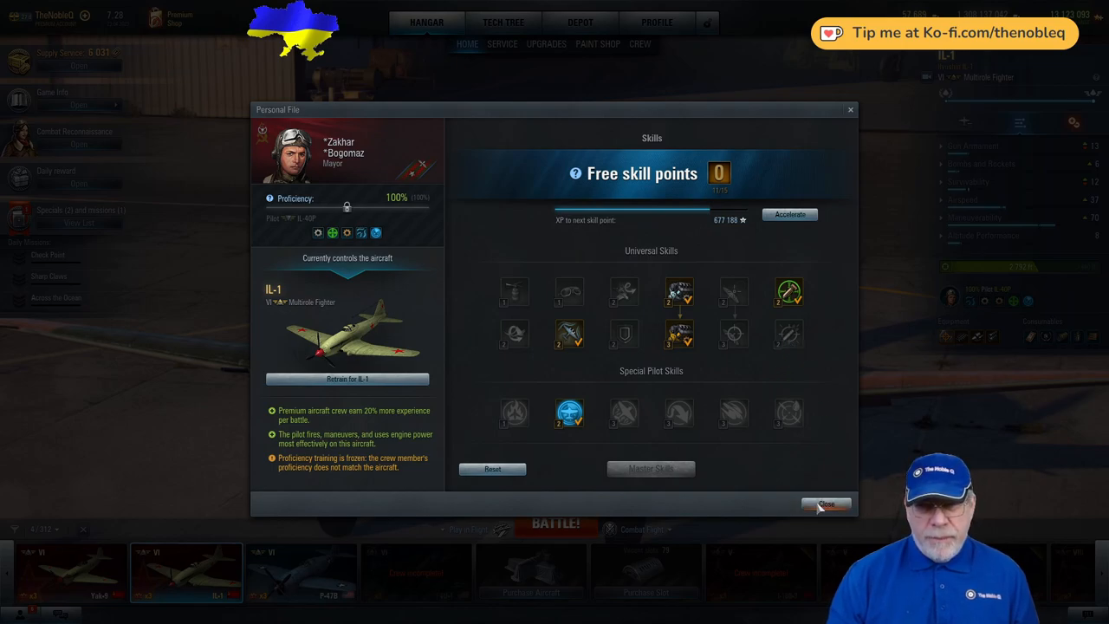
Step: Close the pilot's personal file and return to the IL-1 hangar view
left_click(825, 503)
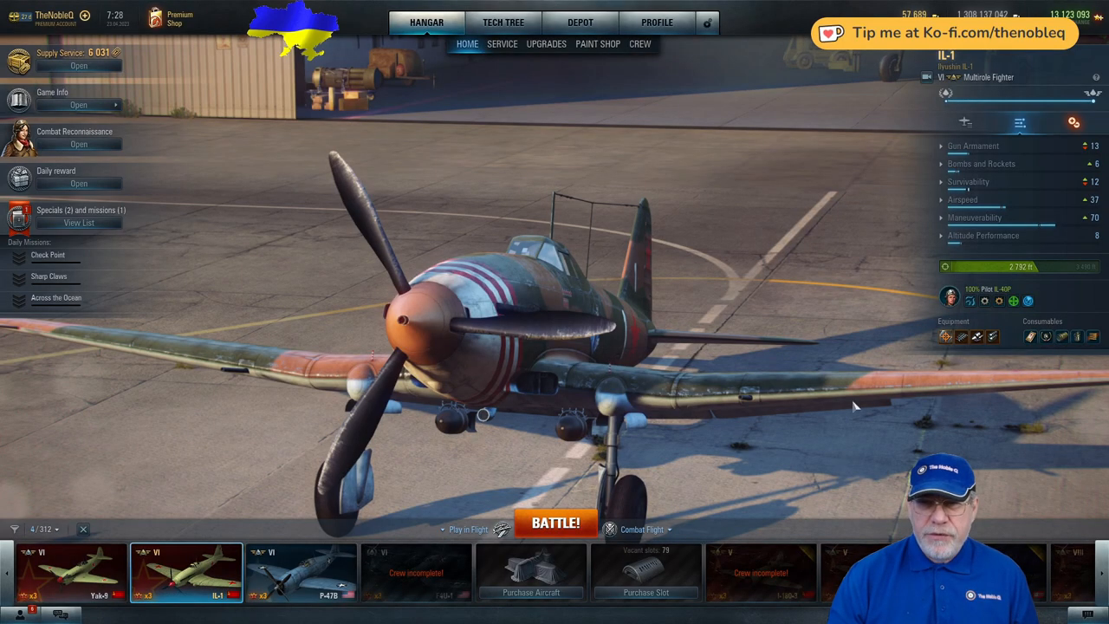
mouse_move(876, 310)
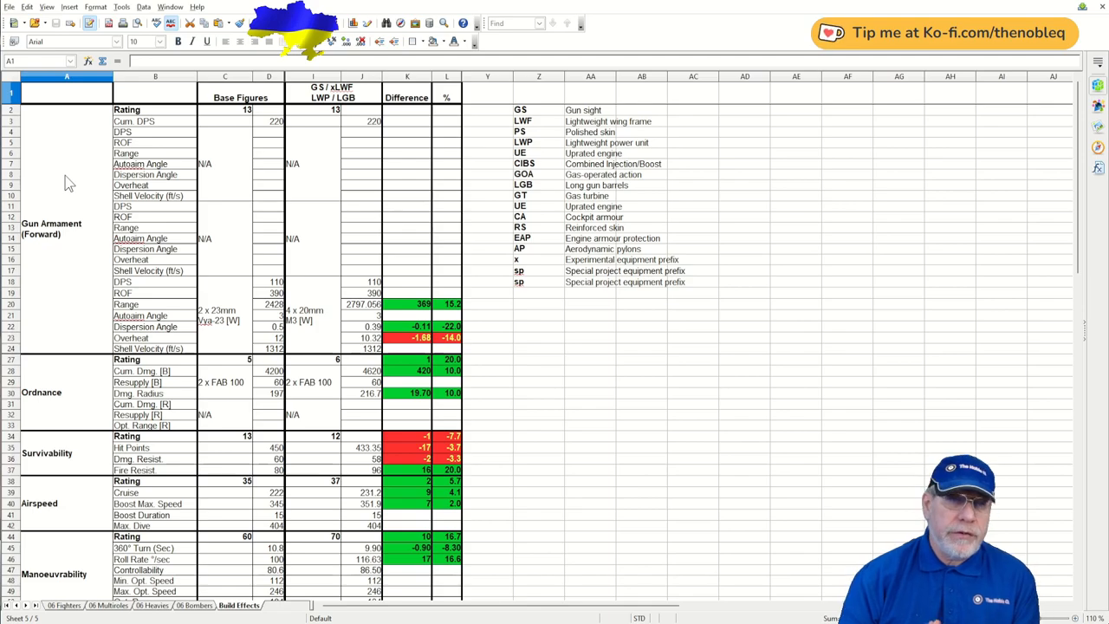
mouse_move(102, 170)
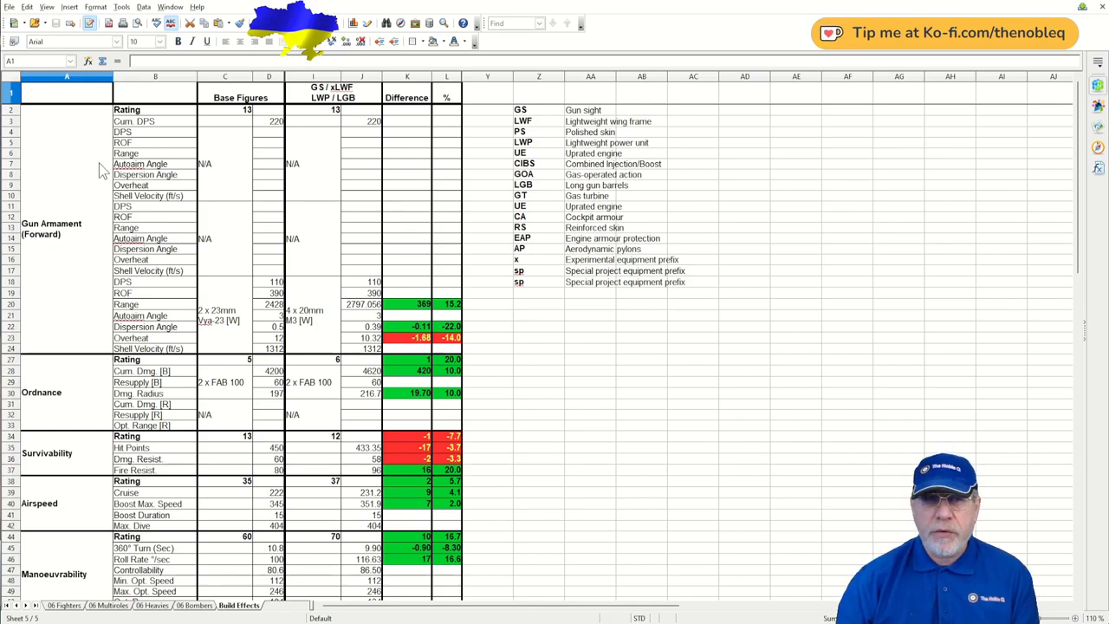
left_click(225, 76)
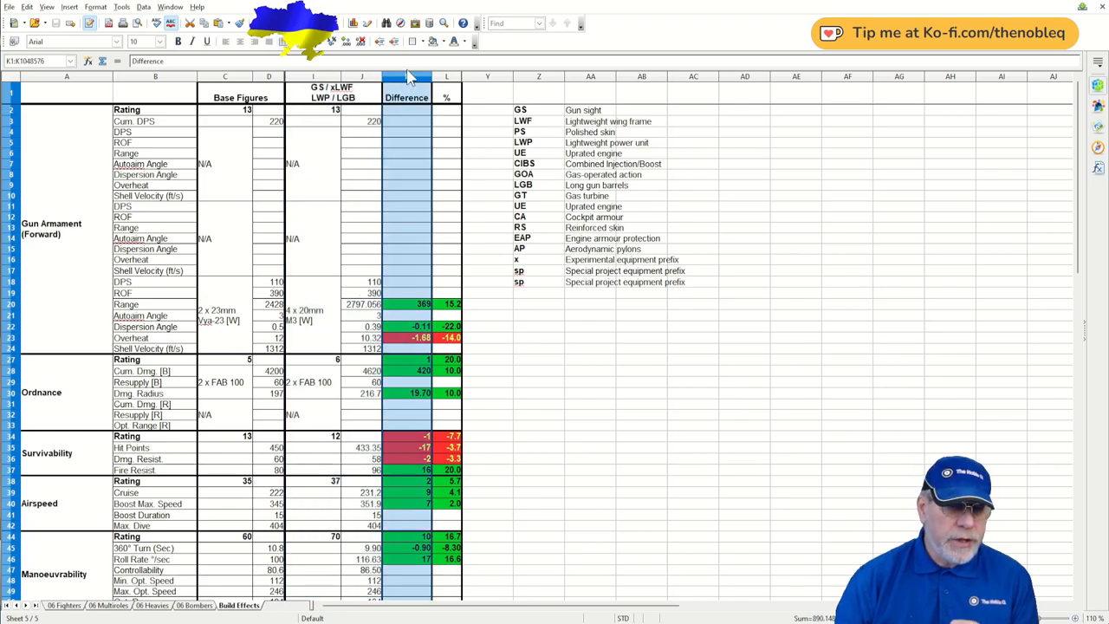
left_click(447, 77)
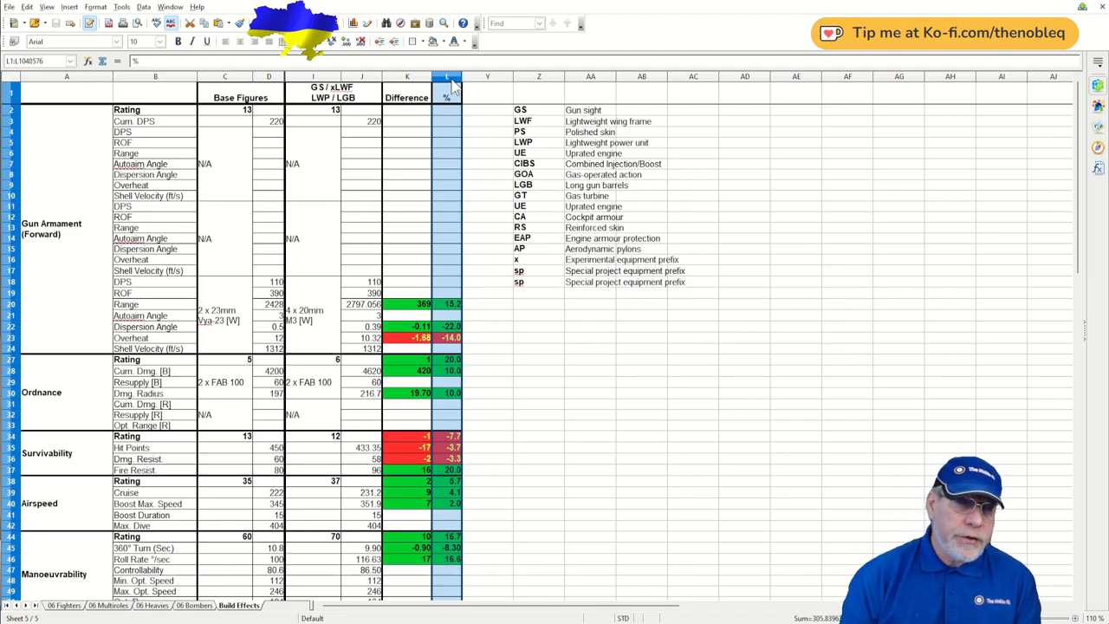
left_click(489, 207)
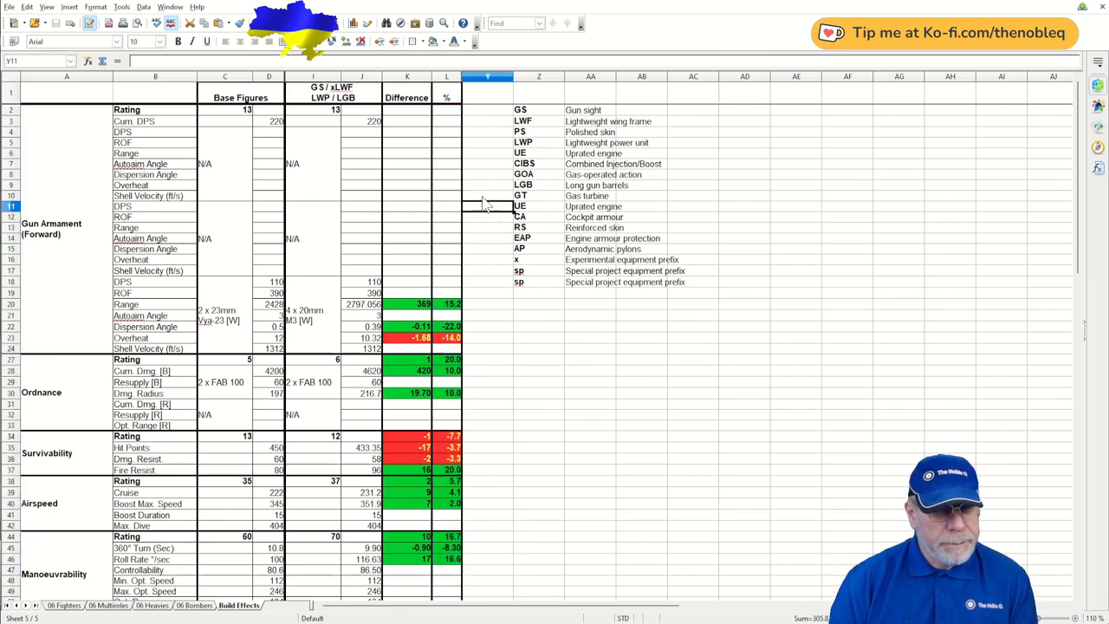
mouse_move(224, 120)
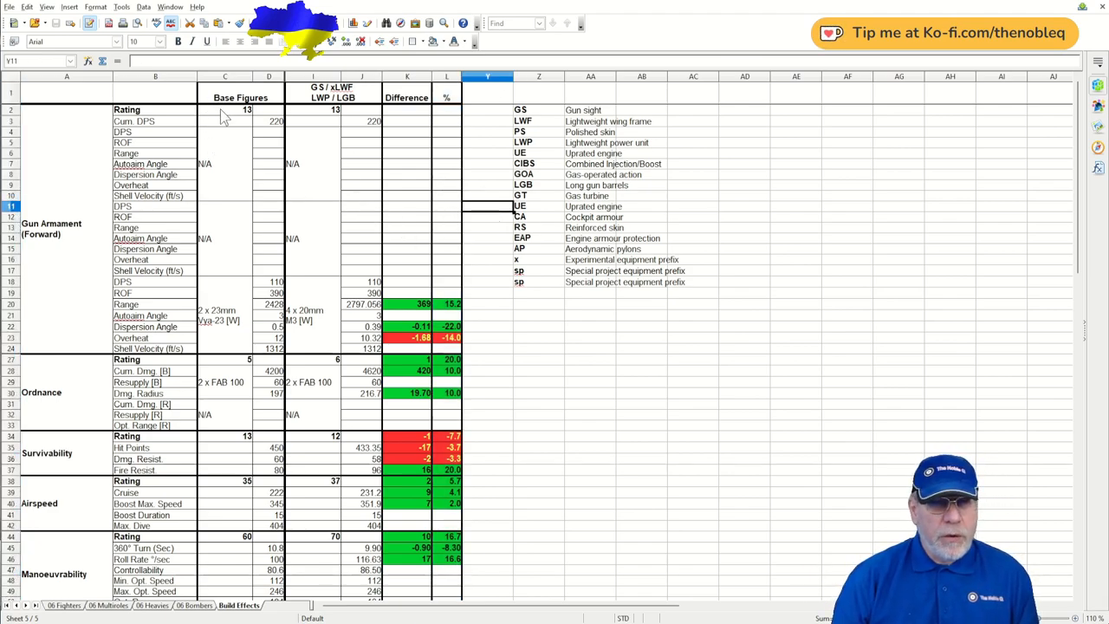
left_click(246, 110)
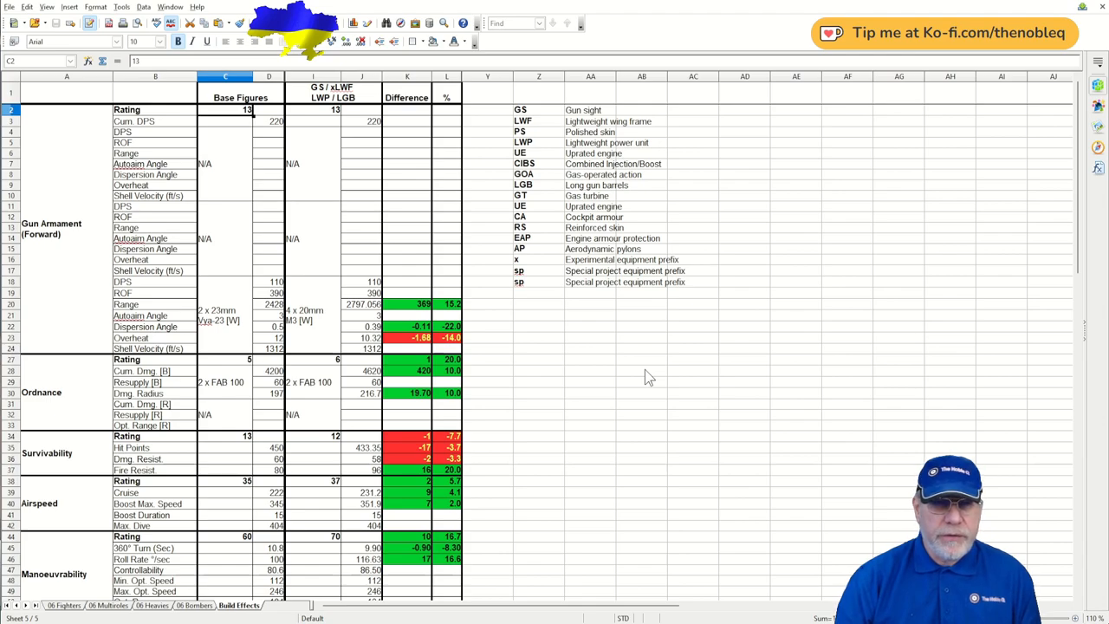
mouse_move(437, 459)
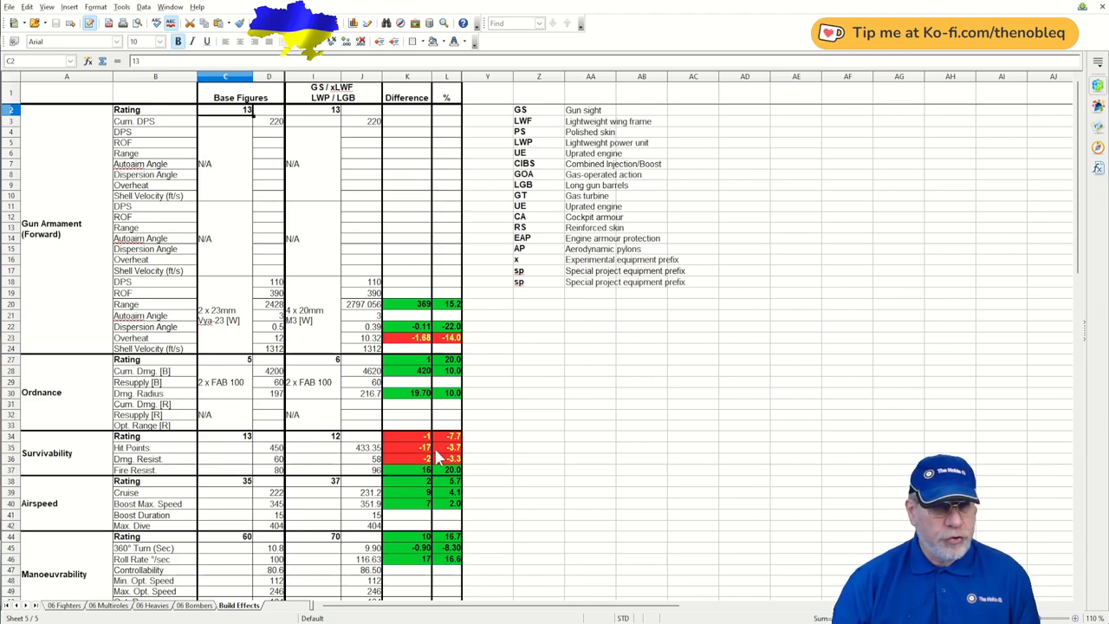
mouse_move(321, 316)
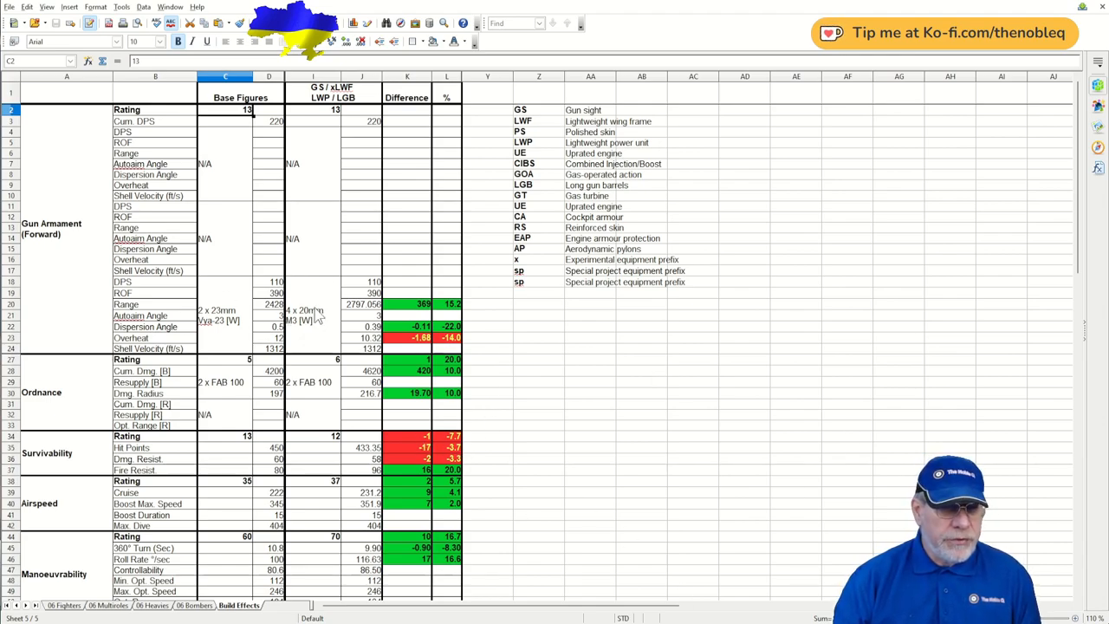
left_click(361, 304)
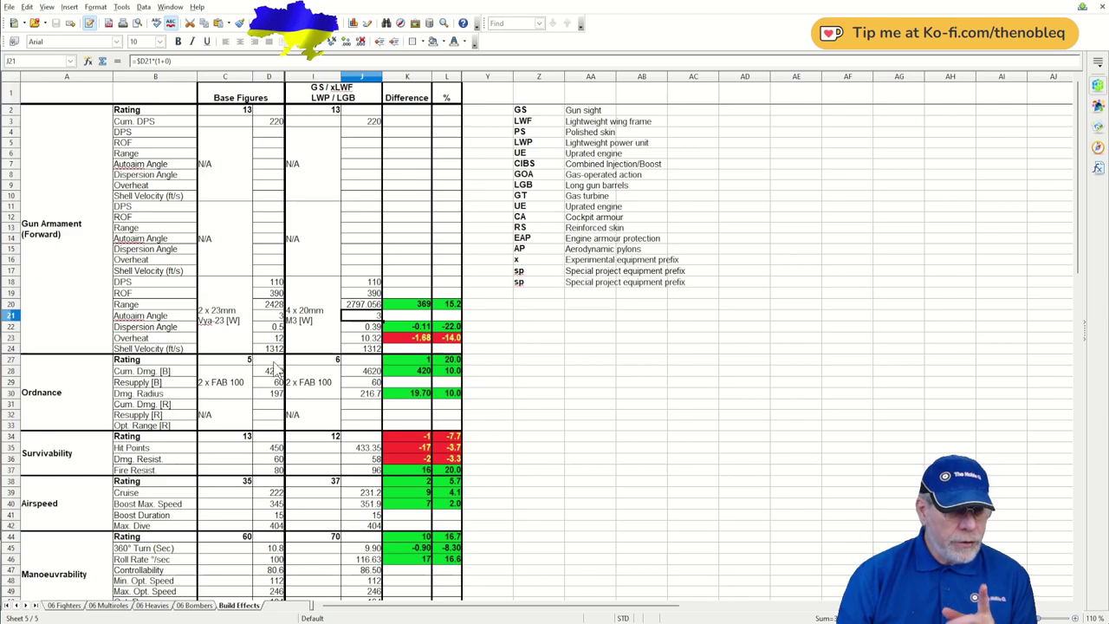
left_click(360, 326)
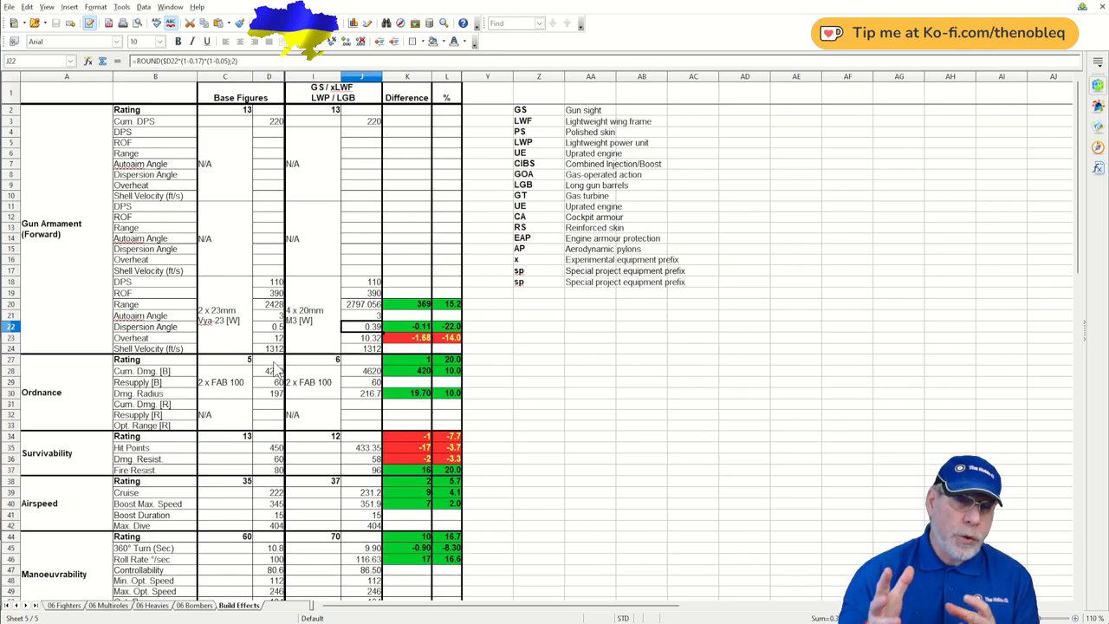
left_click(360, 303)
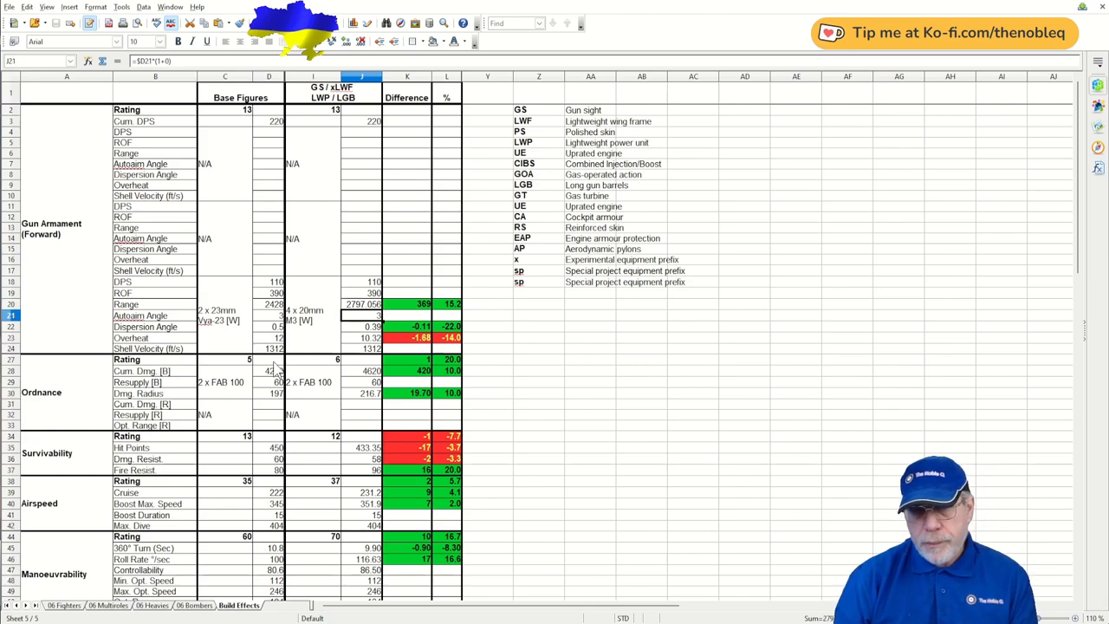
left_click(360, 337)
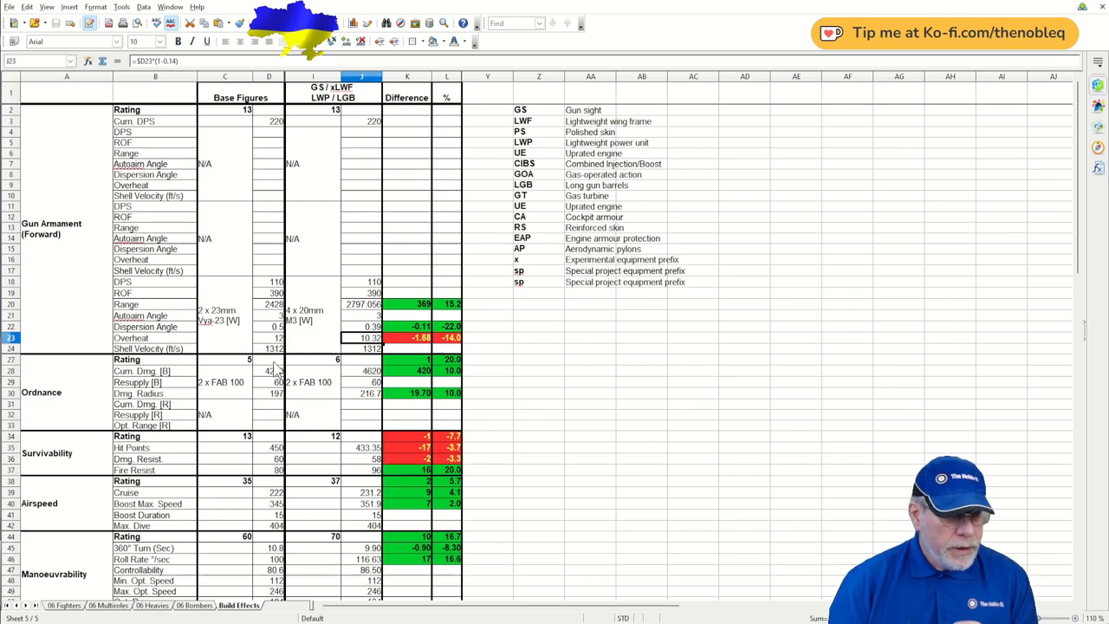
scroll("down", 3)
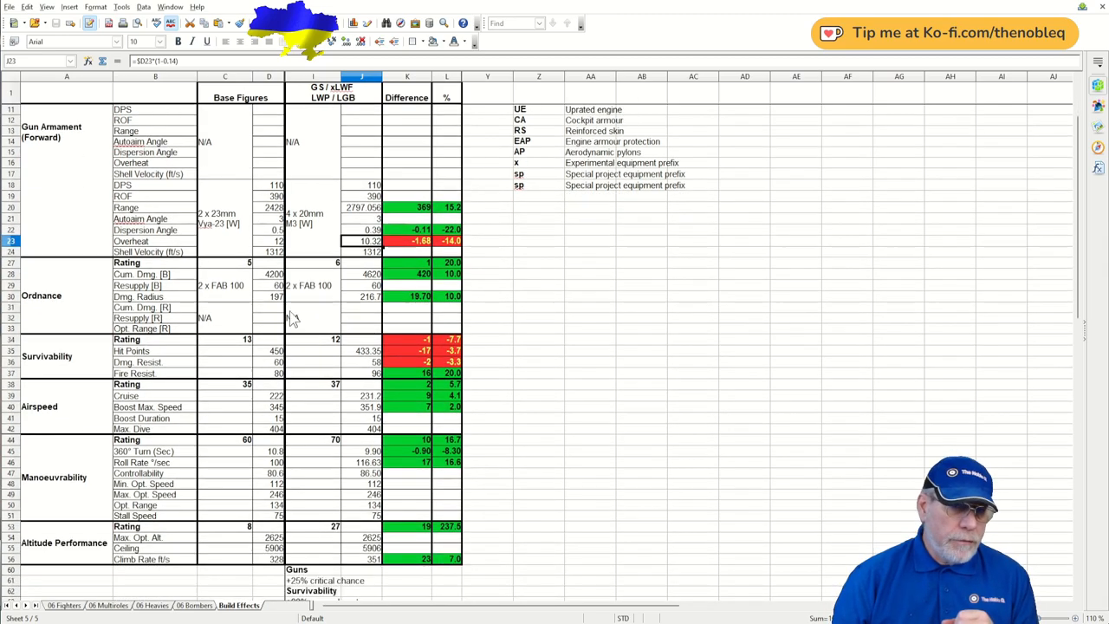
scroll("down", 3)
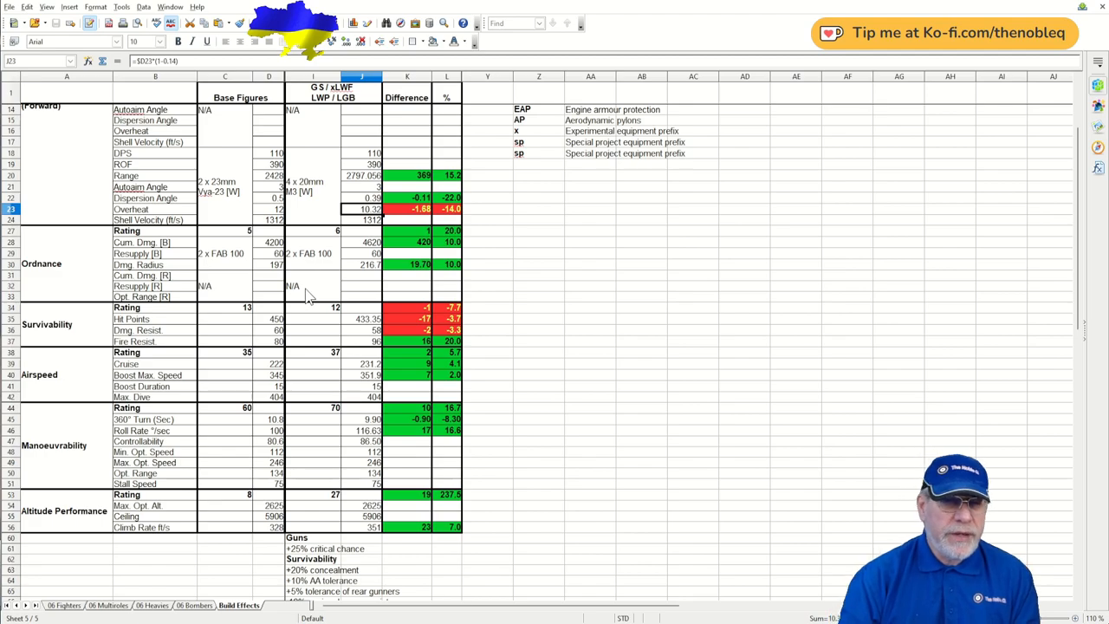
left_click(361, 243)
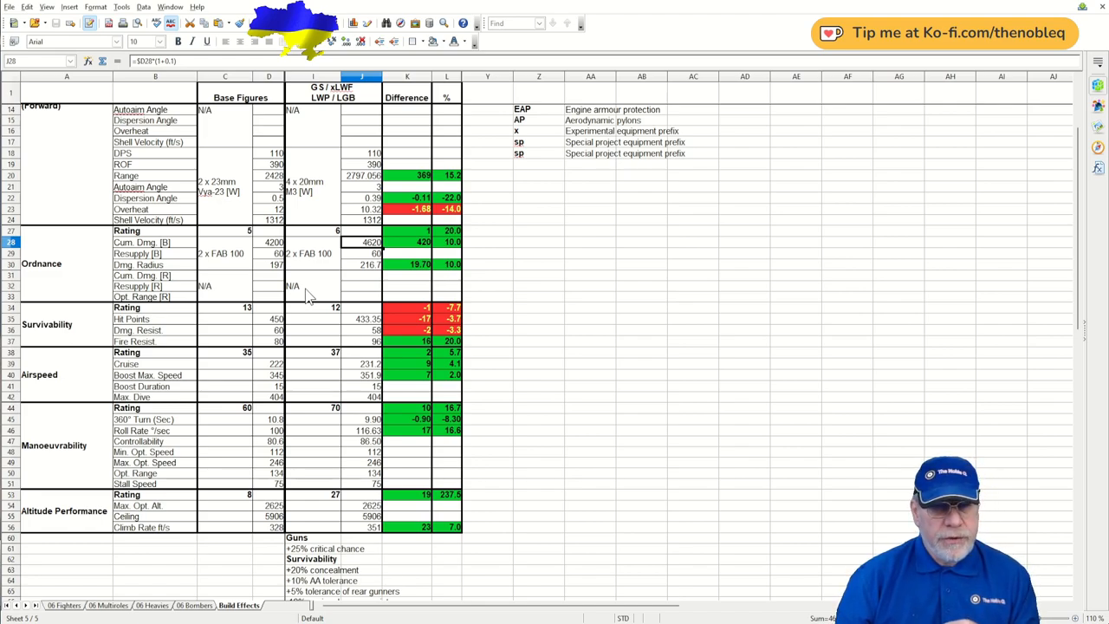
left_click(360, 263)
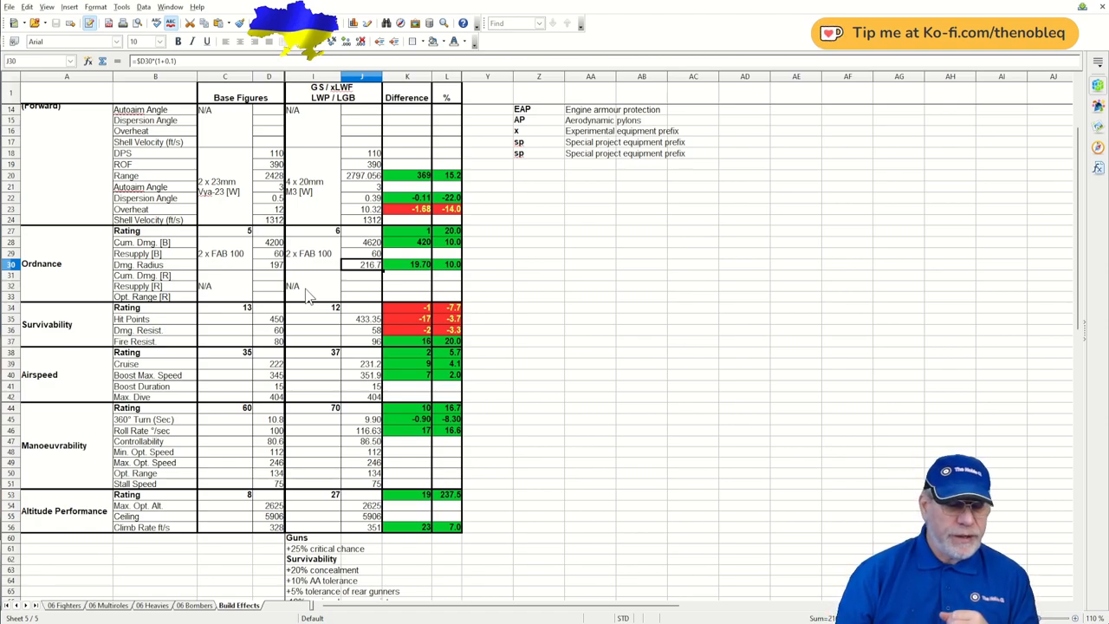
left_click(361, 286)
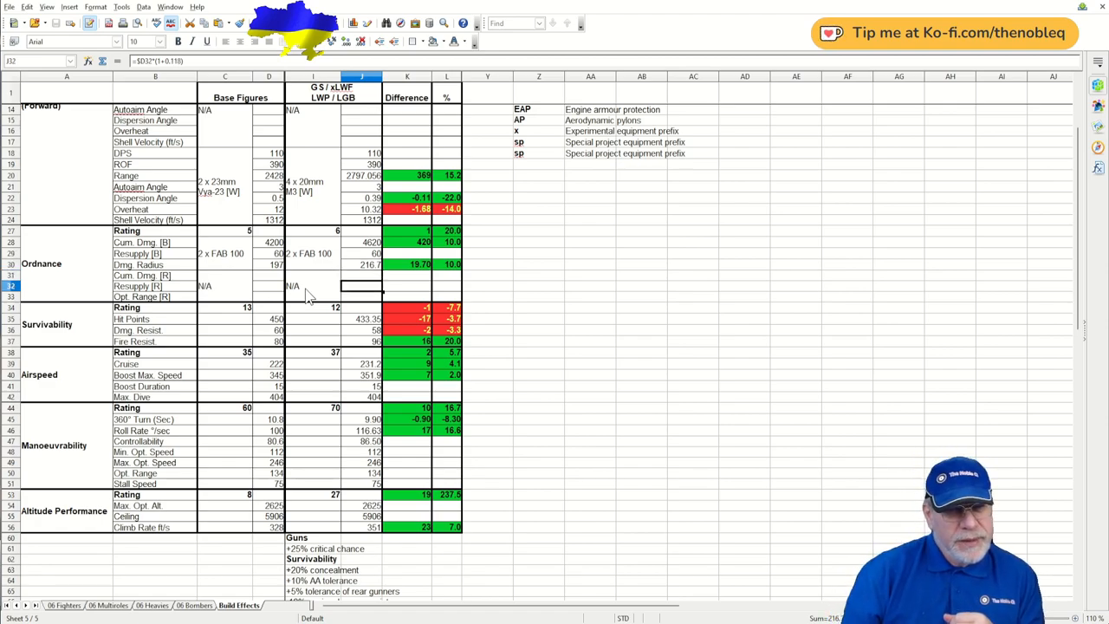
left_click(361, 309)
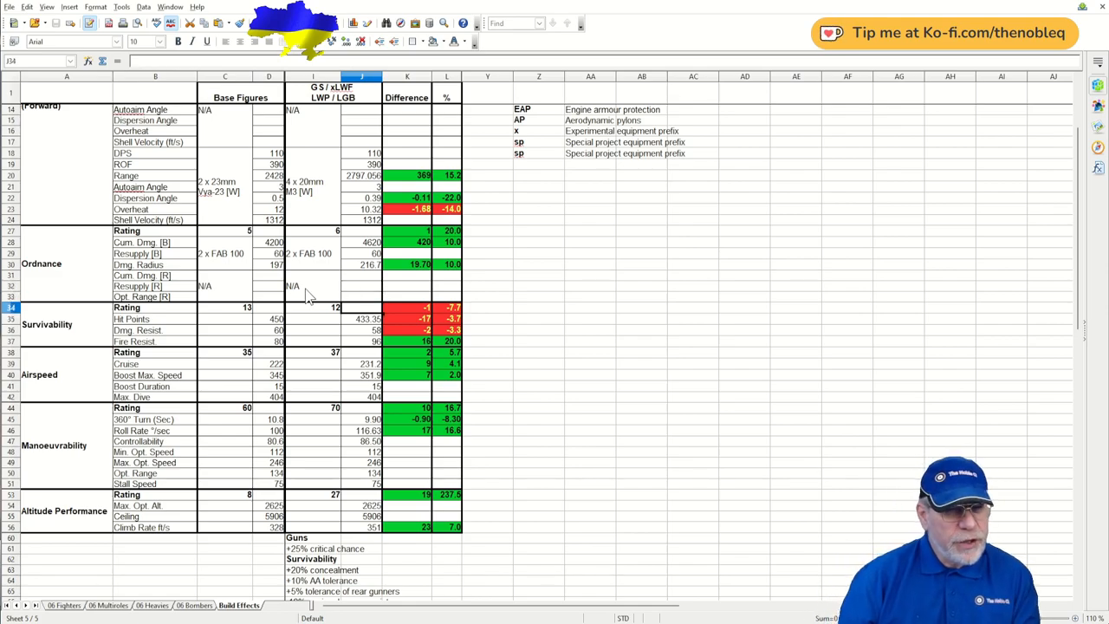
left_click(314, 308)
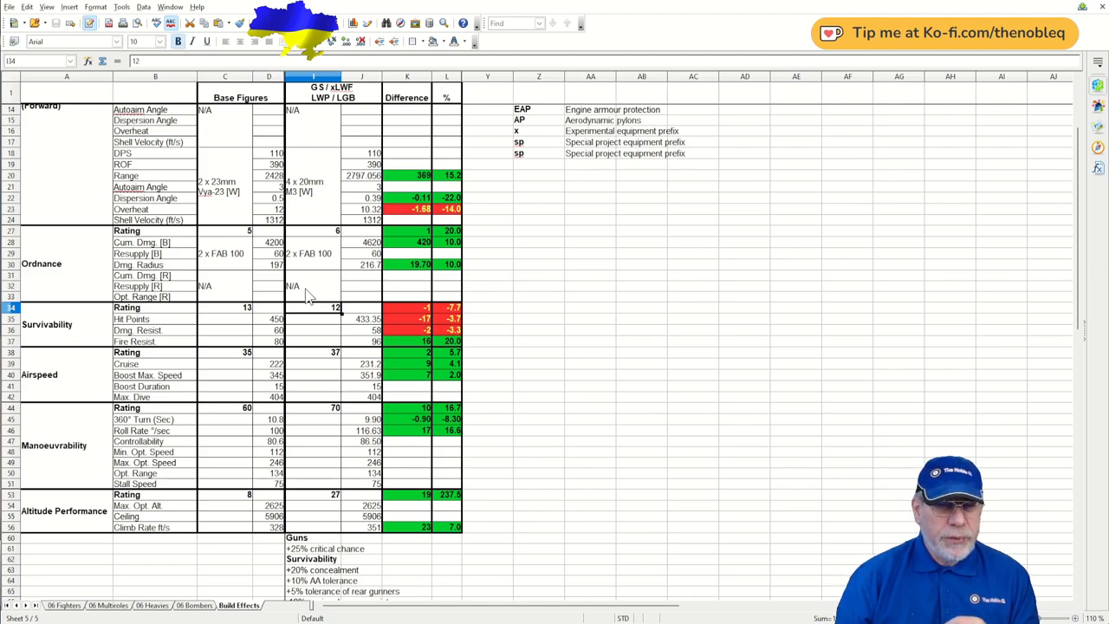
left_click(360, 319)
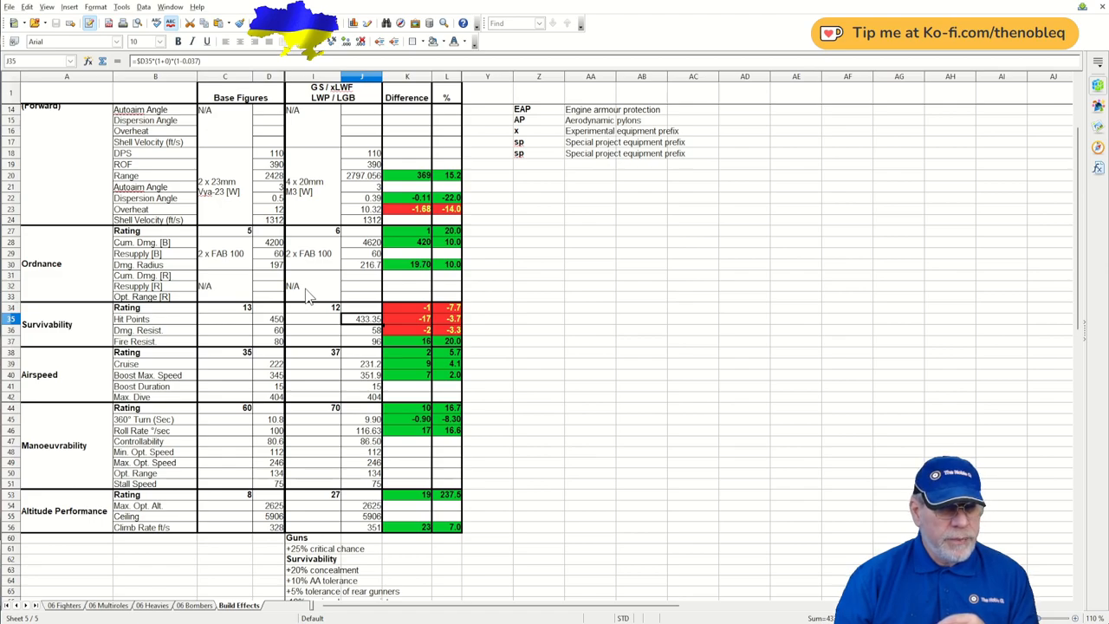
left_click(361, 329)
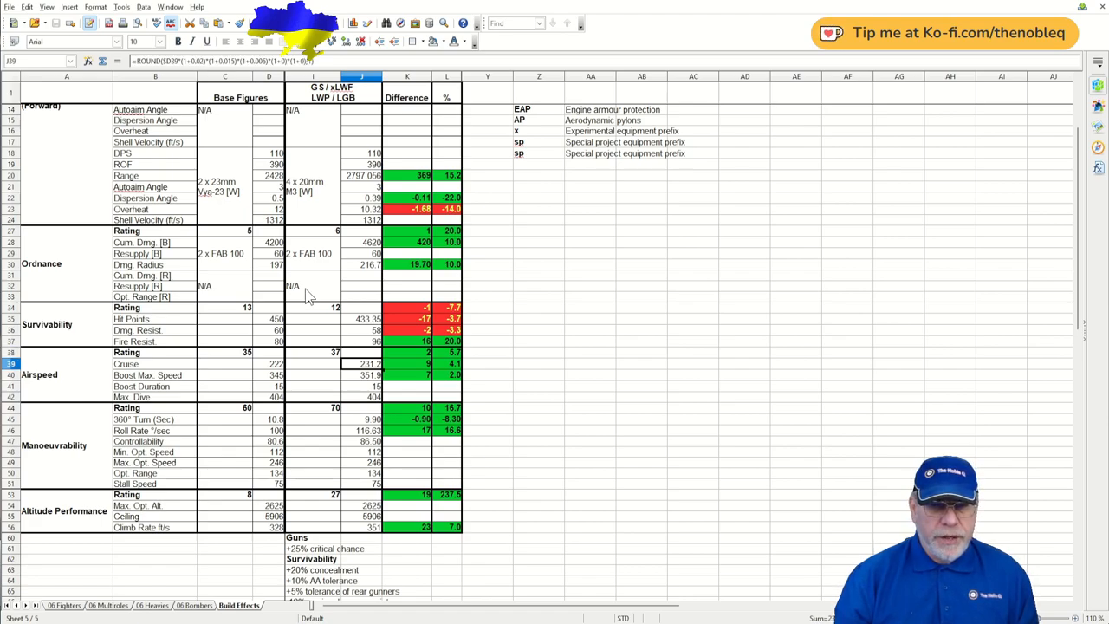
left_click(362, 375)
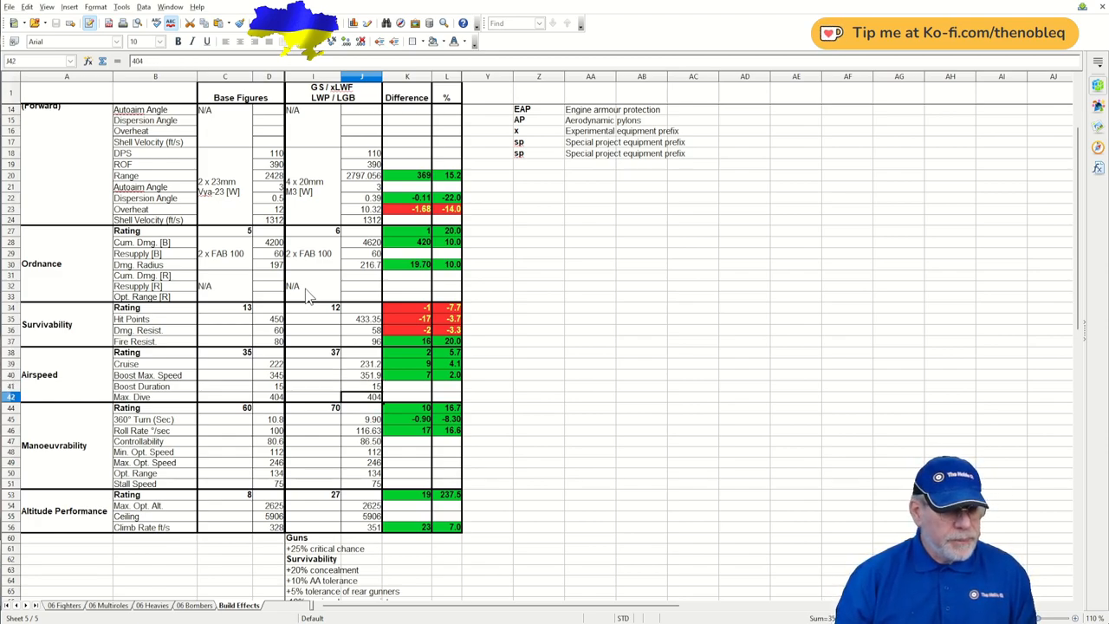
left_click(336, 407)
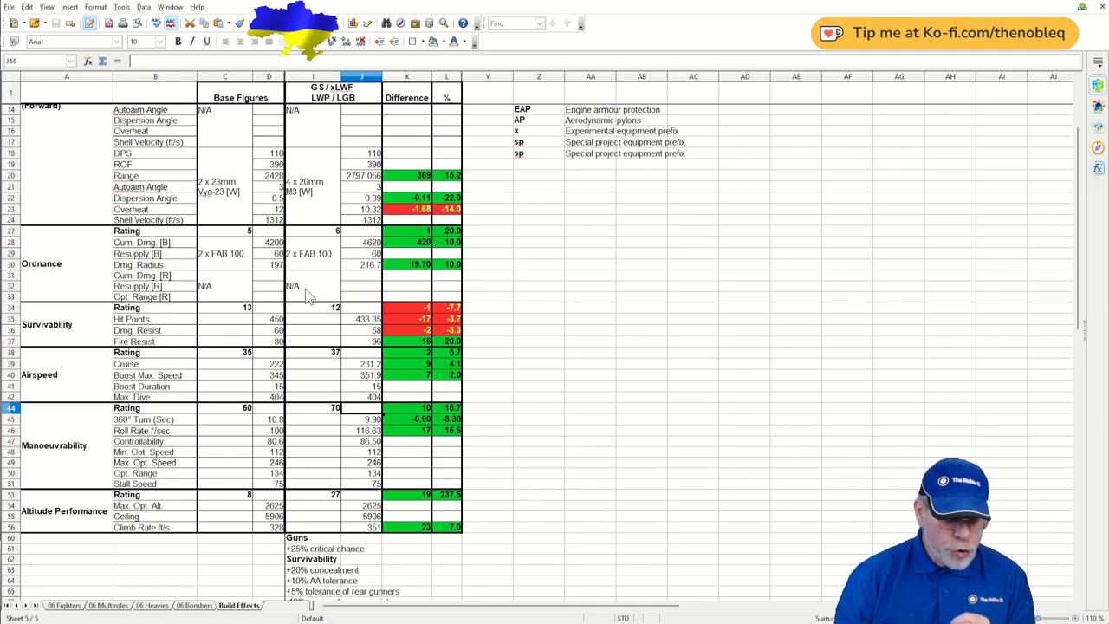
left_click(336, 407)
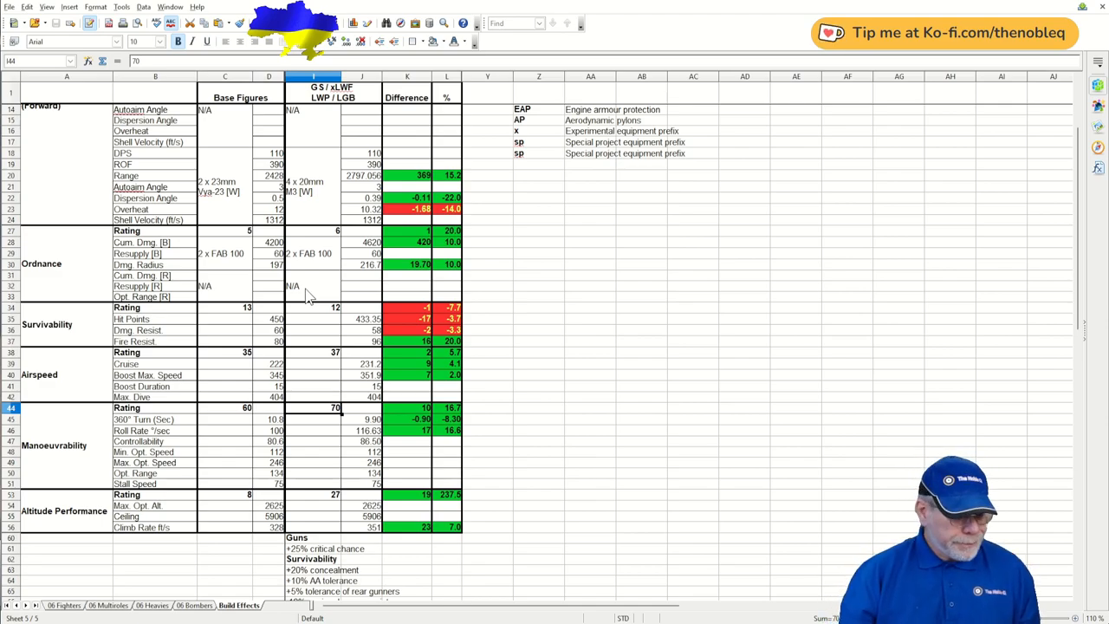
left_click(447, 407)
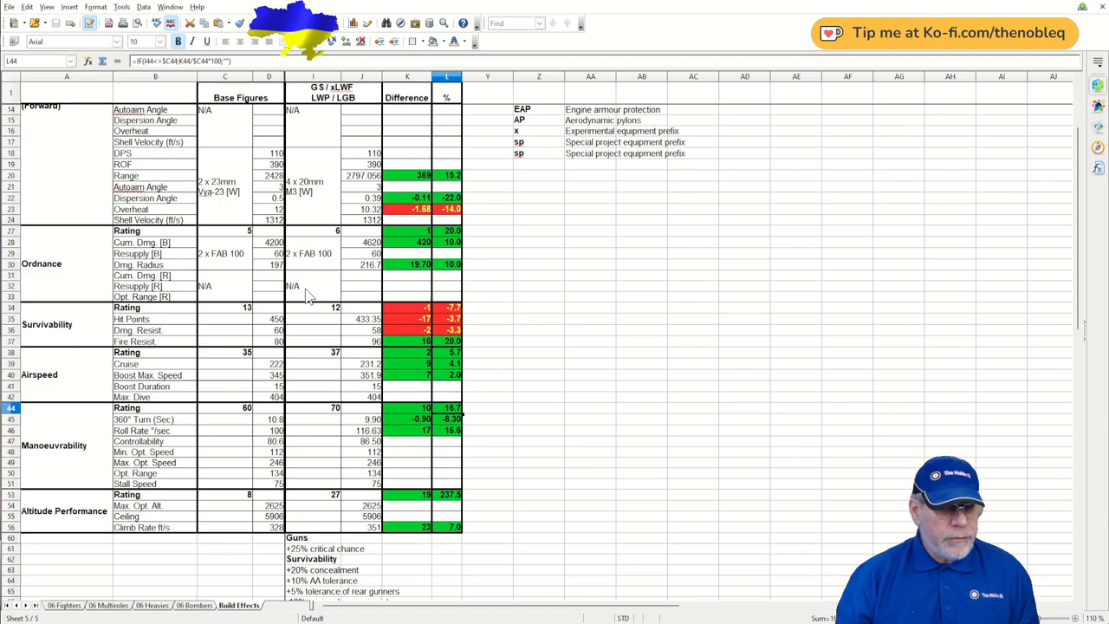
left_click(361, 417)
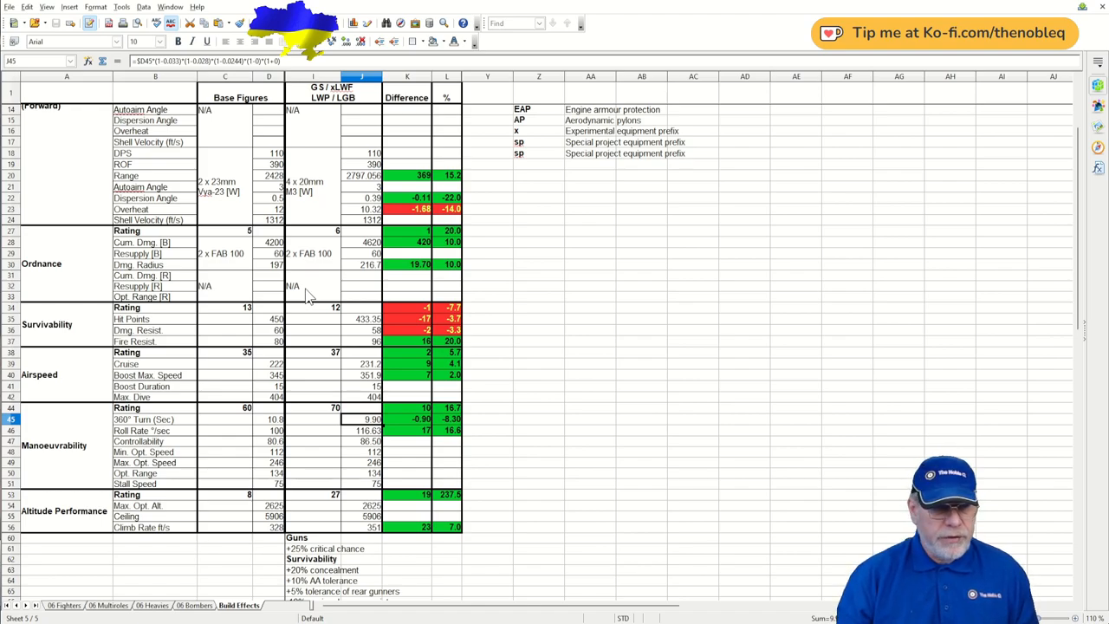
left_click(362, 430)
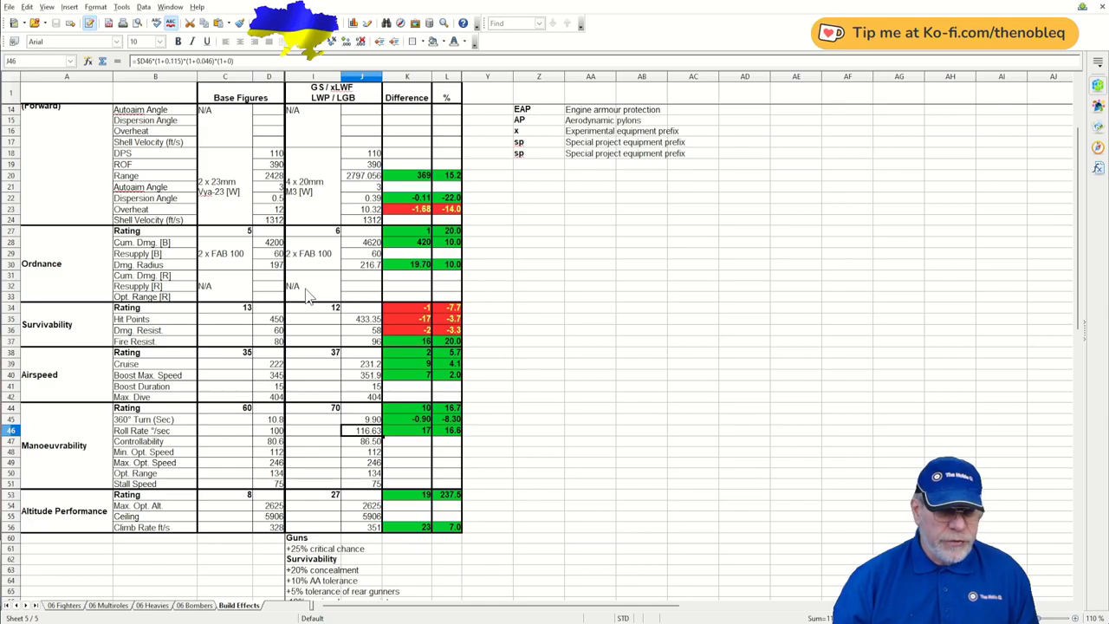
scroll("down", 3)
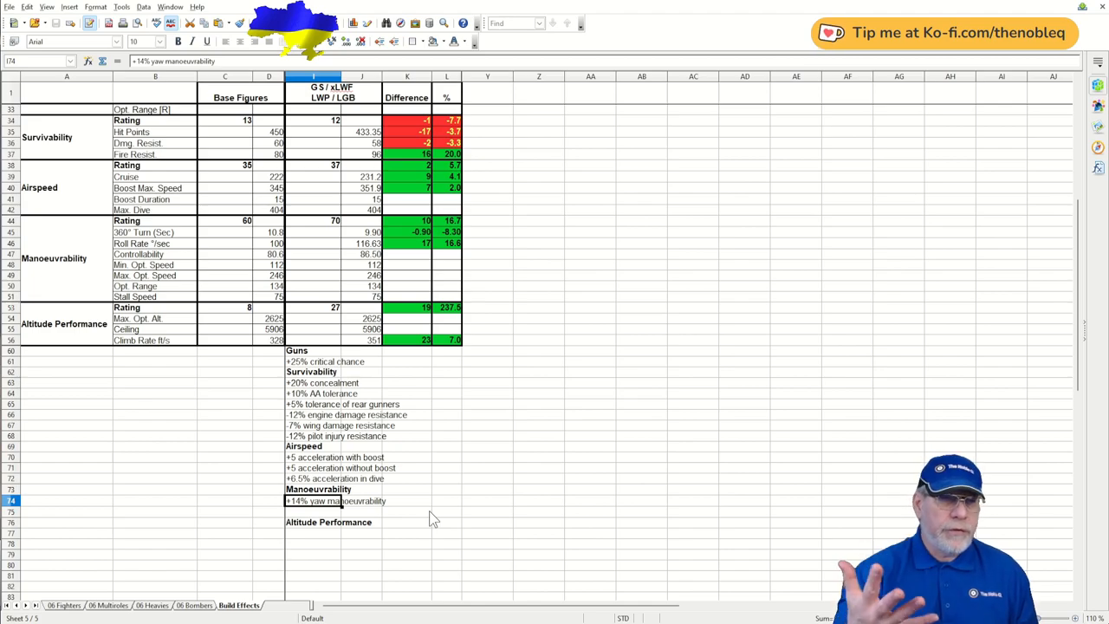
scroll("up", 3)
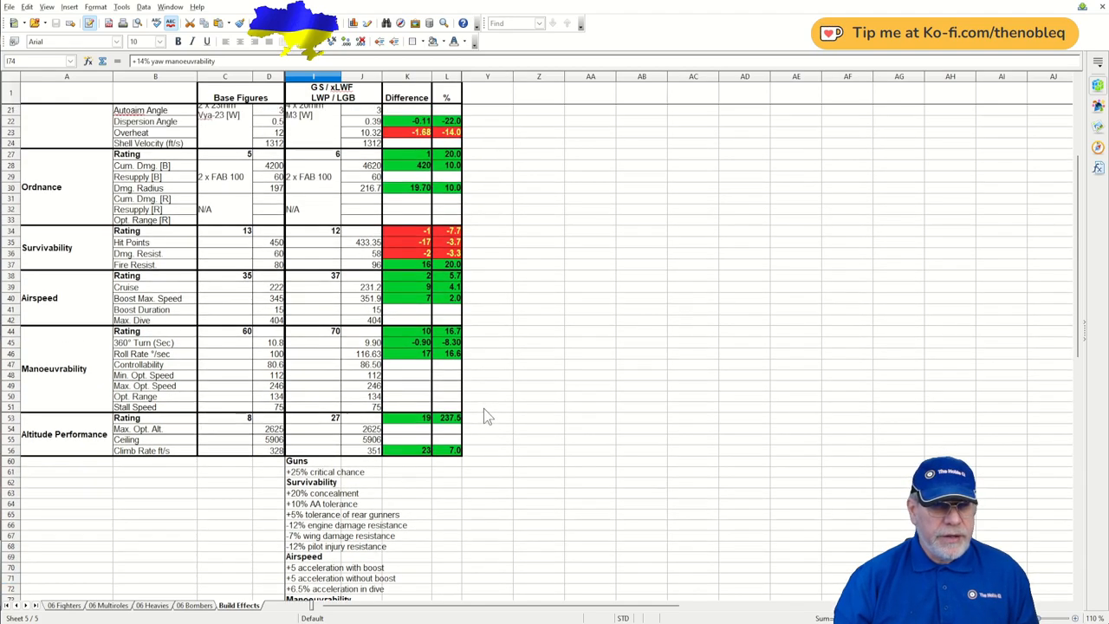
scroll("up", 3)
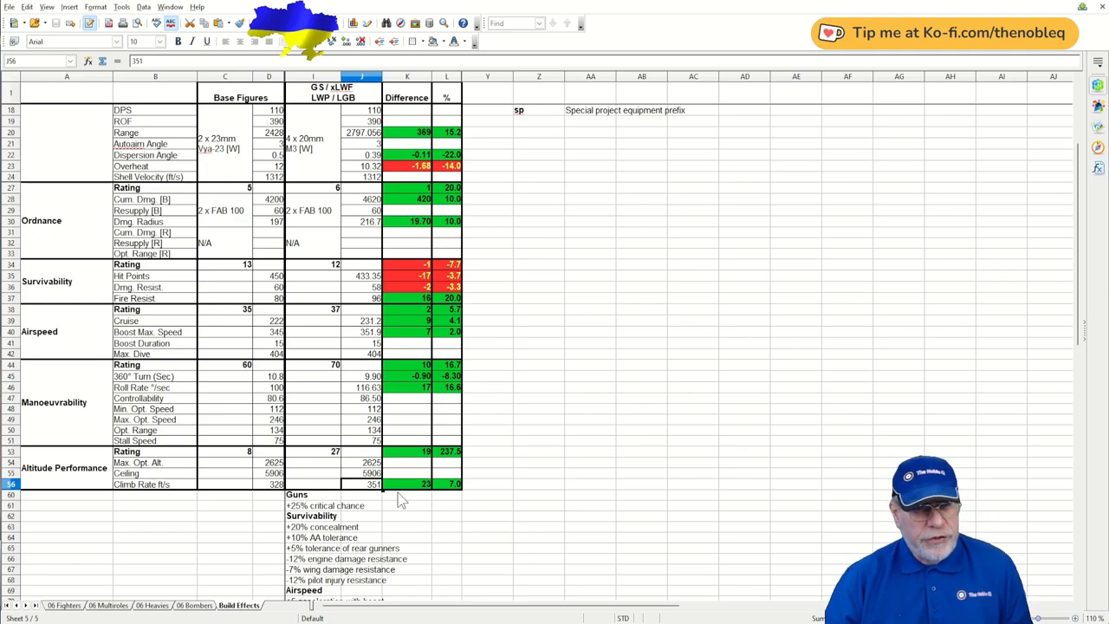
mouse_move(553, 315)
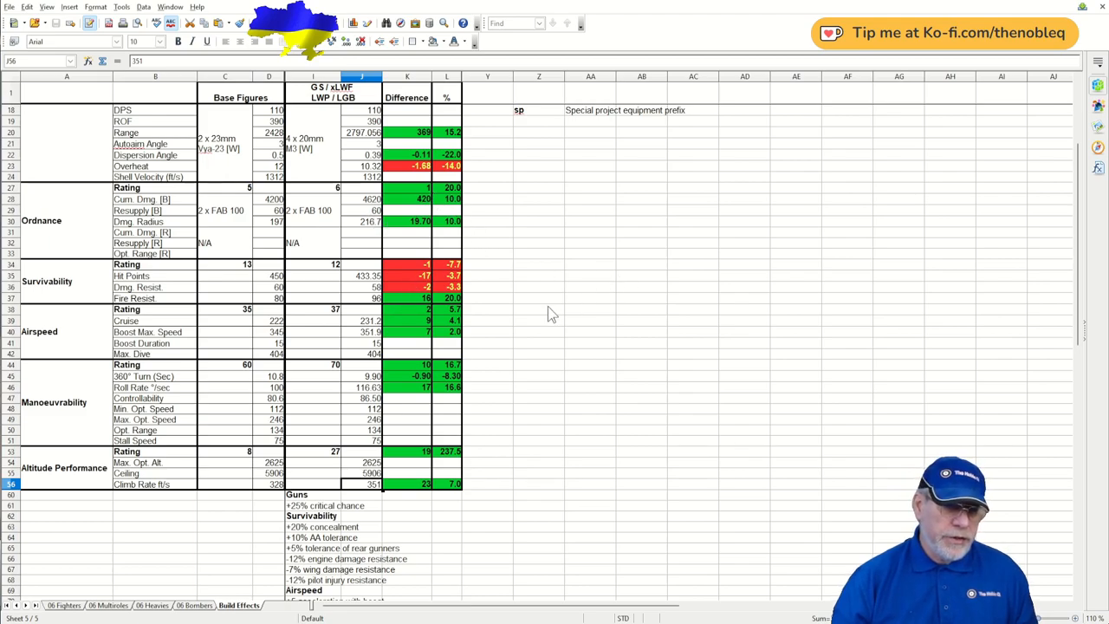
scroll("up", 3)
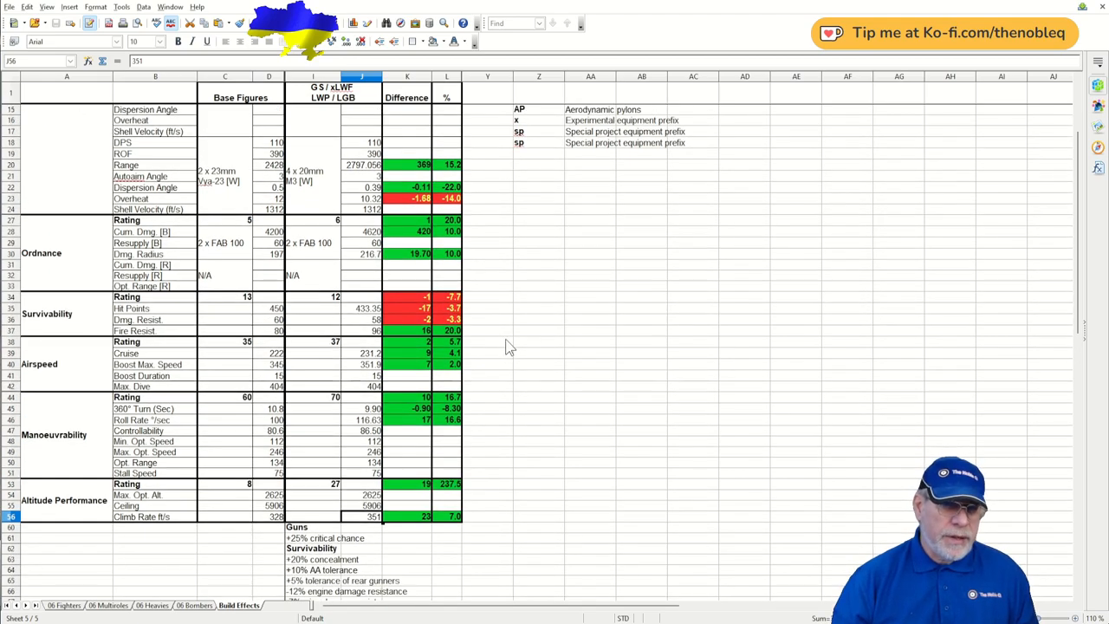
scroll("down", 3)
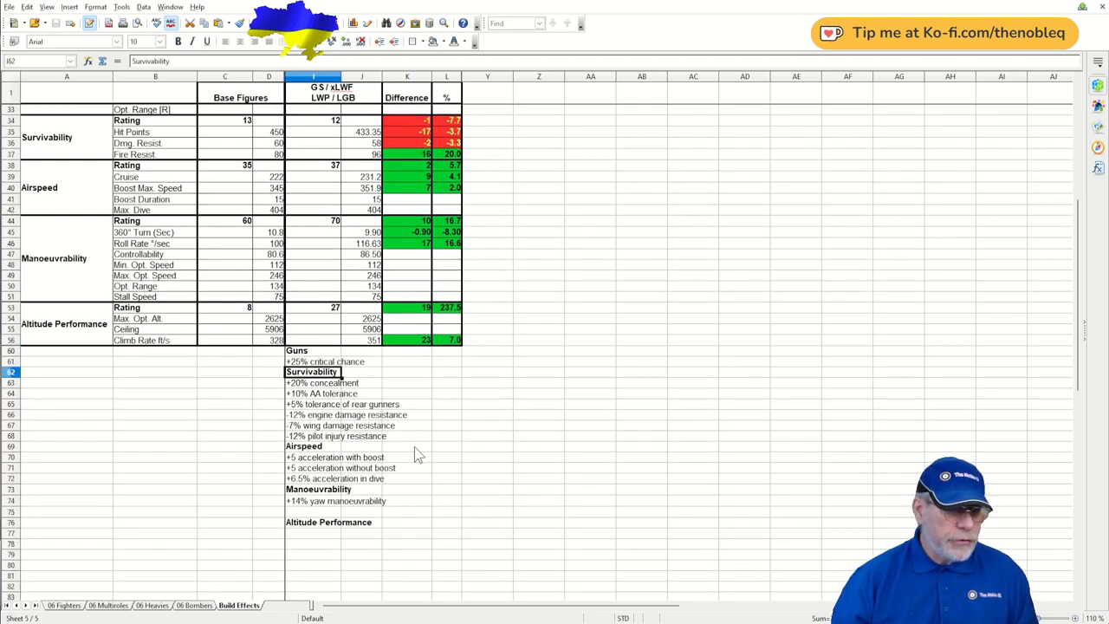
Step: Check the gun, survivability and airspeed effect cells, selecting the '+0.5% acceleration in dive' line
left_click(312, 363)
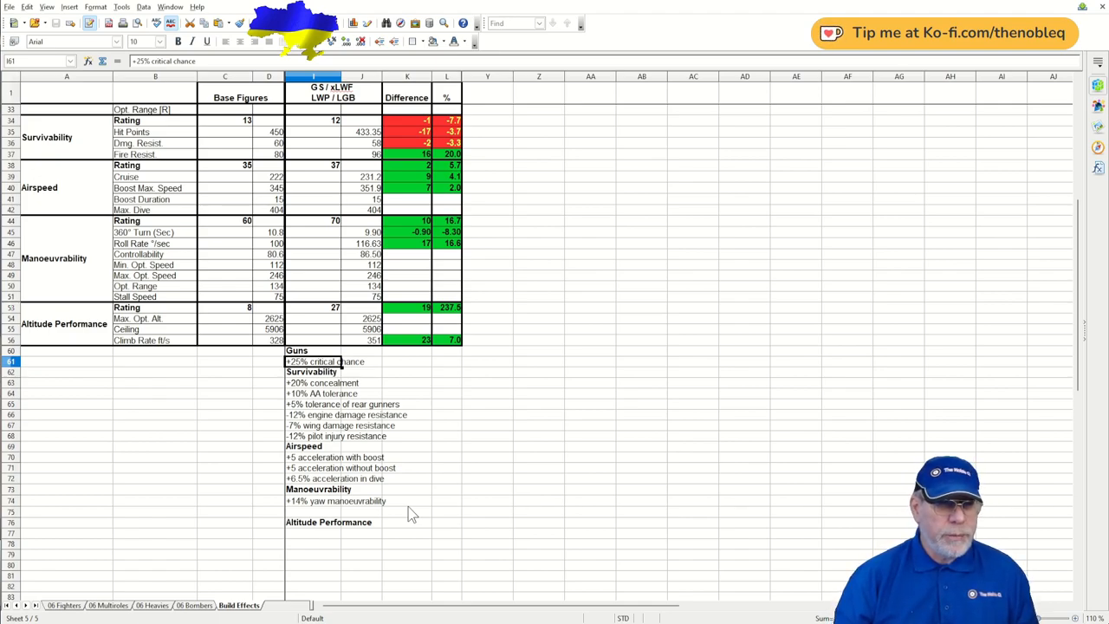
left_click(312, 371)
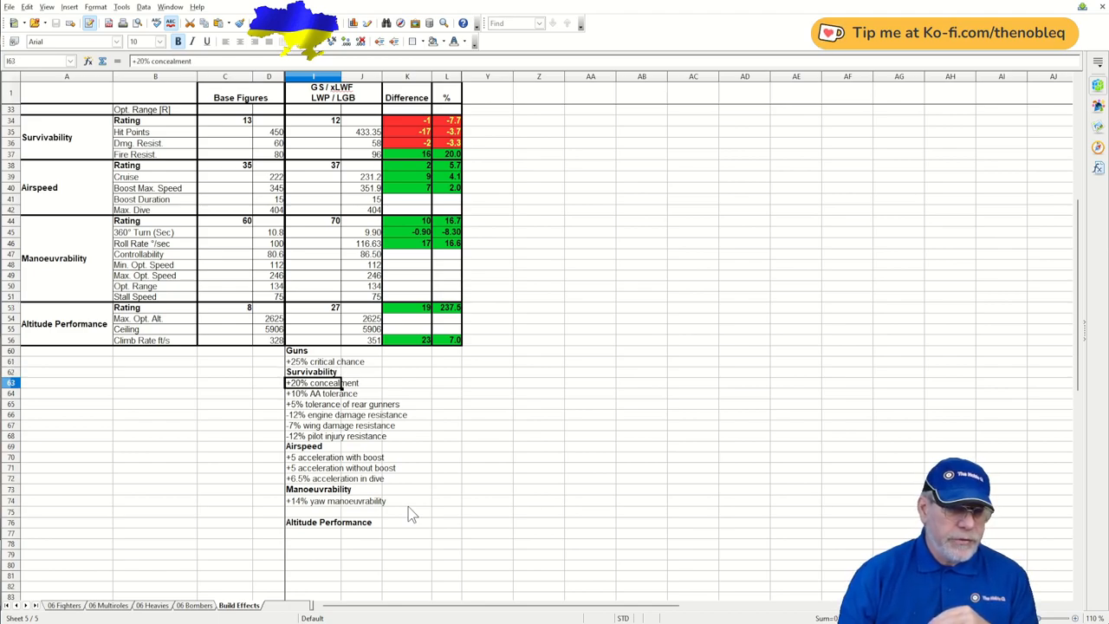
left_click(321, 394)
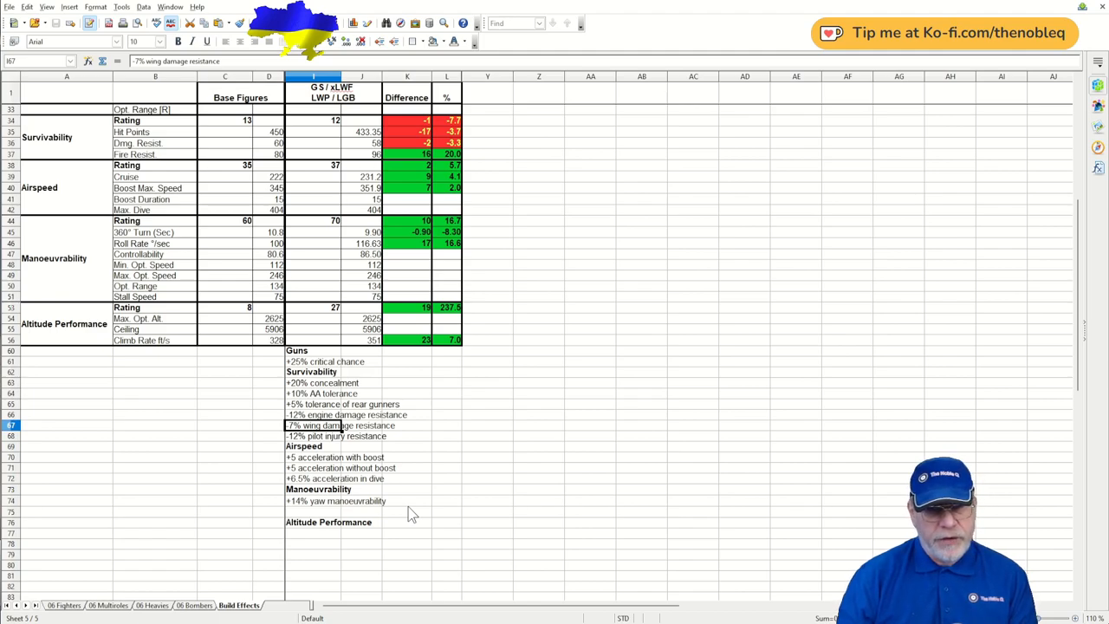
left_click(312, 437)
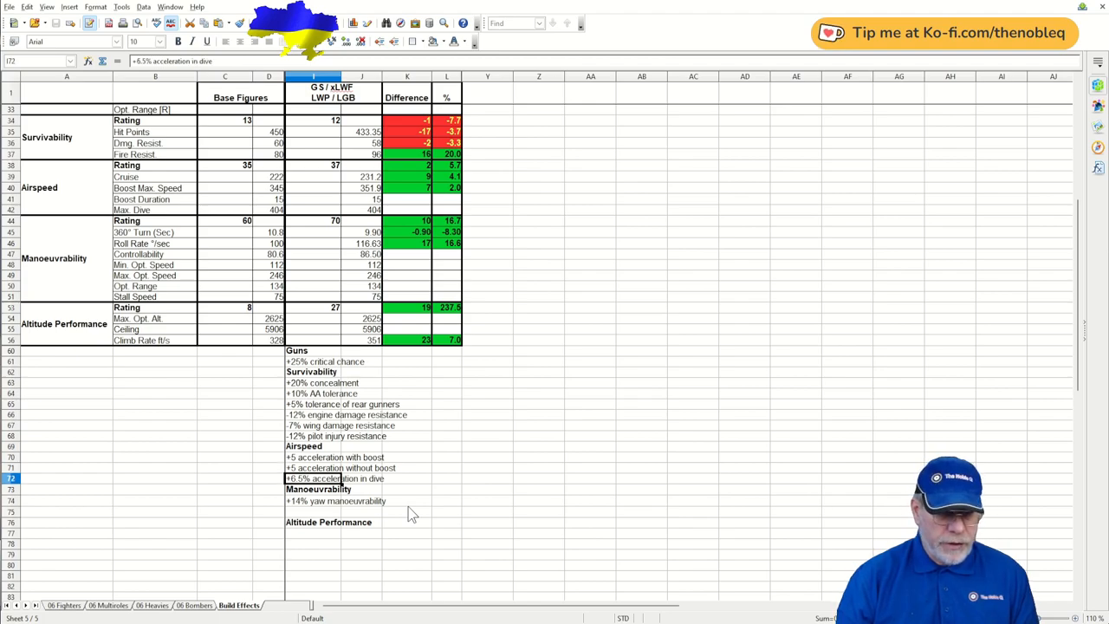
left_click(330, 468)
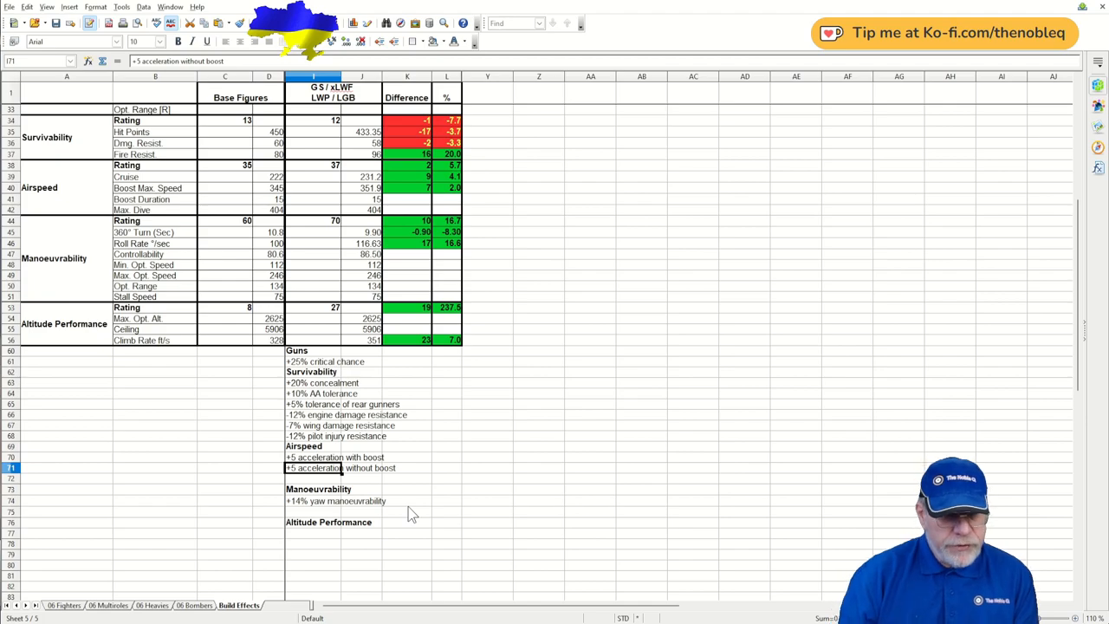
left_click(336, 501)
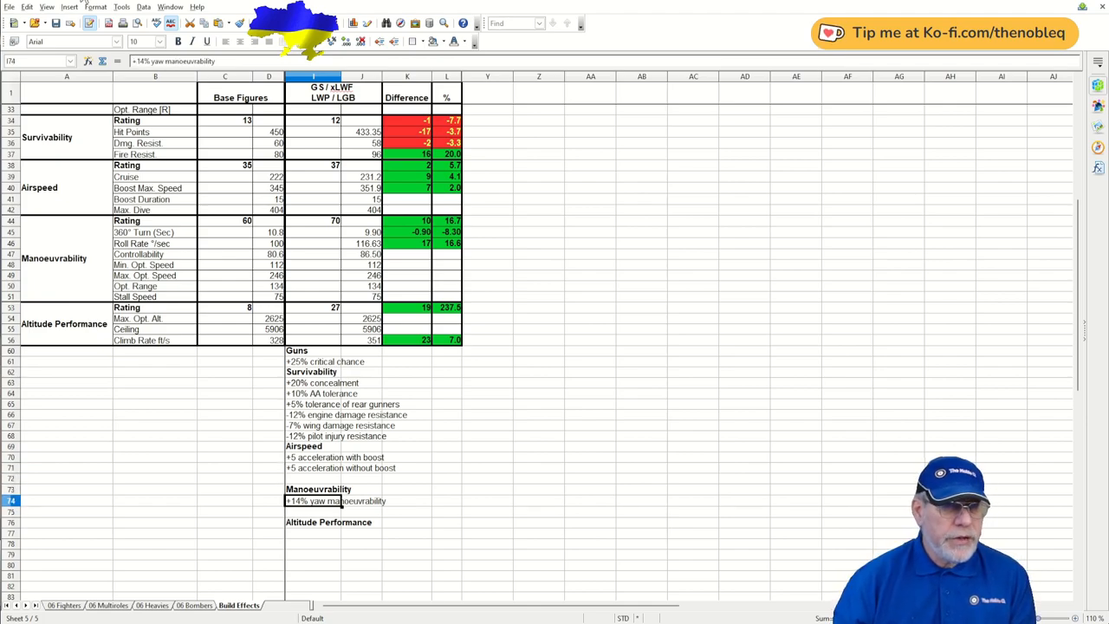
scroll("up", 3)
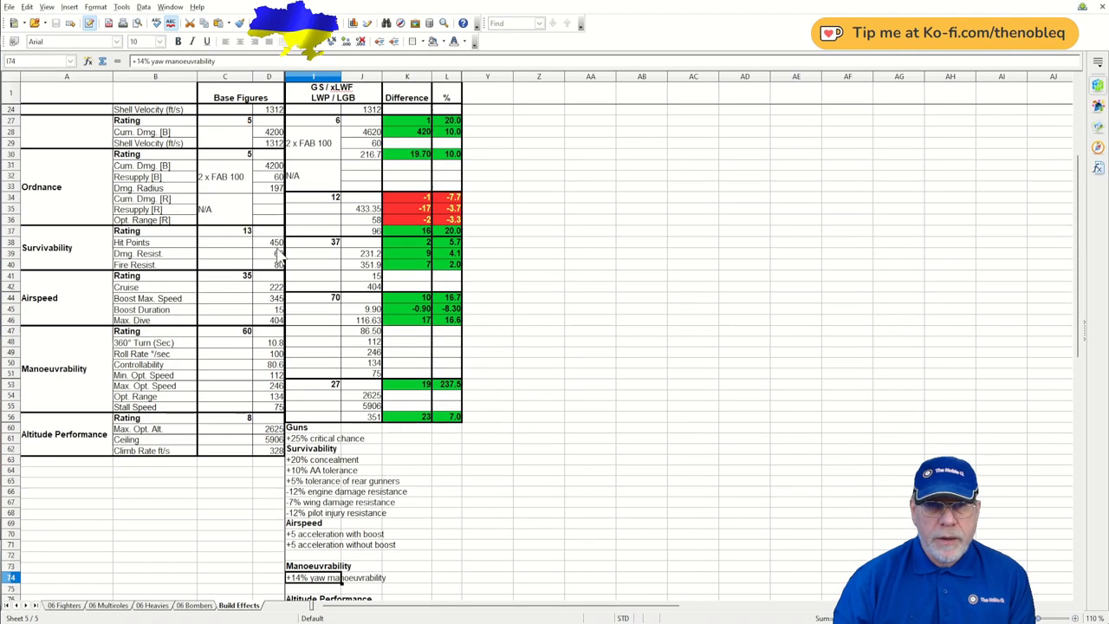
scroll("up", 3)
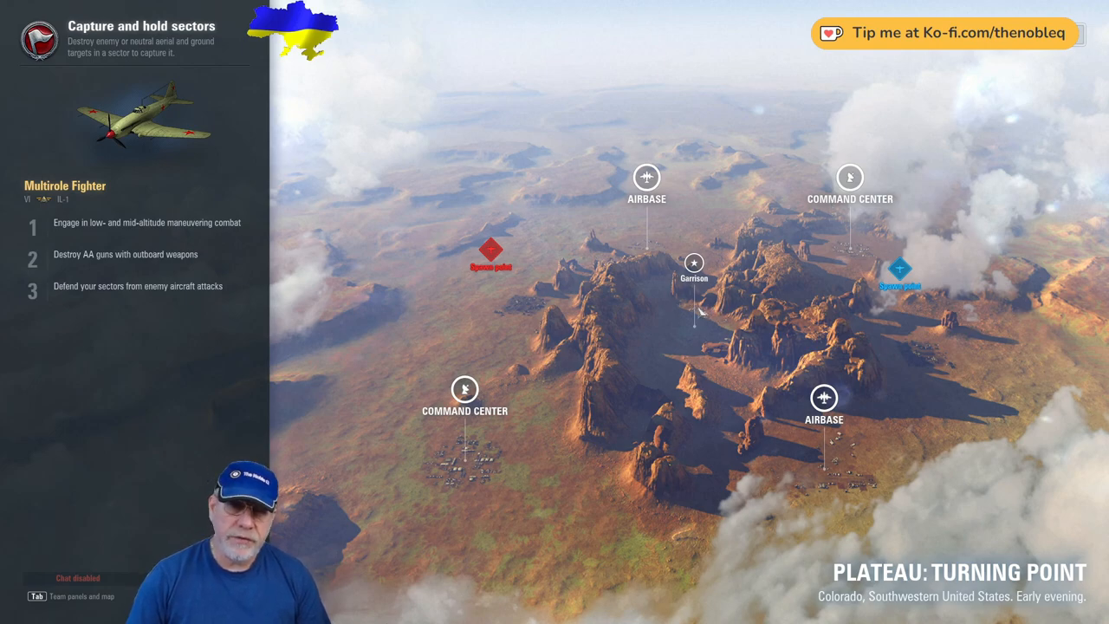
mouse_move(693, 263)
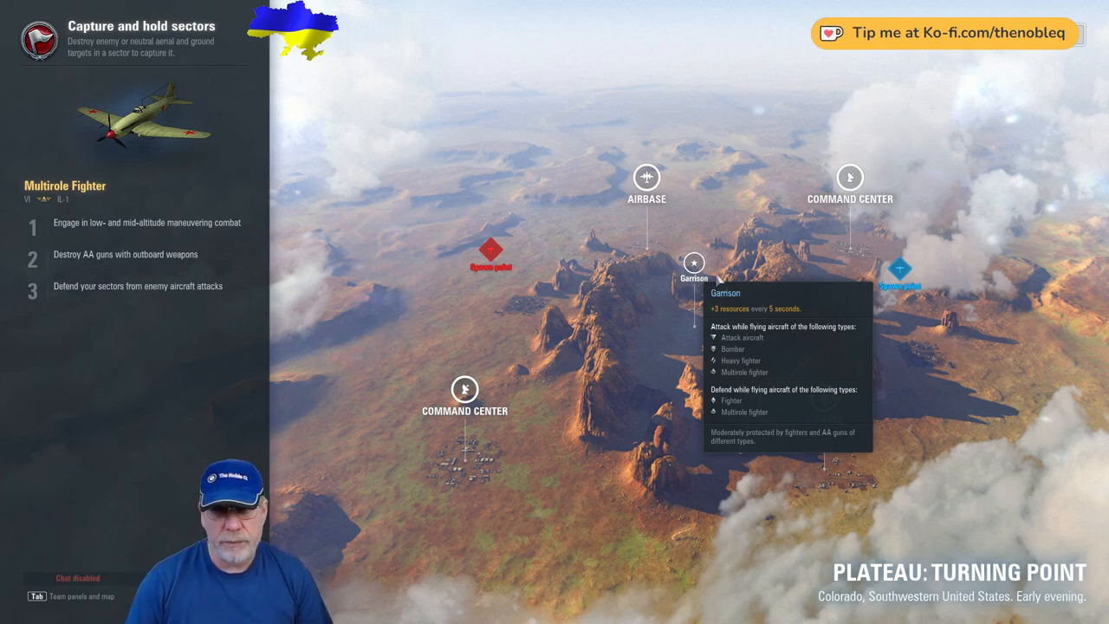
mouse_move(520, 441)
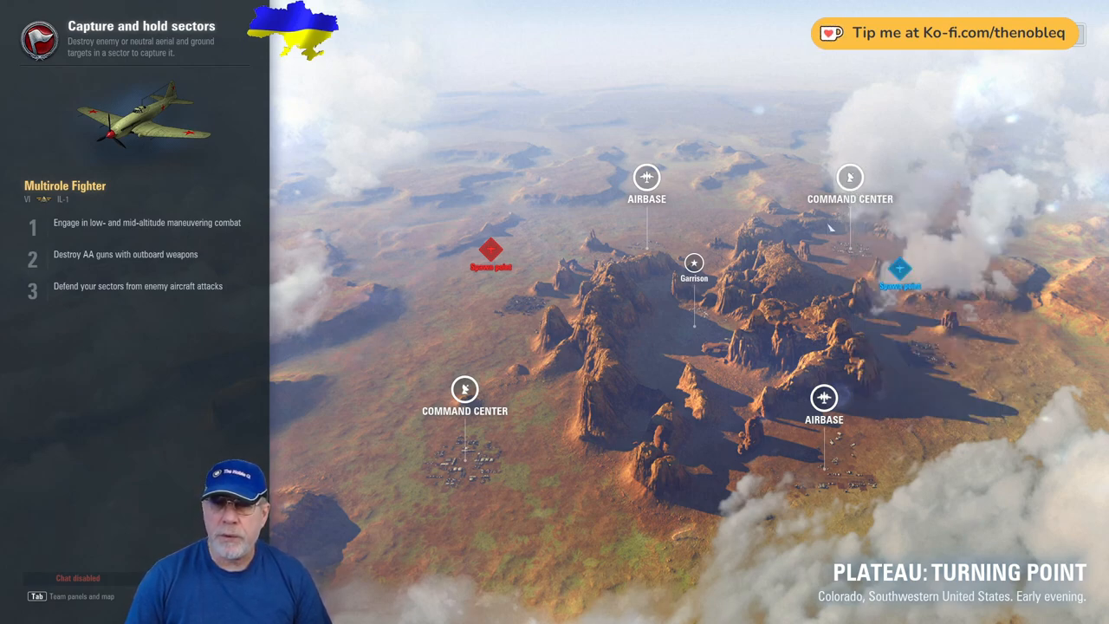
mouse_move(850, 176)
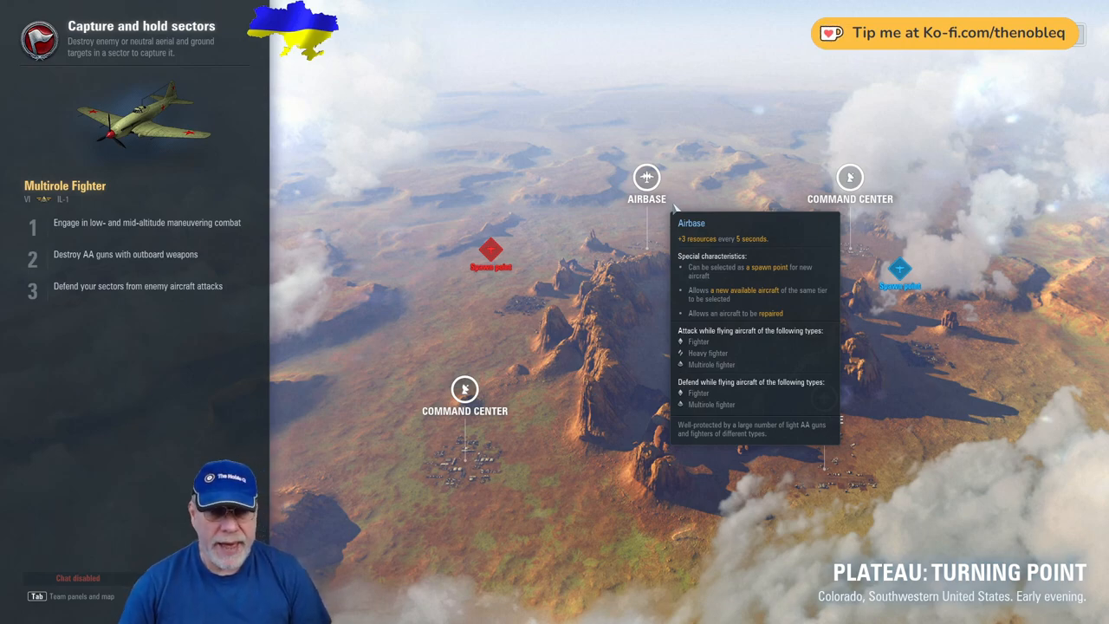
Step: Show the combat group and enemy team rosters with the sector map
key("Tab")
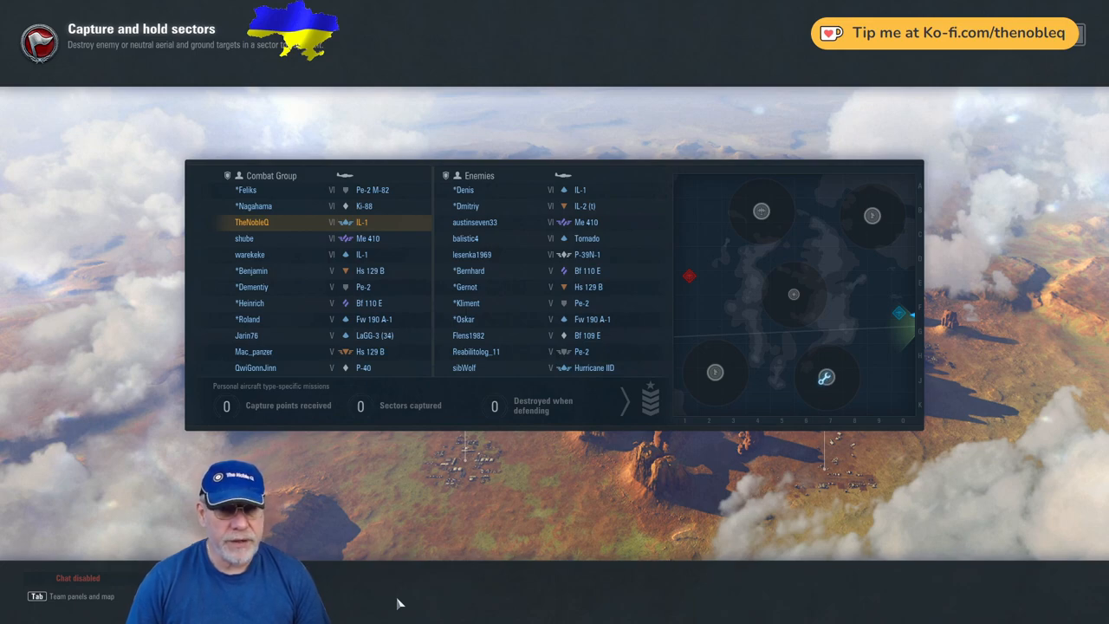
mouse_move(357, 291)
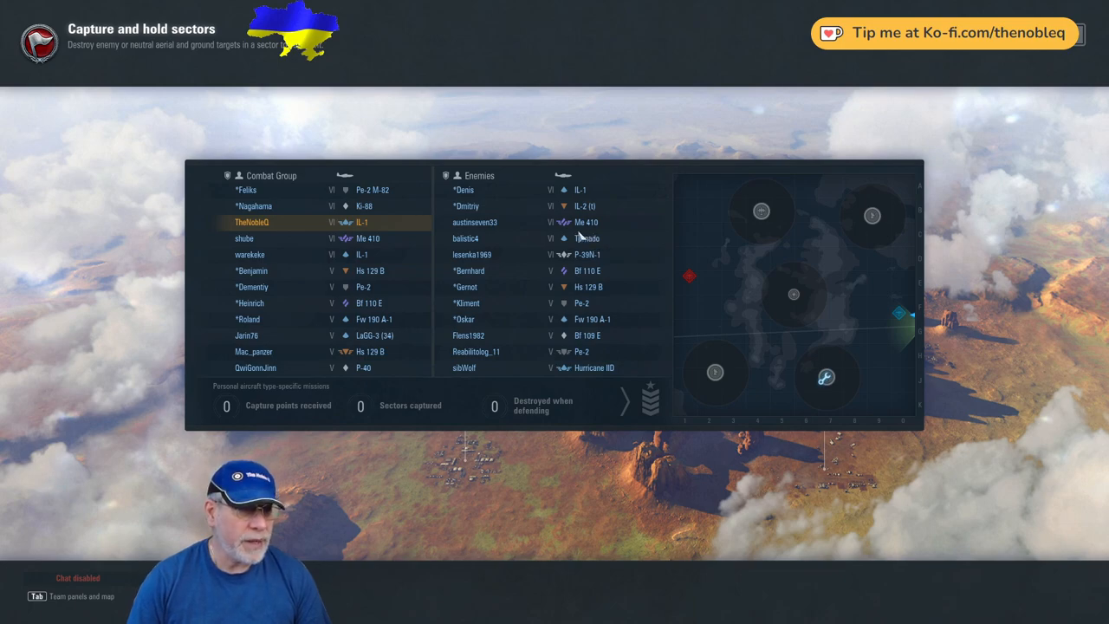
mouse_move(489, 254)
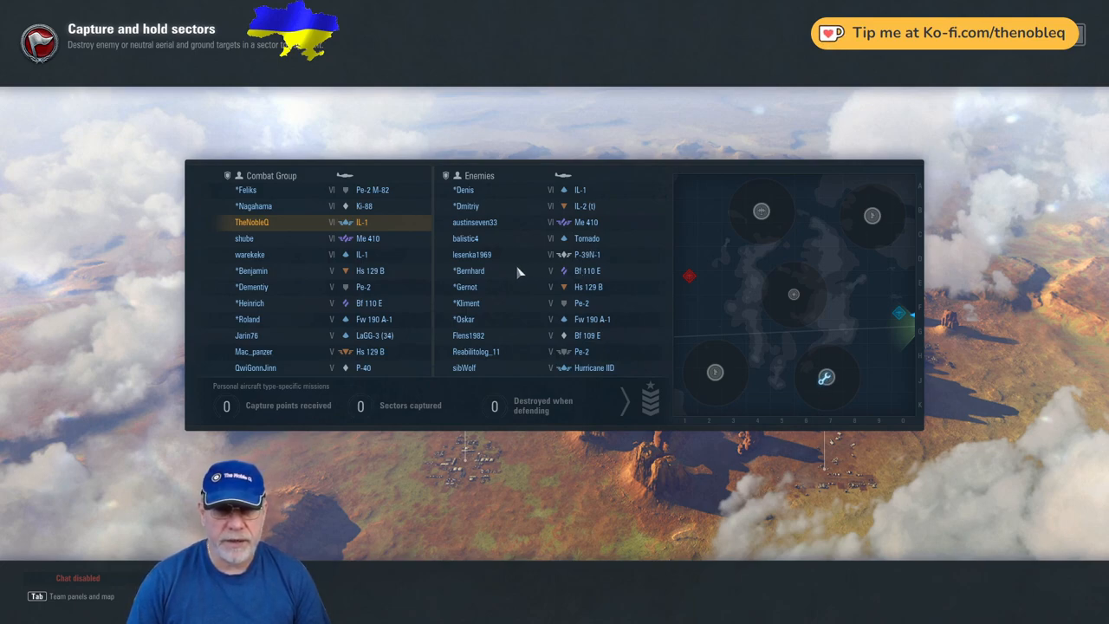
mouse_move(336, 359)
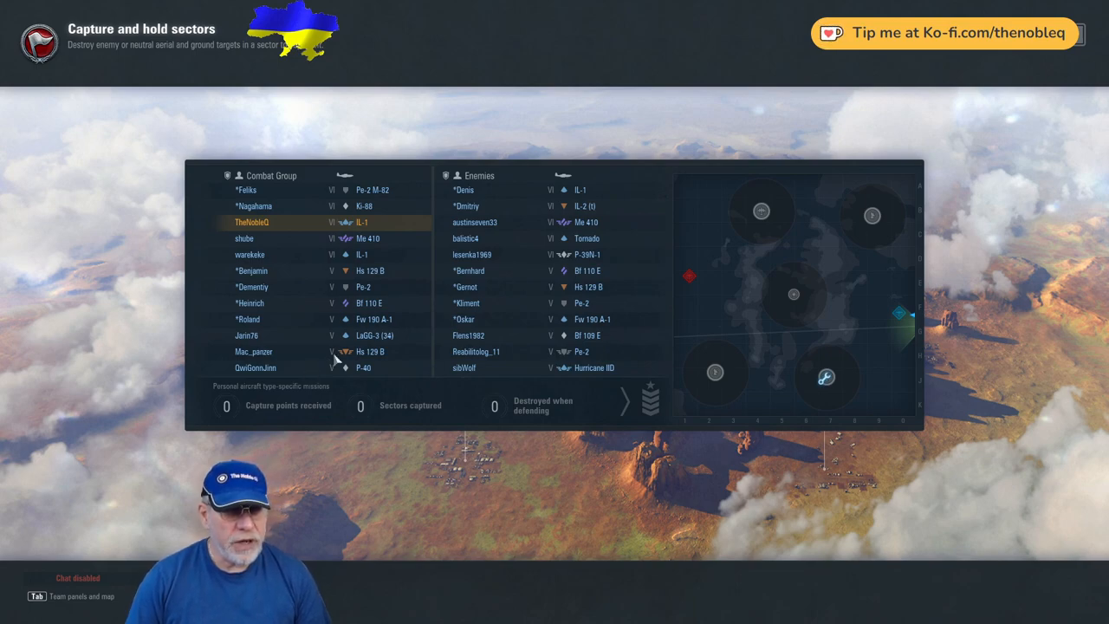
mouse_move(390, 364)
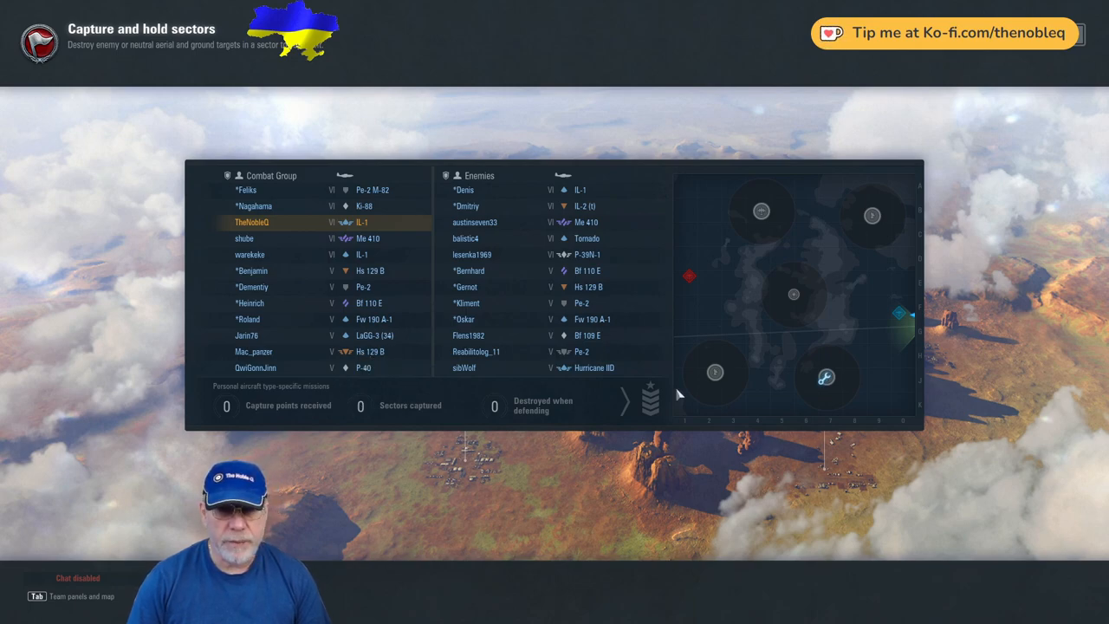
mouse_move(589, 347)
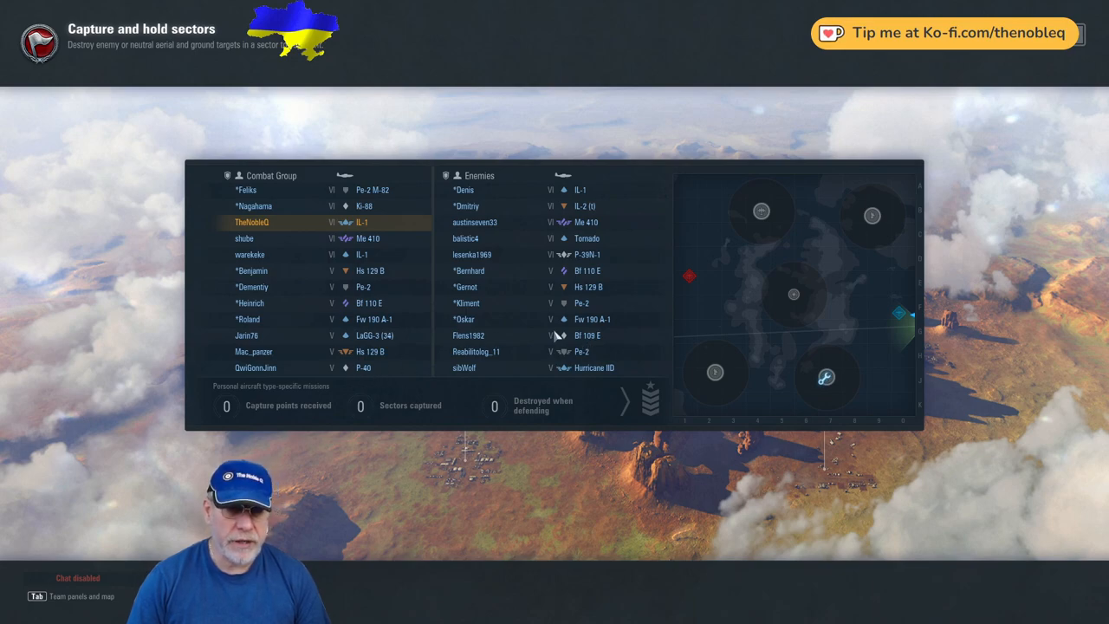
mouse_move(506, 362)
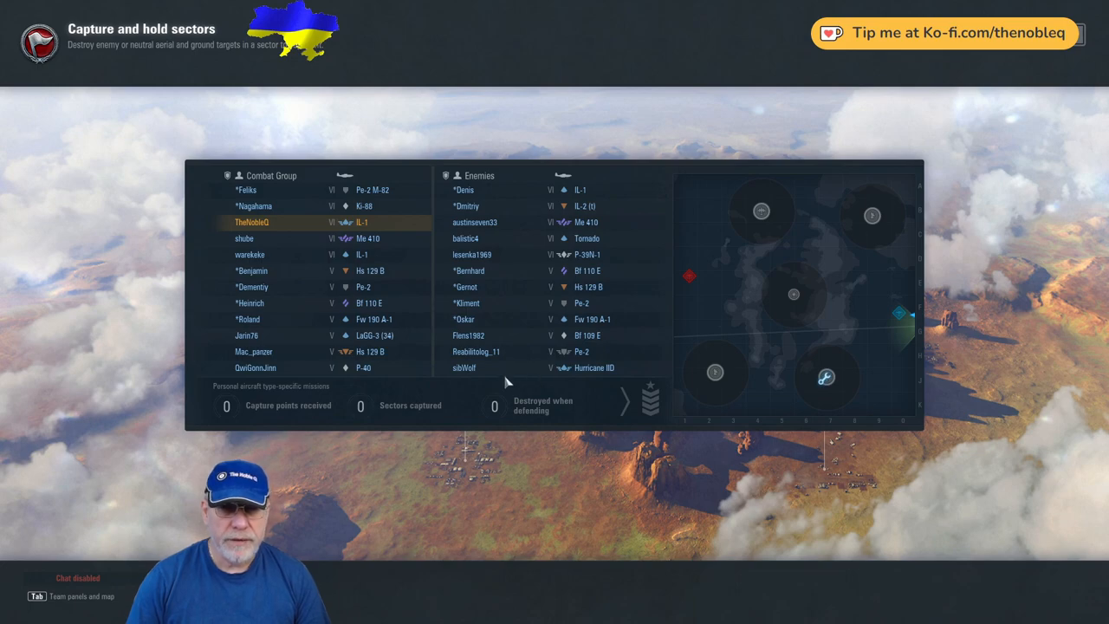
mouse_move(517, 378)
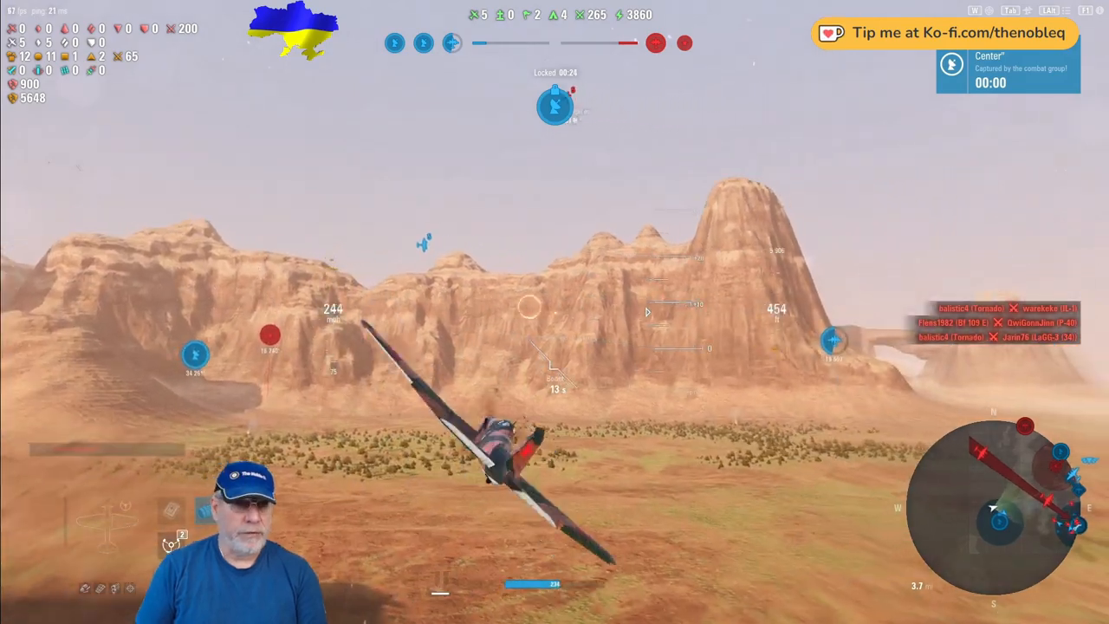
key("tab")
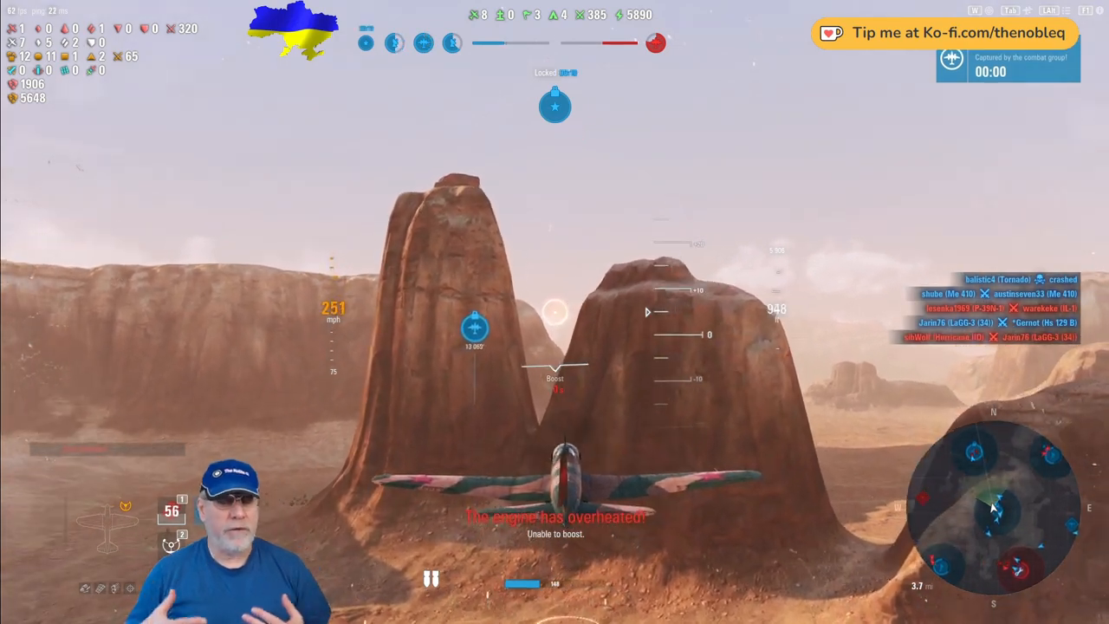
Step: Check the team rosters while chasing and firing at the enemy plane over the canyon
key("Tab")
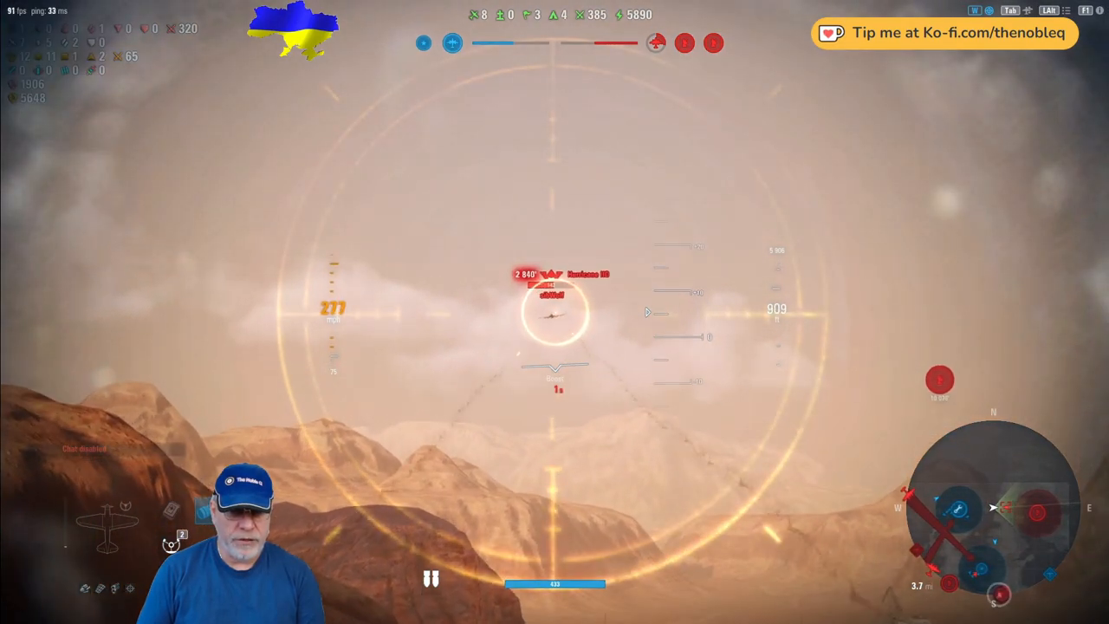
left_click(555, 312)
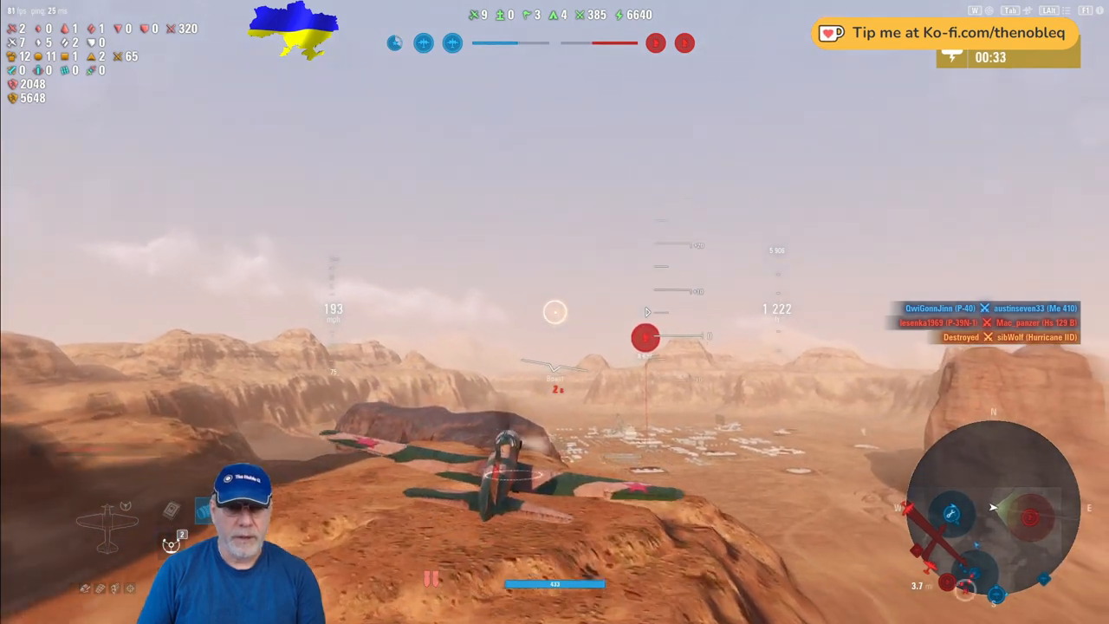
Step: Check the team rosters while the combat group captures the Command Center sector
key("Tab")
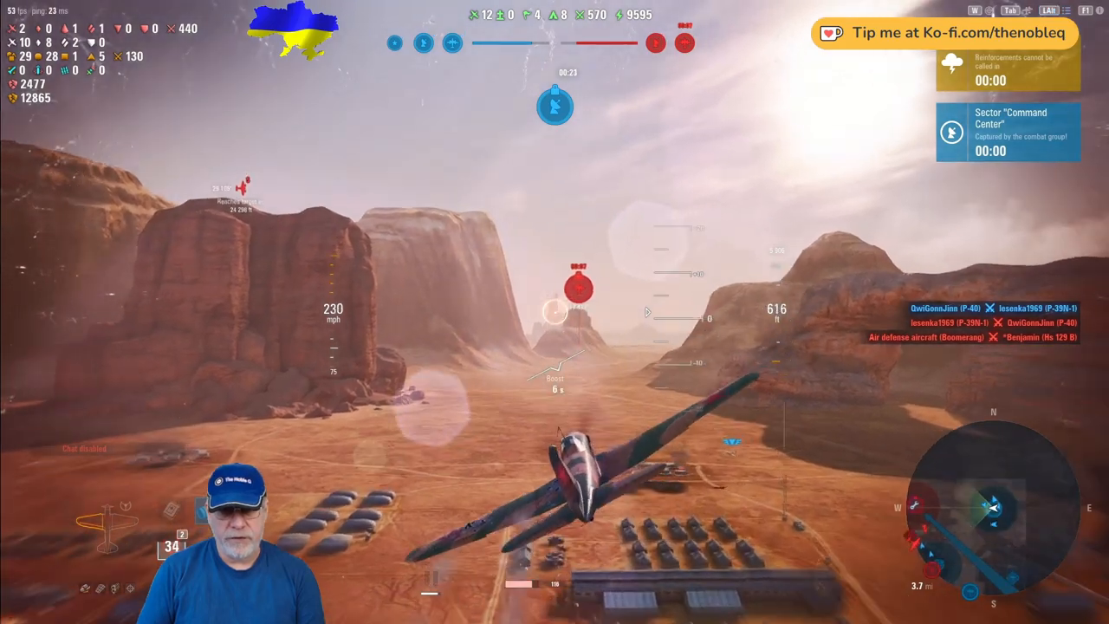
Step: Check the team rosters as the battle ends in Victory, 800 to 702
key("tab")
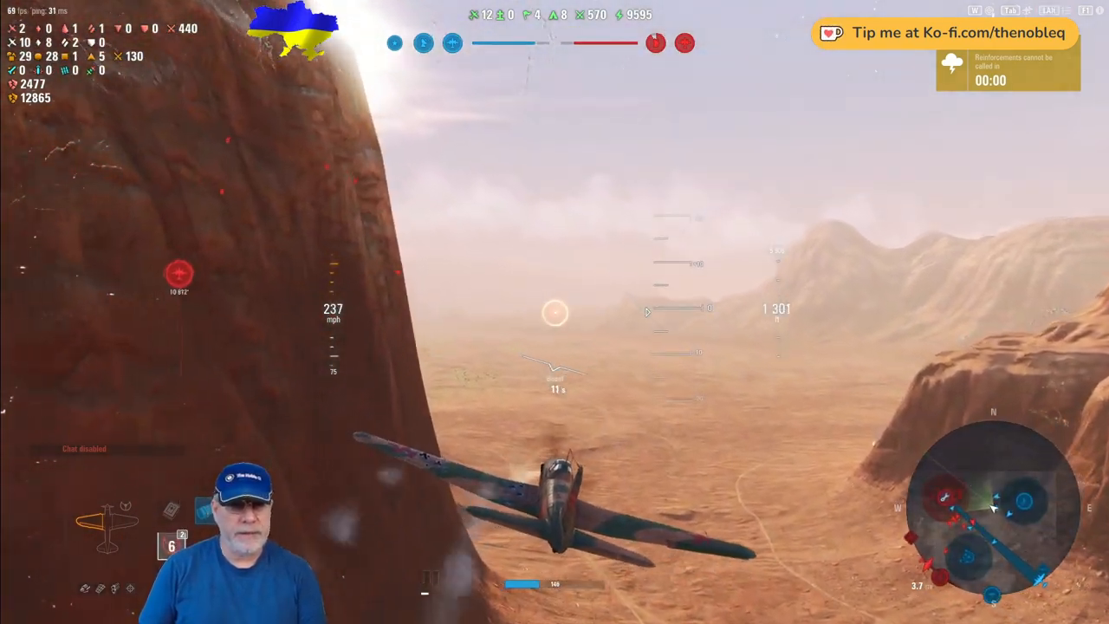
key("Tab")
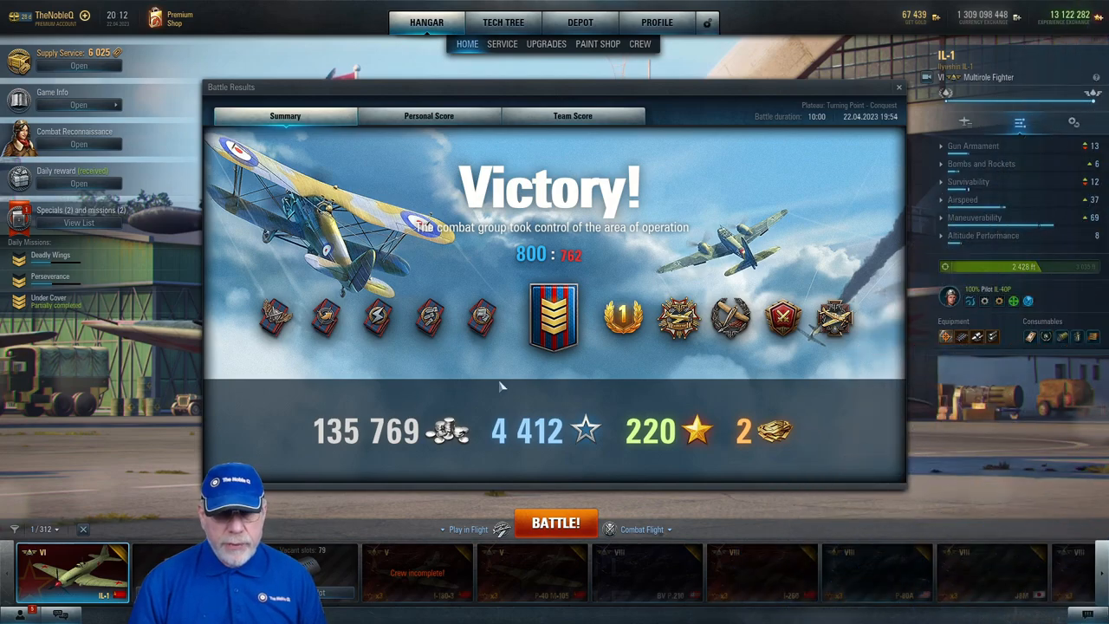
mouse_move(553, 316)
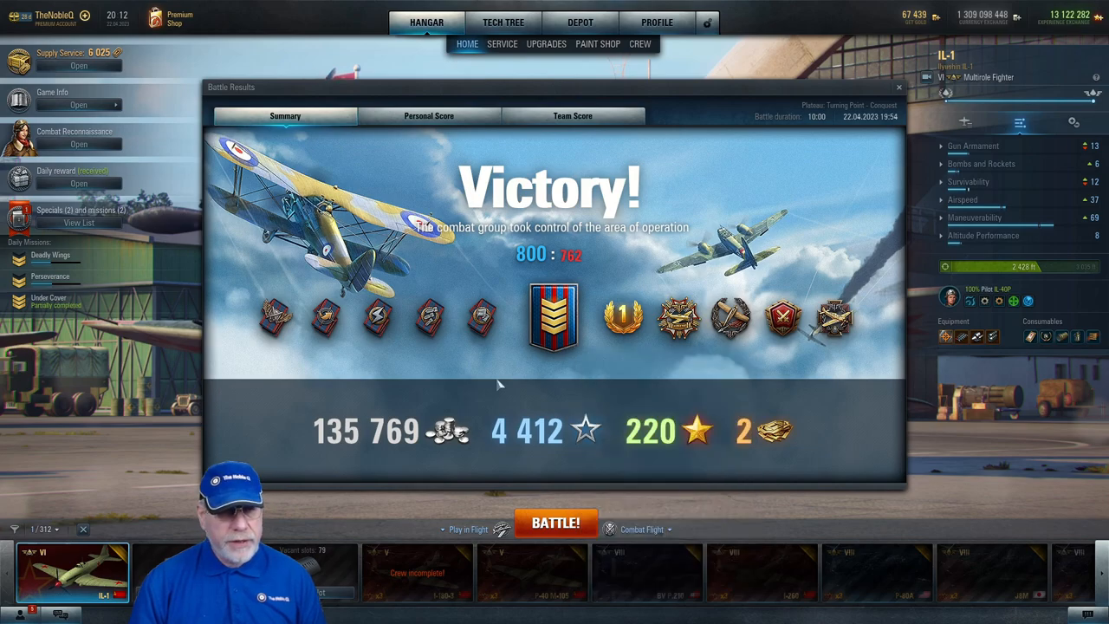
mouse_move(378, 463)
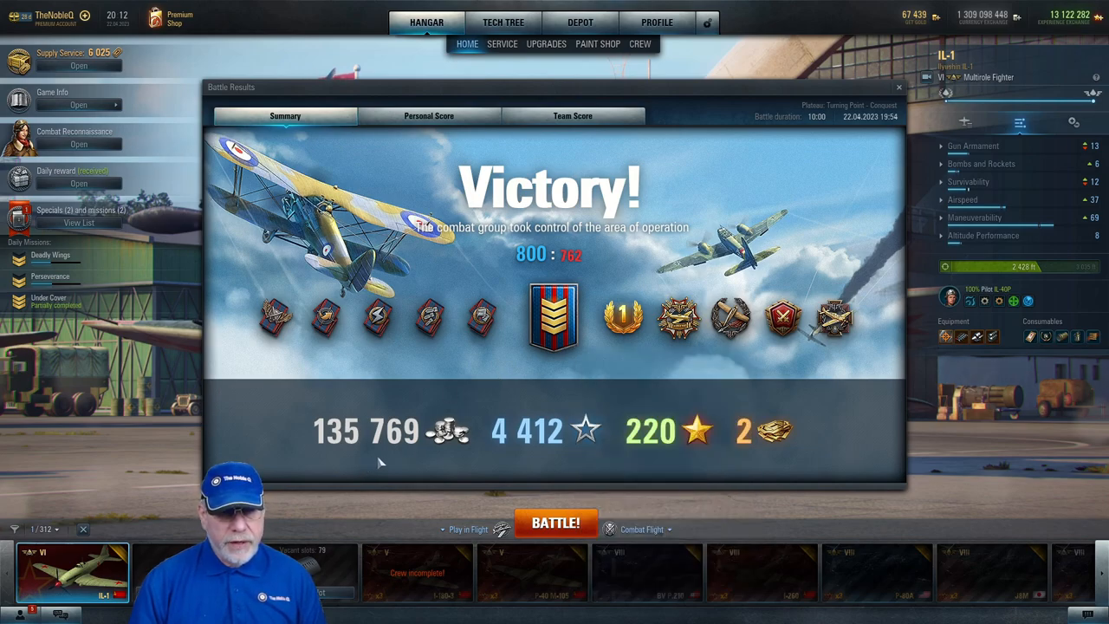
mouse_move(447, 430)
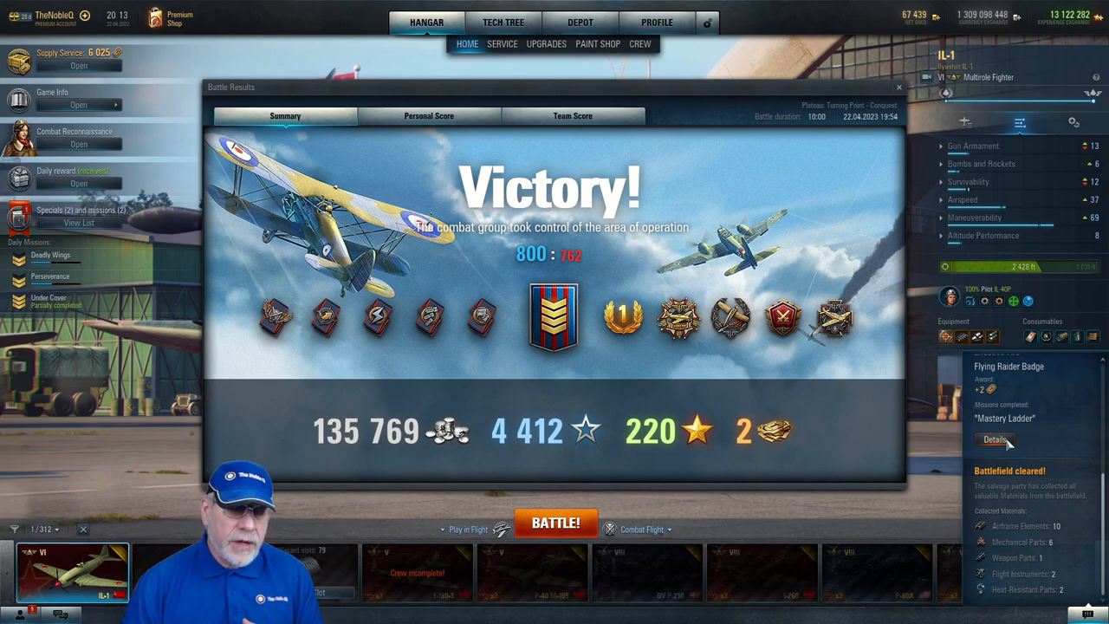
mouse_move(650, 461)
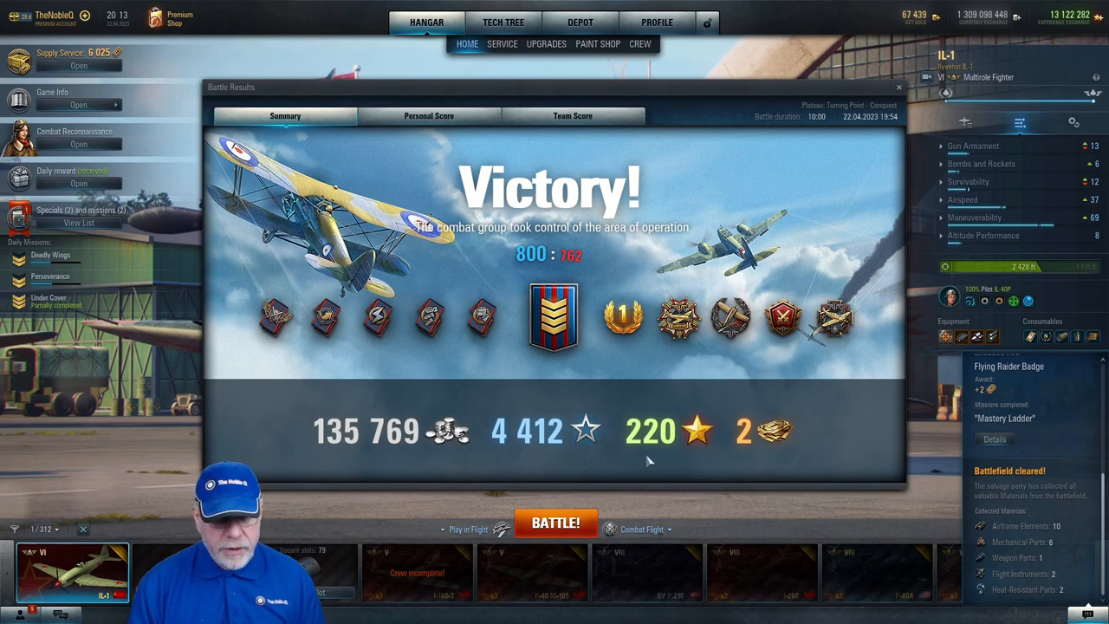
mouse_move(537, 430)
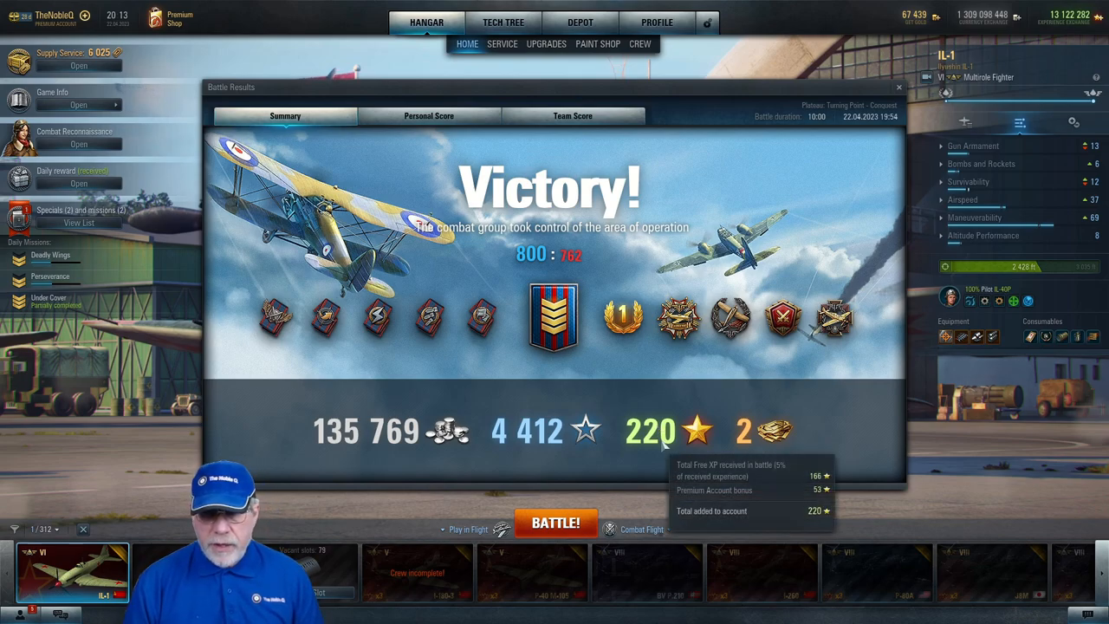
mouse_move(801, 468)
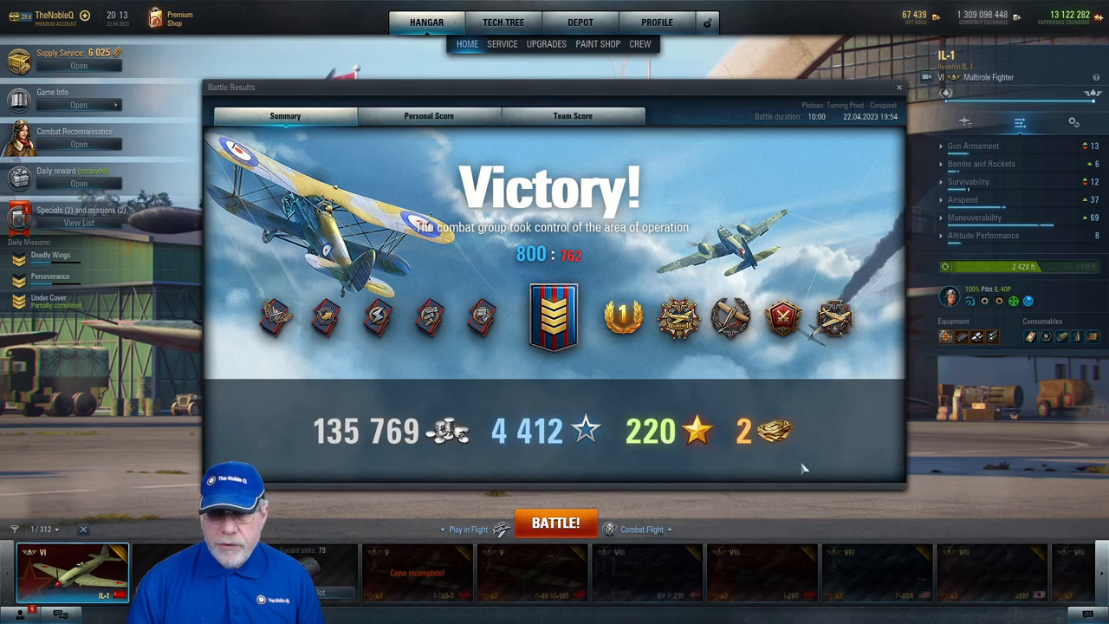
mouse_move(769, 430)
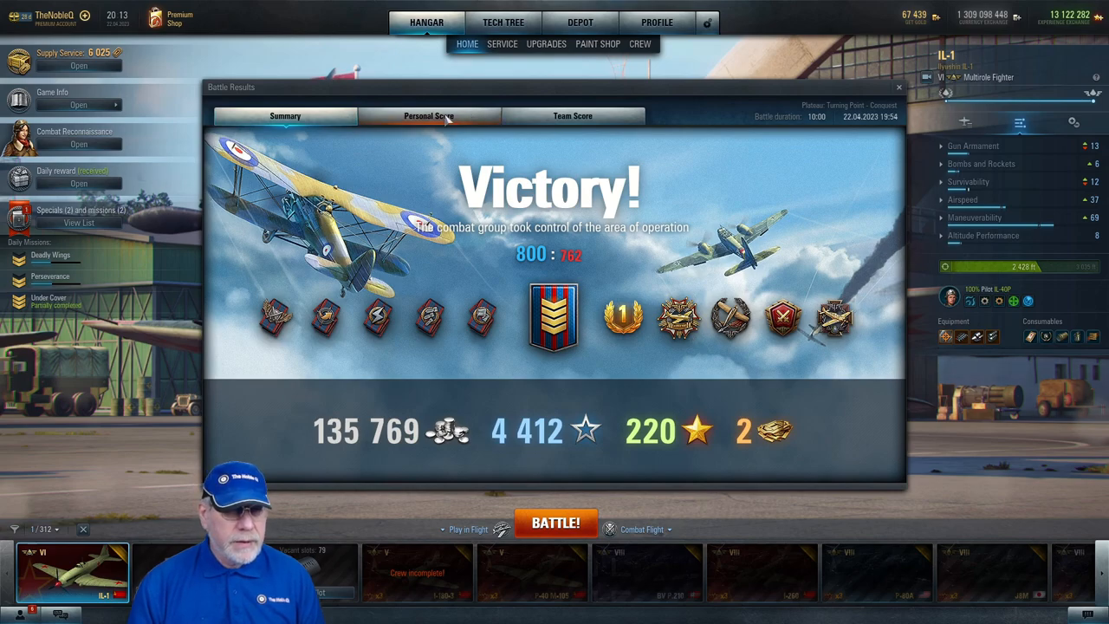
Step: View the Personal Score breakdown showing 13,175 points, 135,769 credits and Deadly Wings rewards
left_click(428, 115)
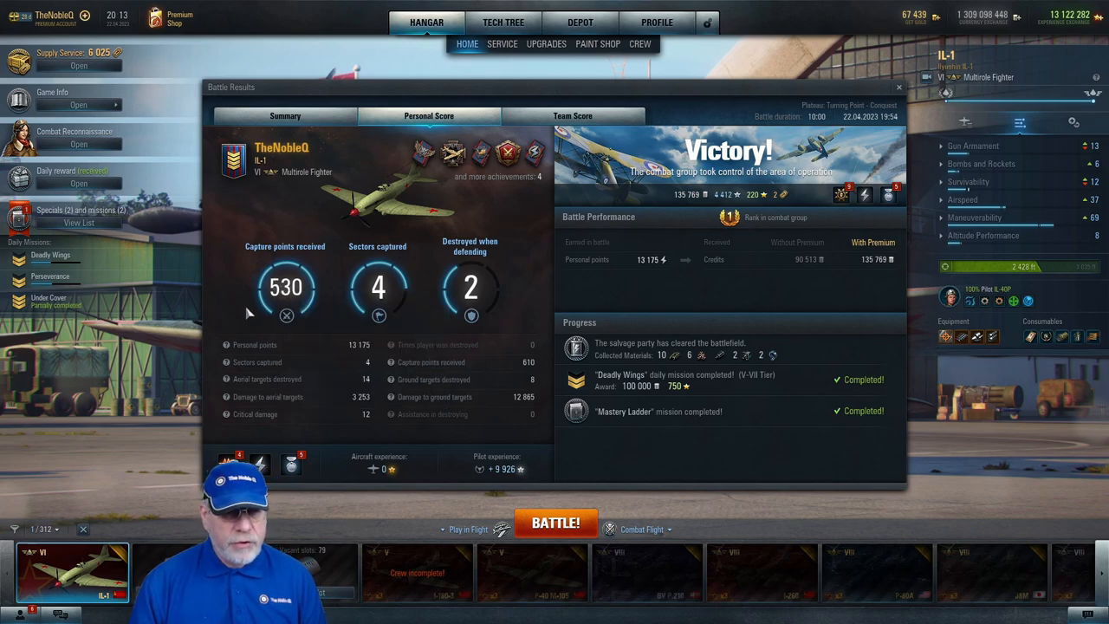
mouse_move(378, 291)
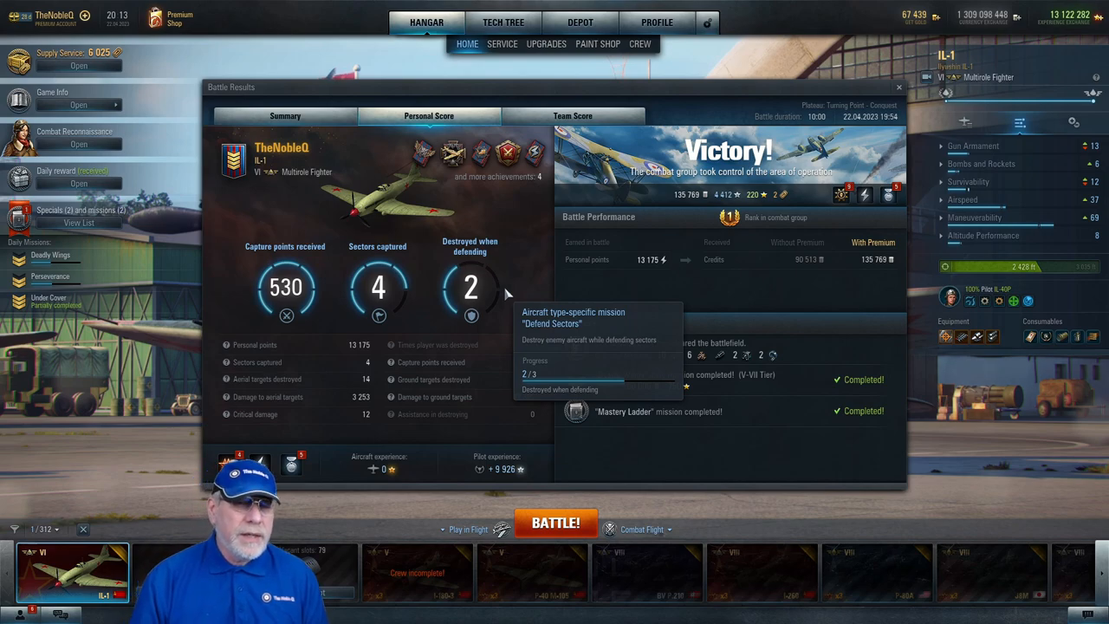
mouse_move(507, 326)
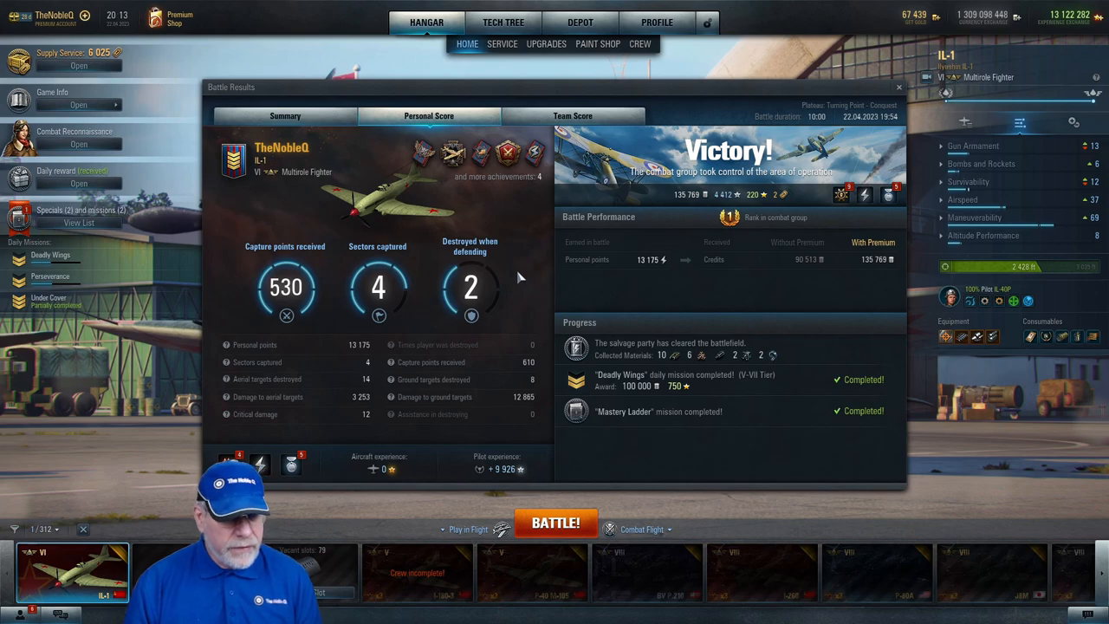
mouse_move(389, 349)
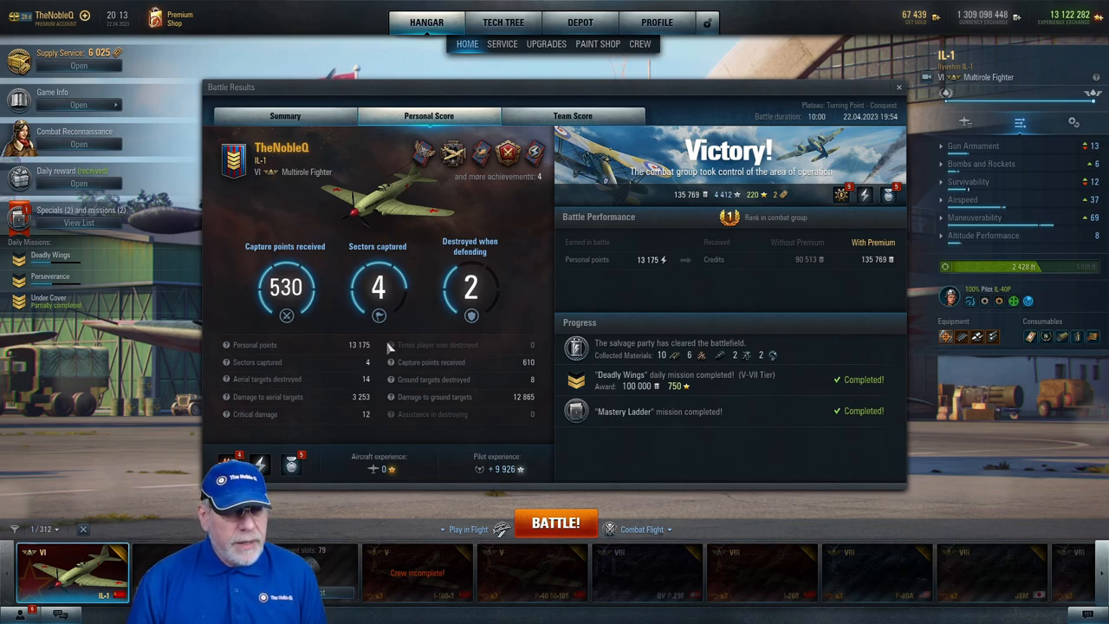
mouse_move(379, 388)
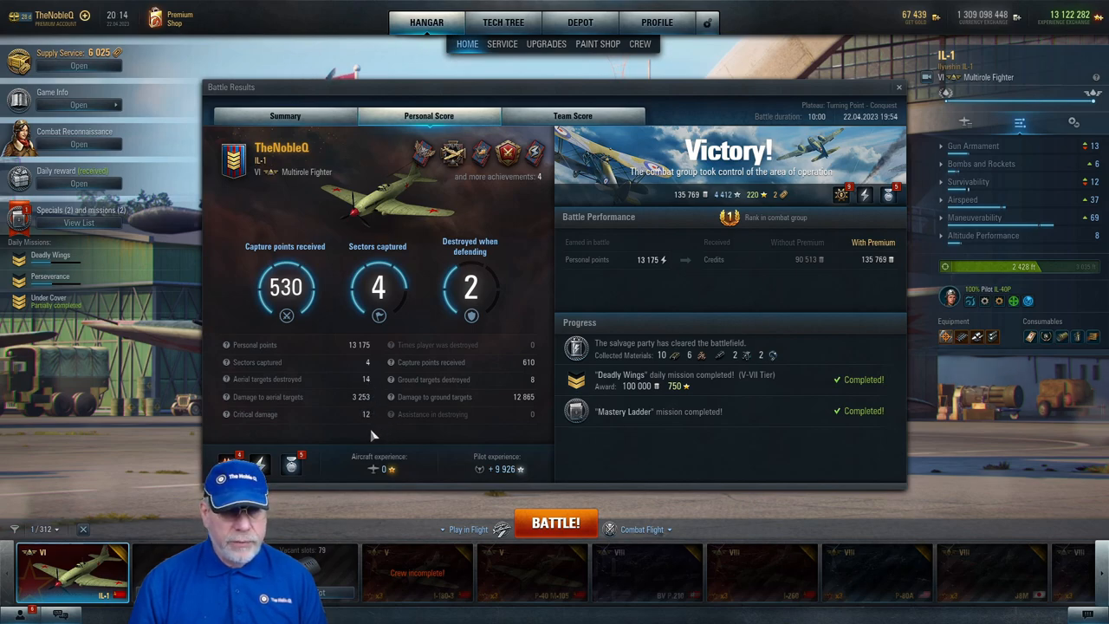
mouse_move(520, 366)
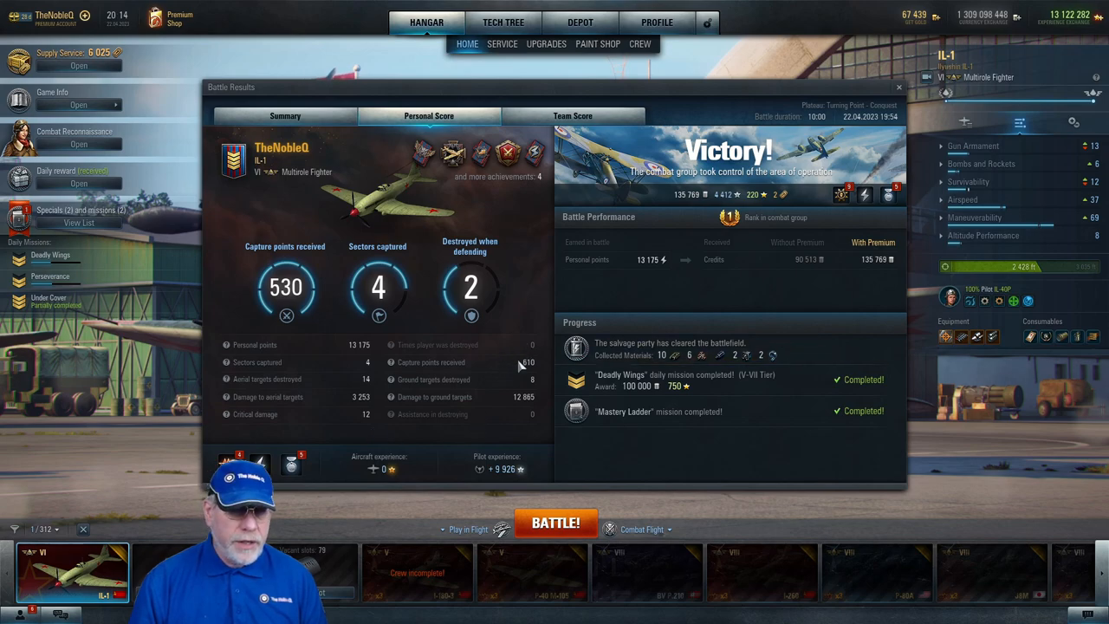
mouse_move(532, 367)
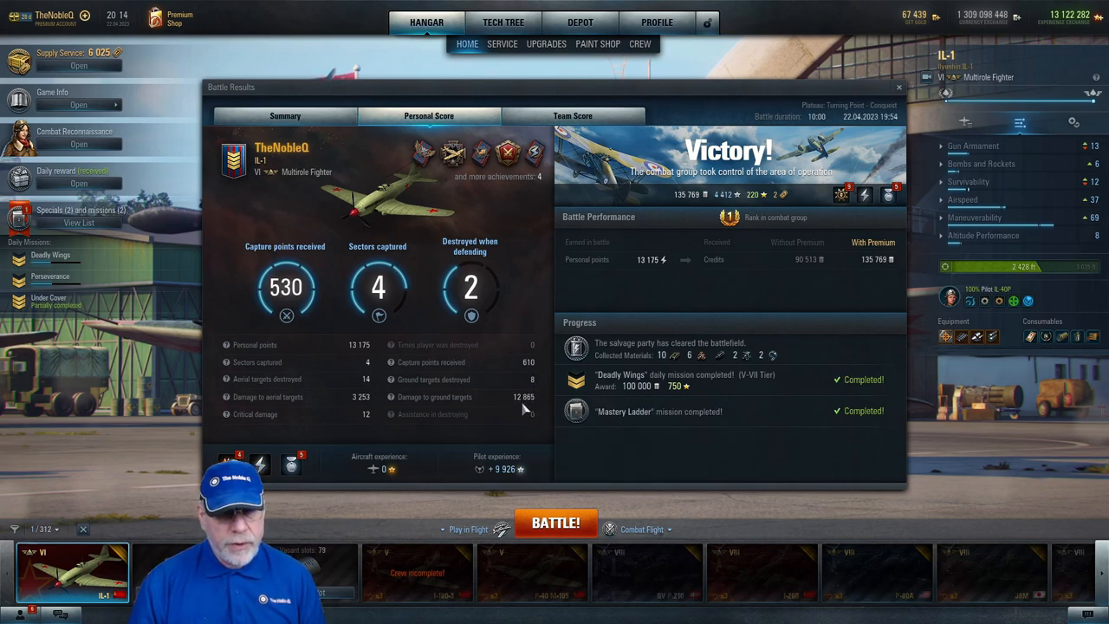
mouse_move(555, 234)
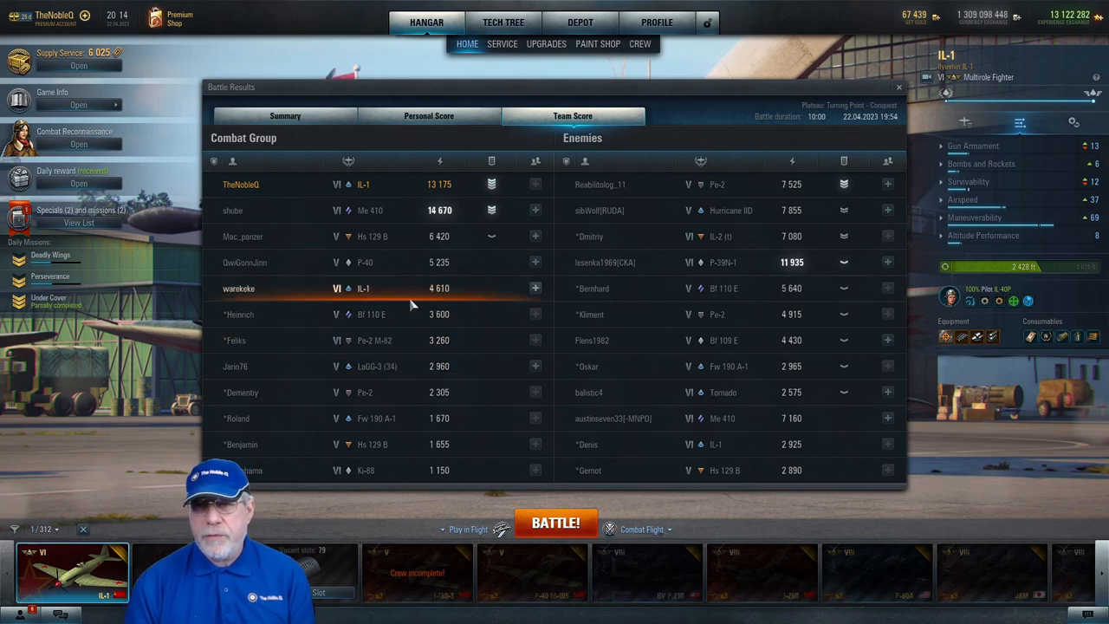
mouse_move(440, 288)
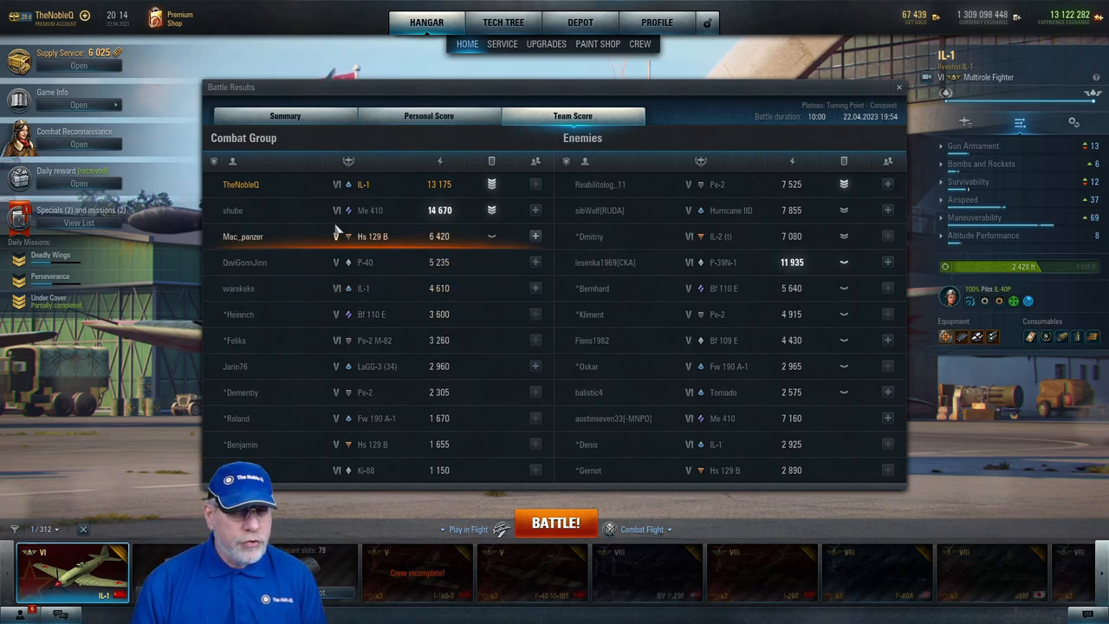
mouse_move(345, 183)
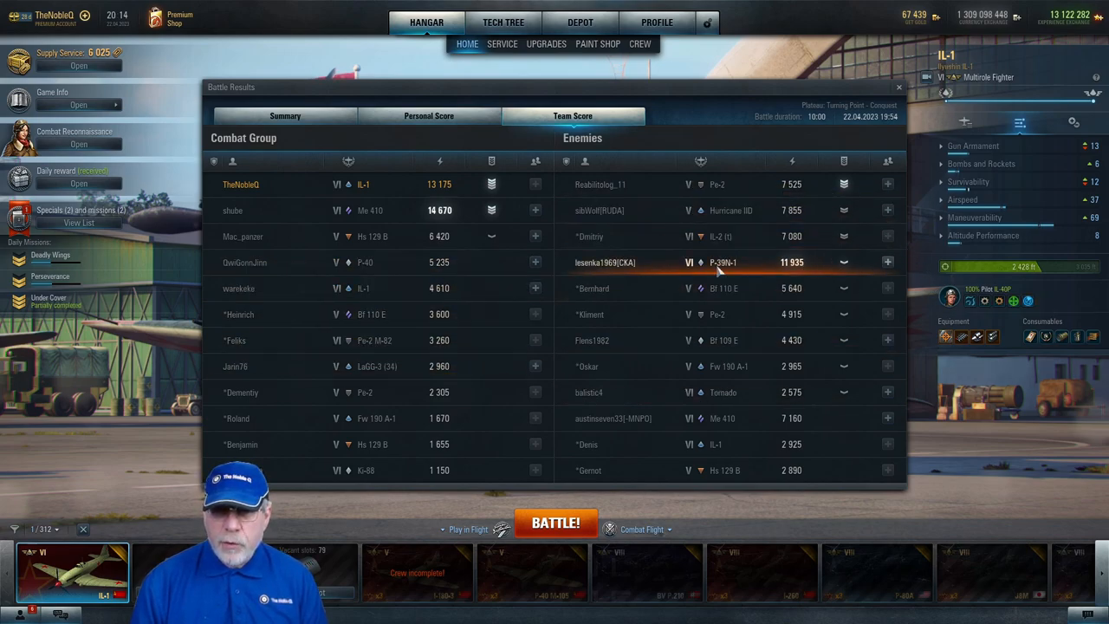
mouse_move(720, 262)
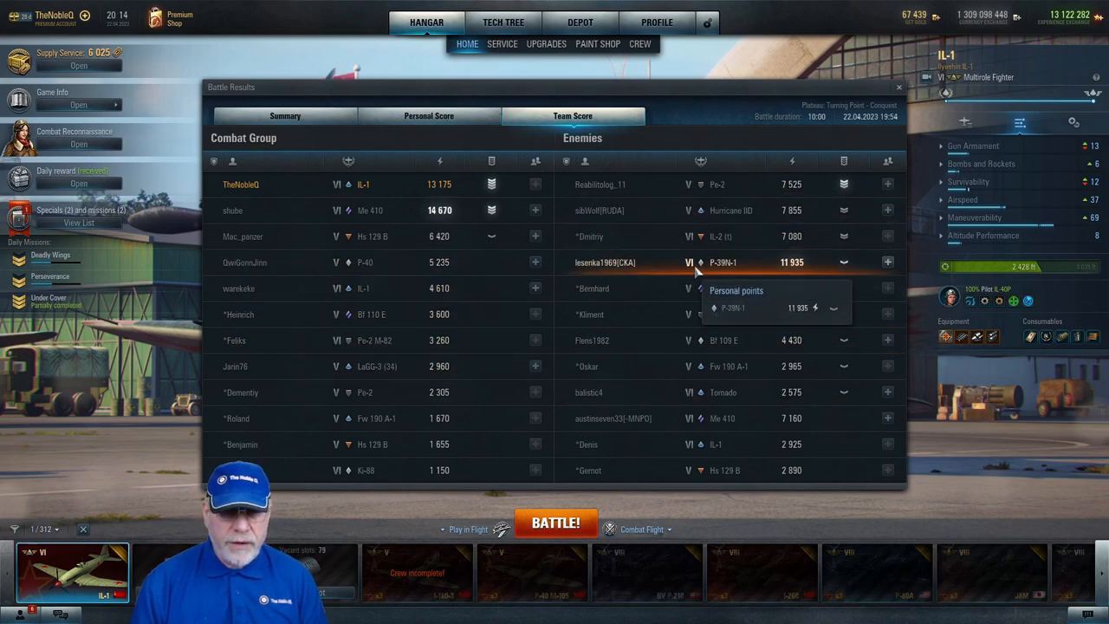
mouse_move(737, 269)
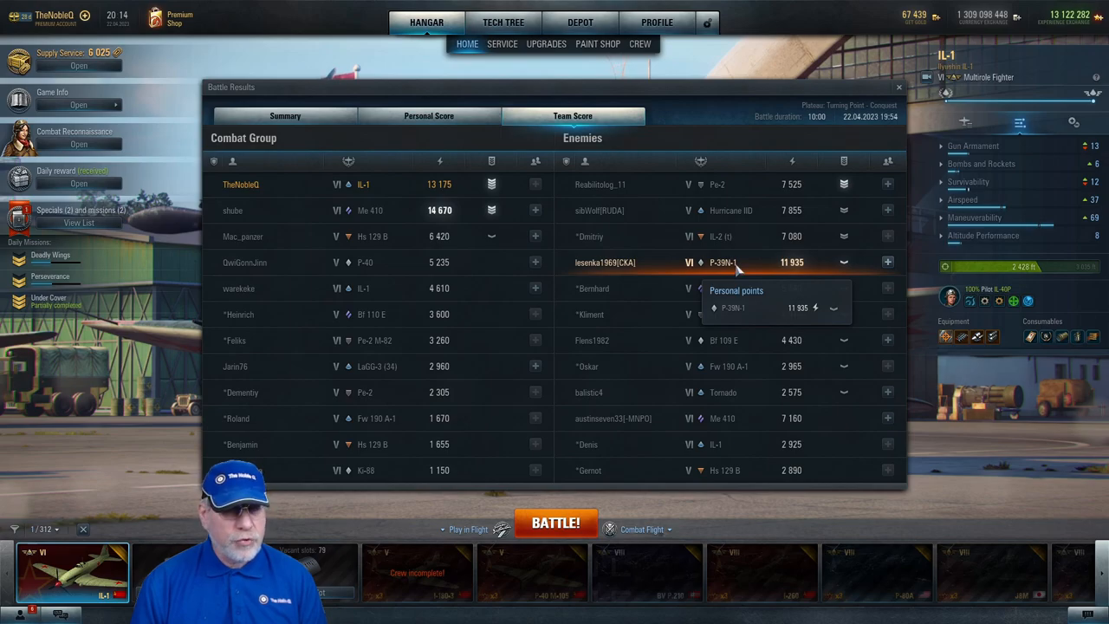